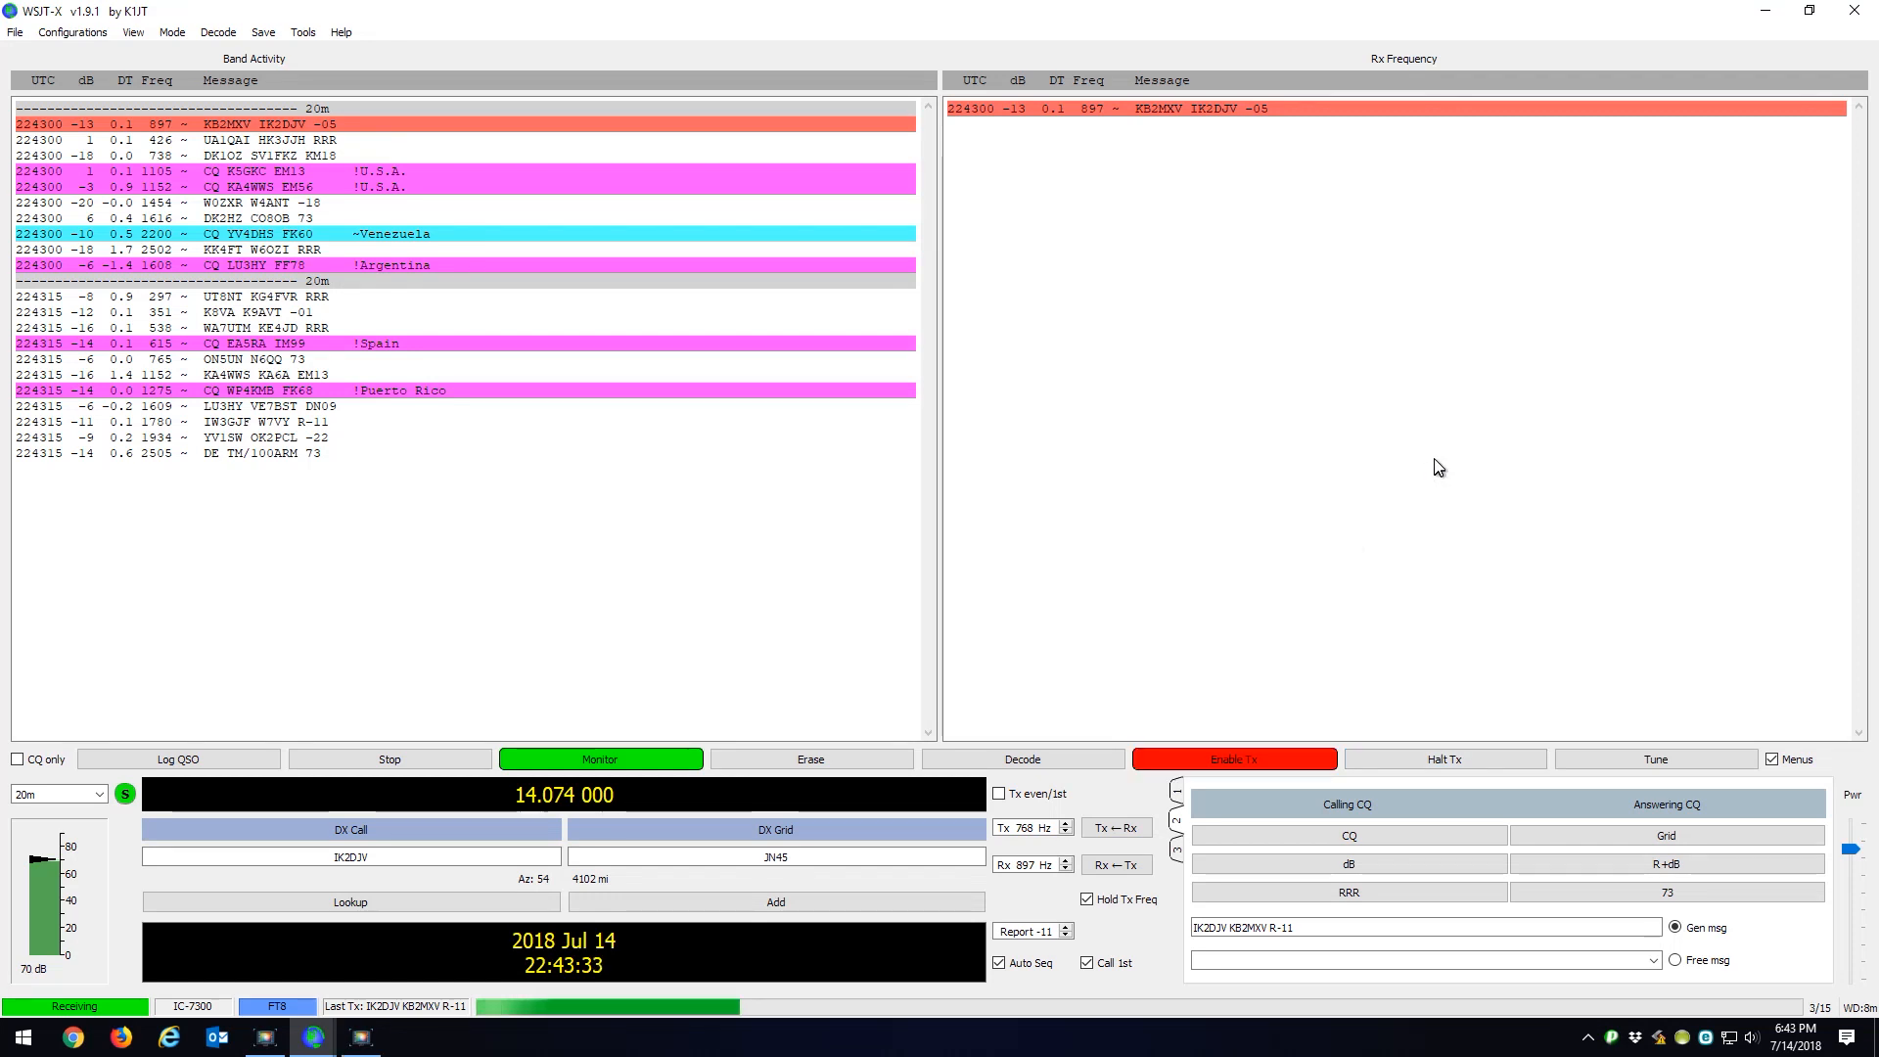
{"action": "mouse_move", "coordinate": [466, 516]}
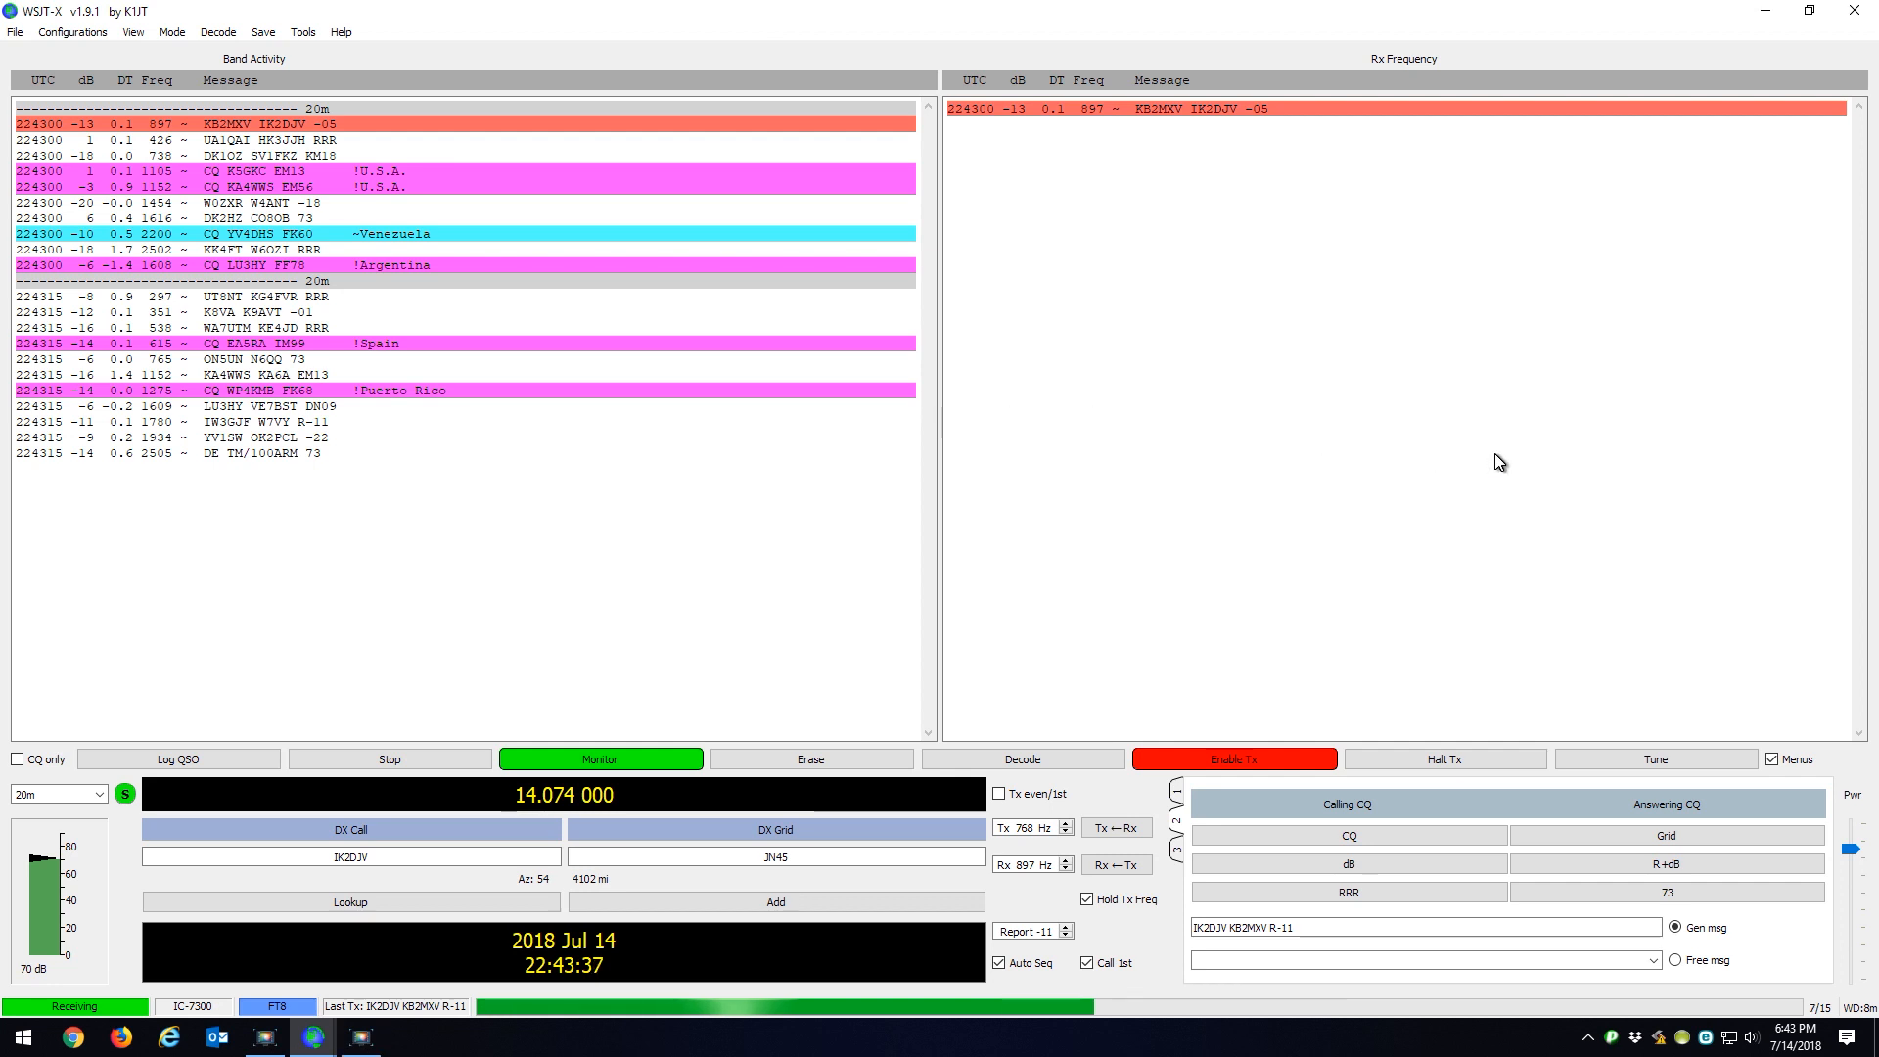
{"action": "mouse_move", "coordinate": [1368, 501]}
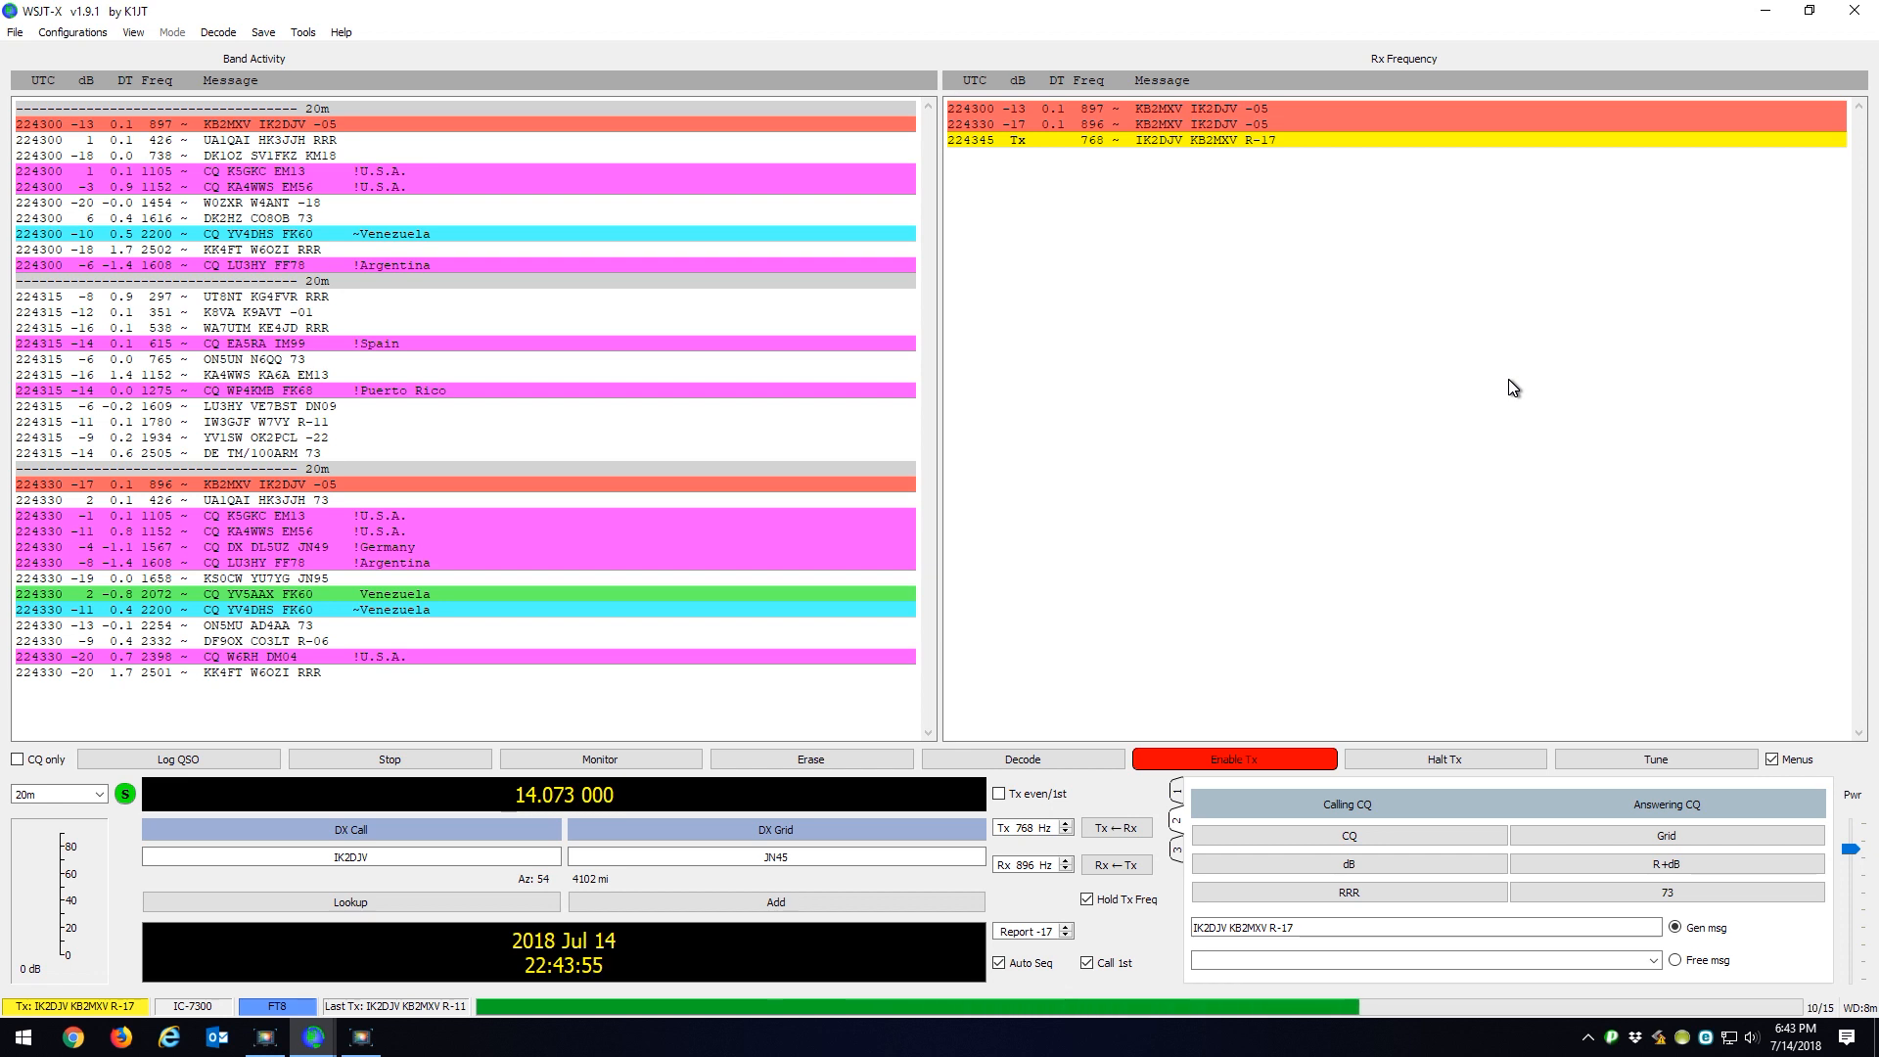
{"action": "left_click", "coordinate": [599, 758]}
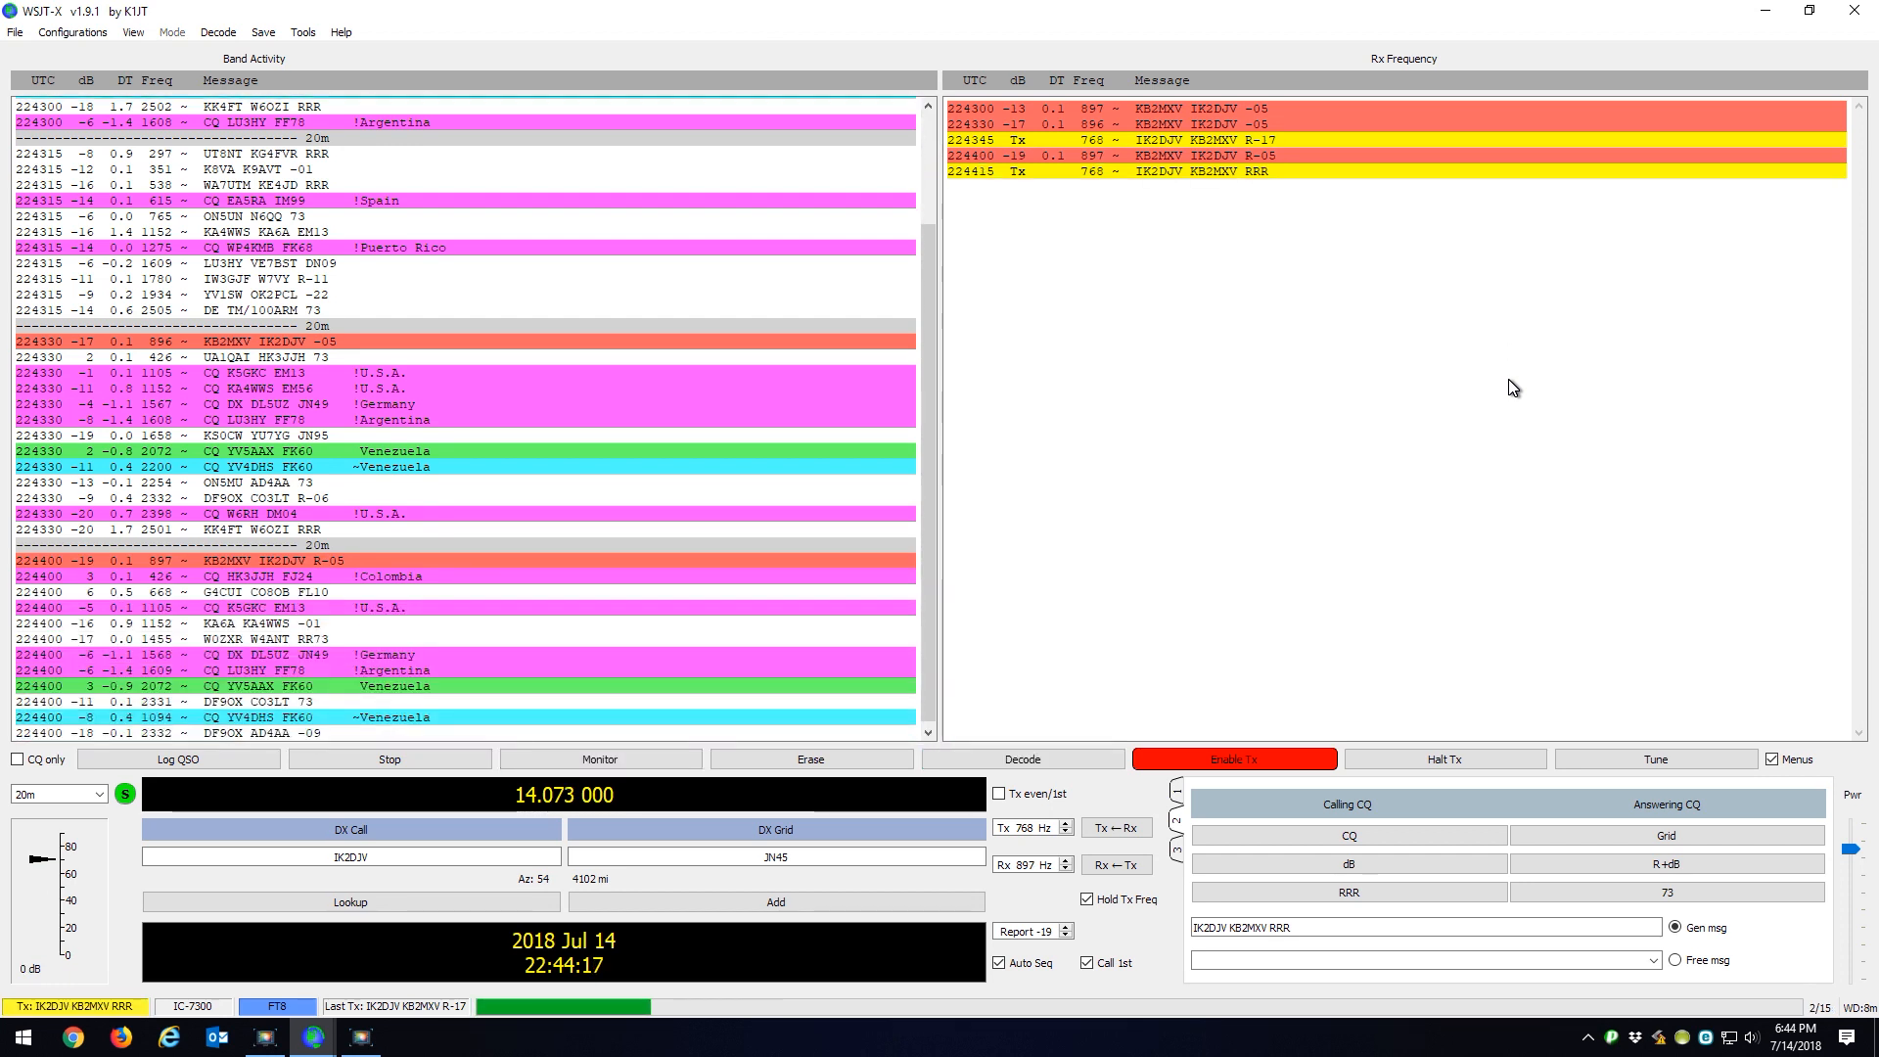
{"action": "mouse_move", "coordinate": [1400, 374]}
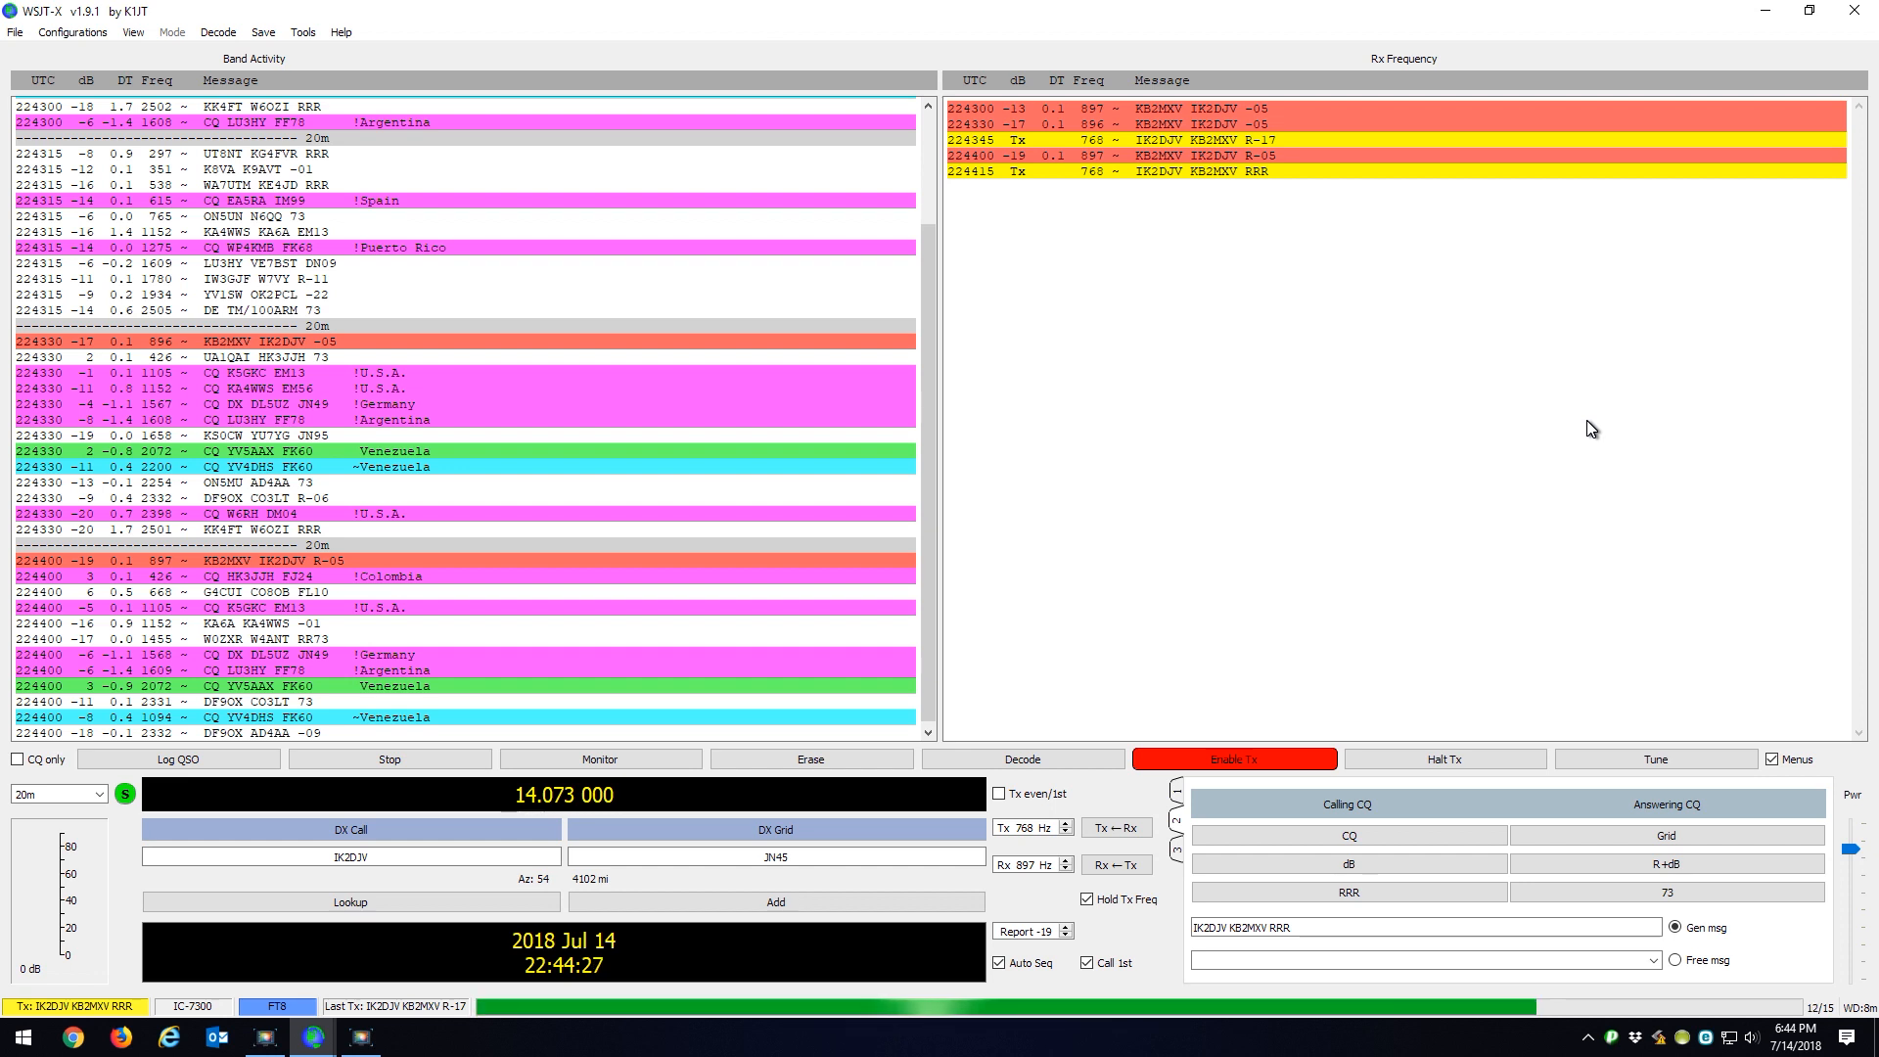
{"action": "left_click", "coordinate": [599, 759]}
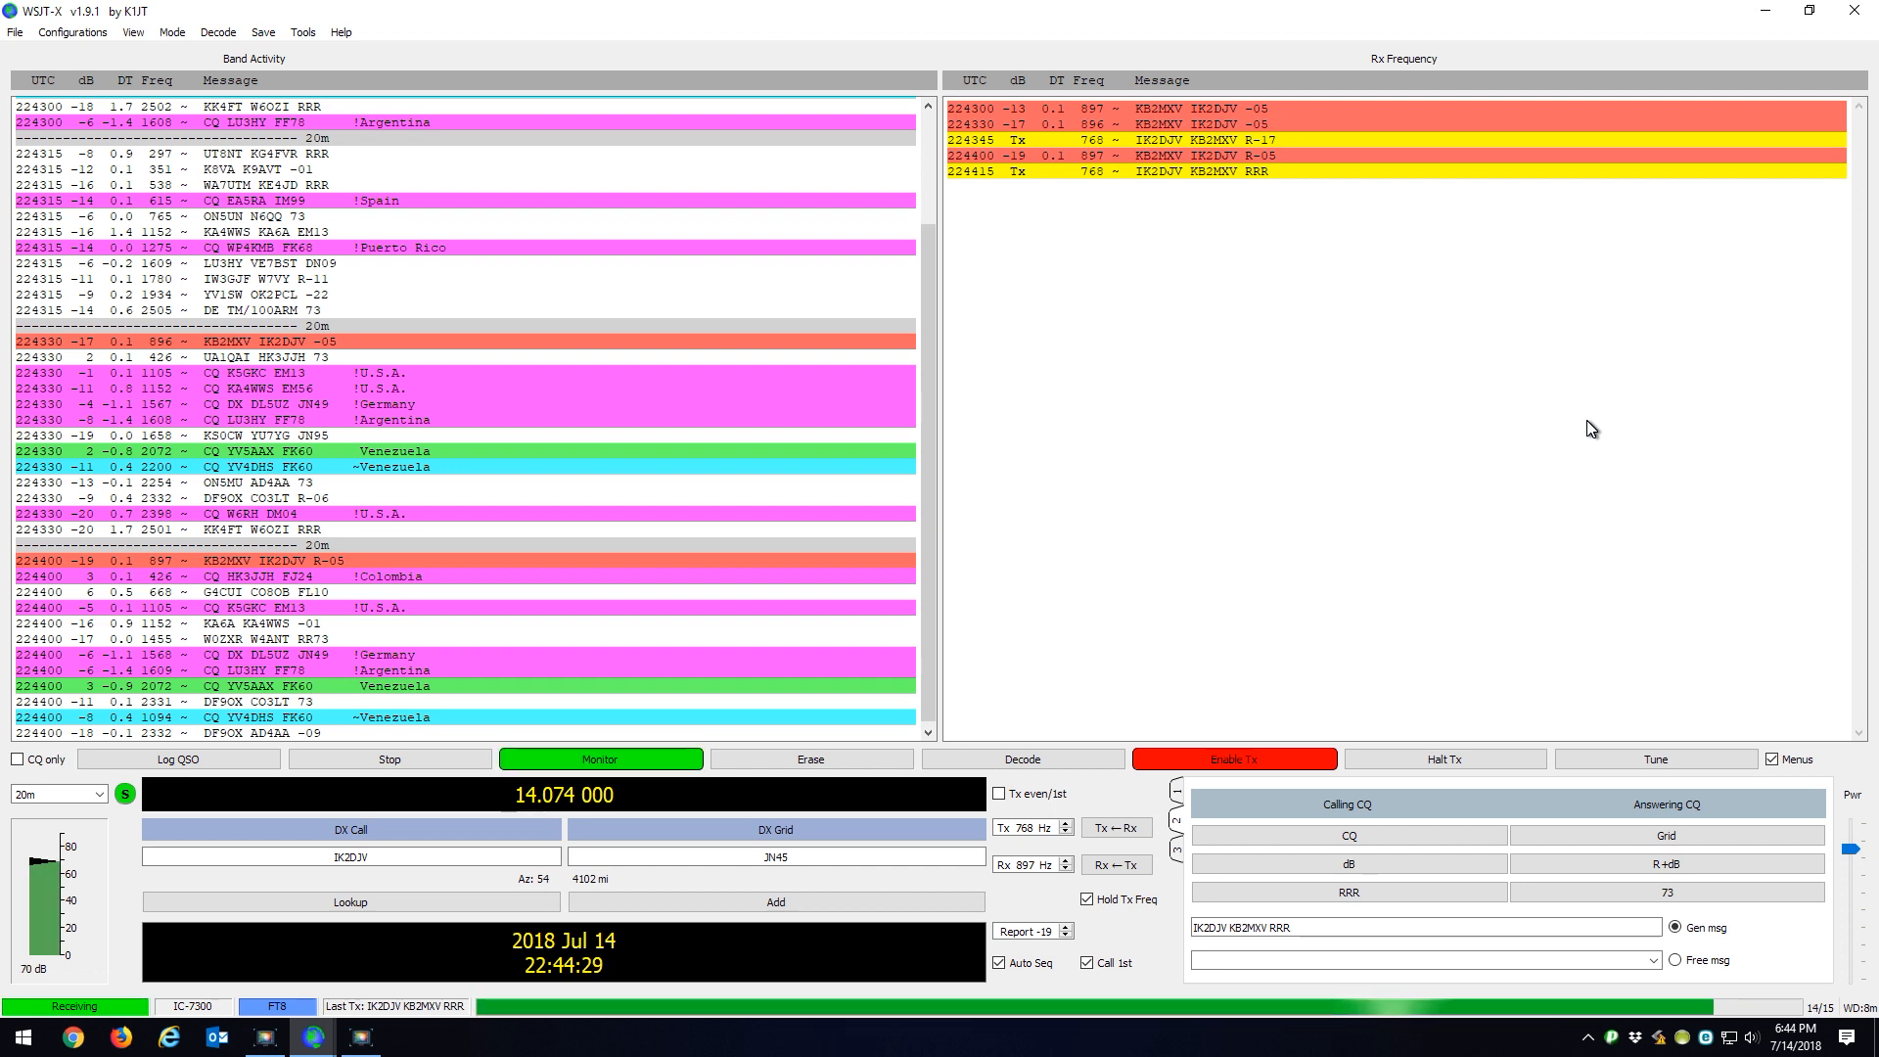
{"action": "mouse_move", "coordinate": [167, 566]}
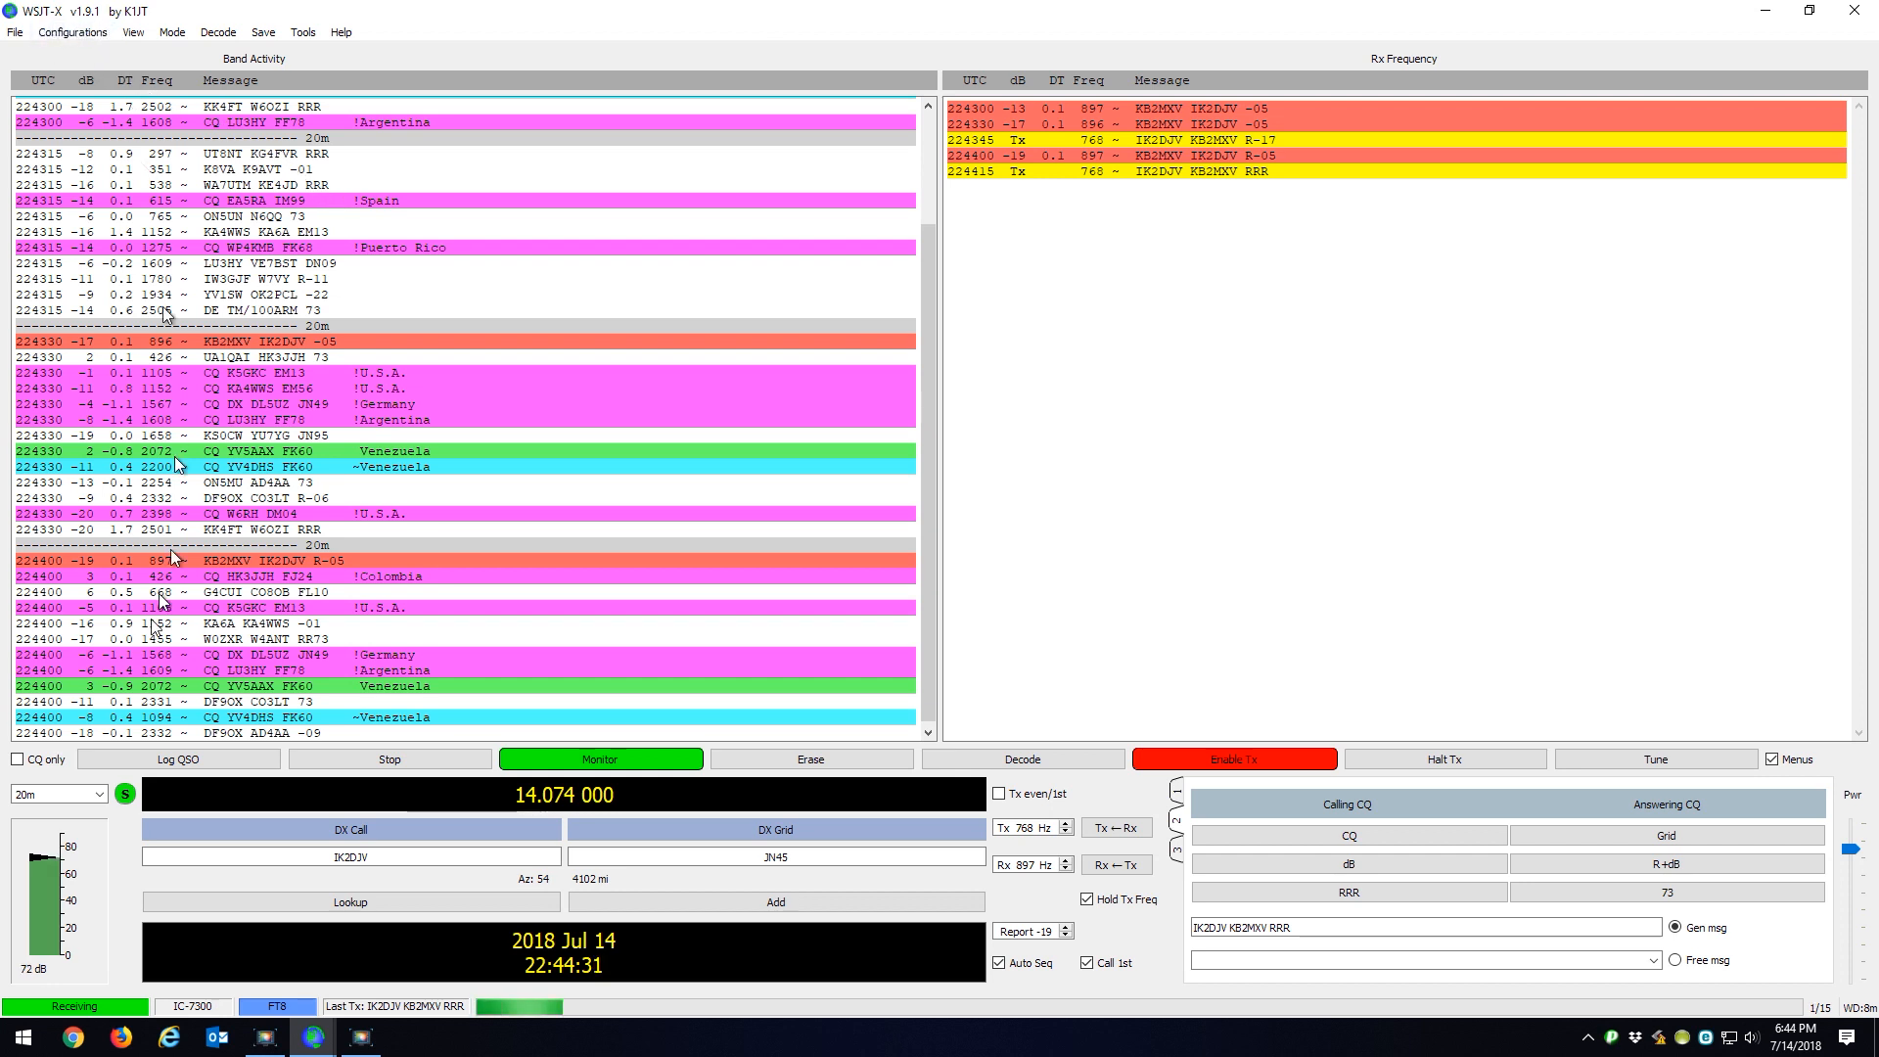
Step: In WSJT-X Settings, enable 'Prompt me to log QSO' on Reporting and view the General tab
{"action": "left_click", "coordinate": [16, 32]}
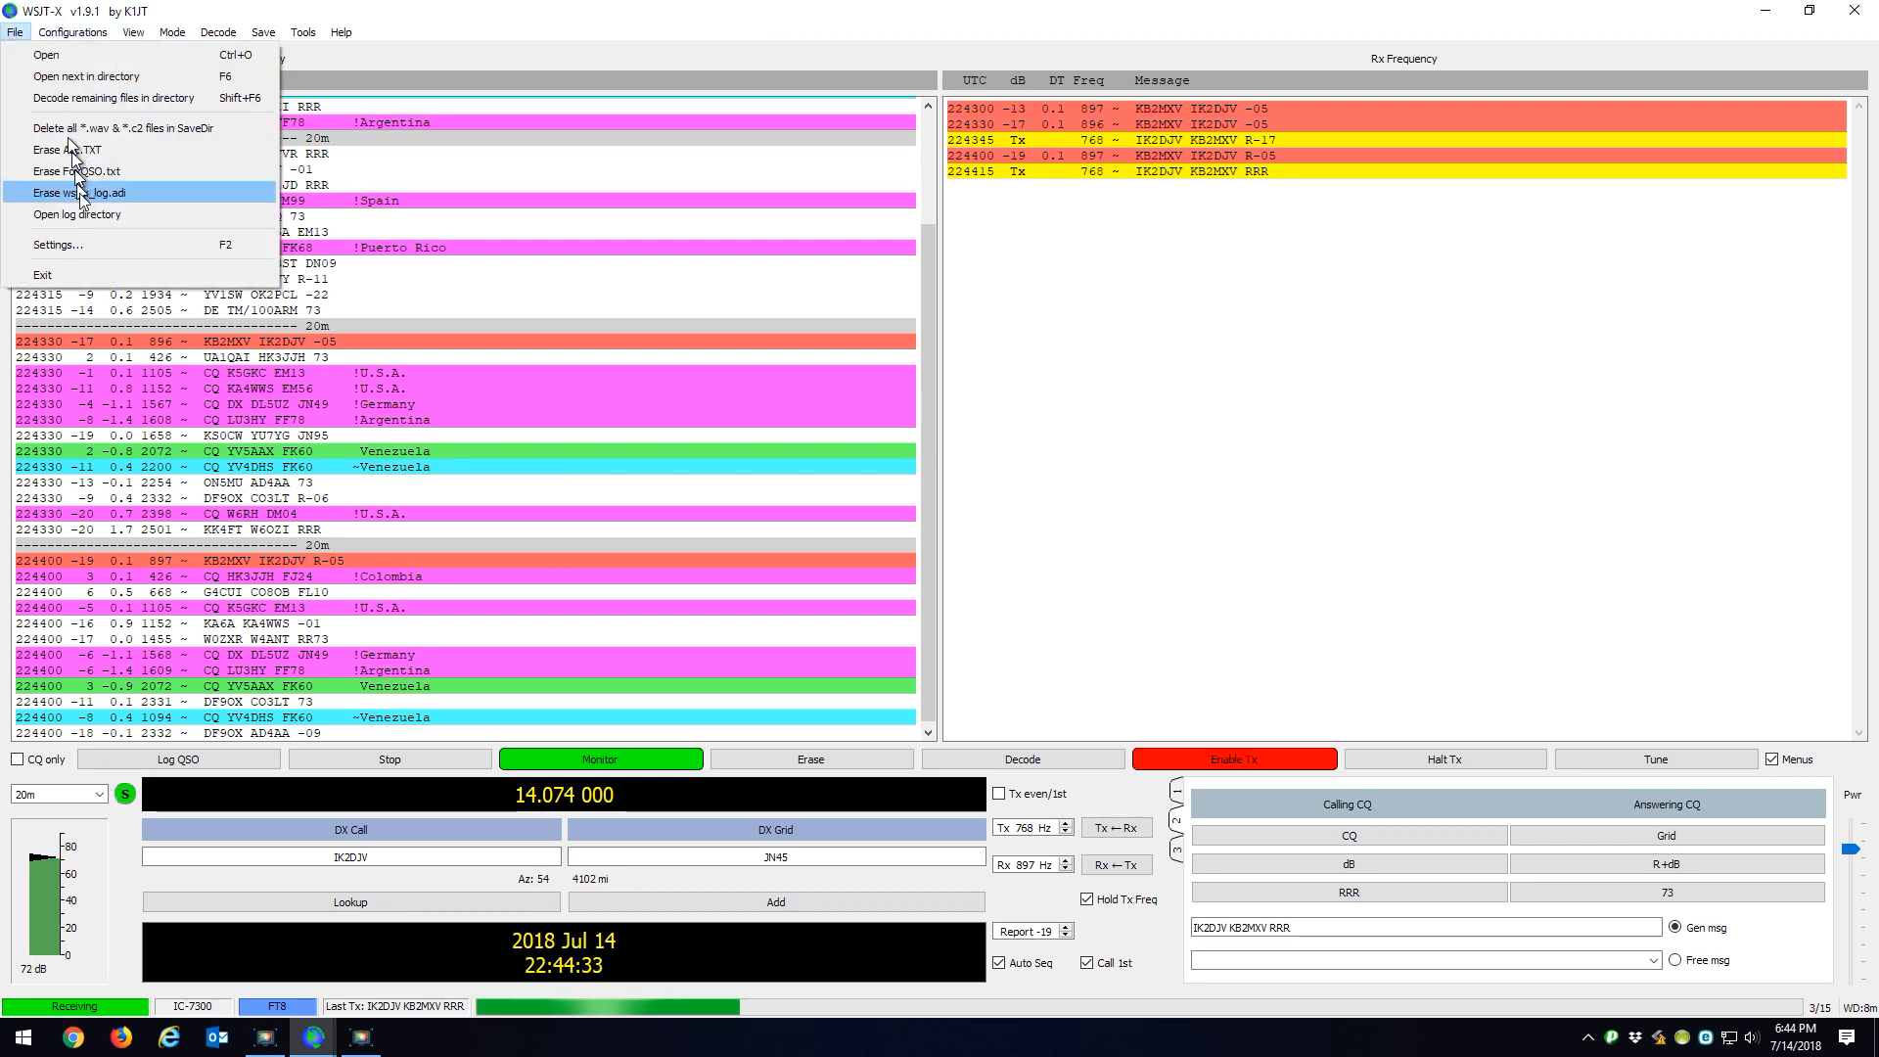
{"action": "left_click", "coordinate": [56, 245]}
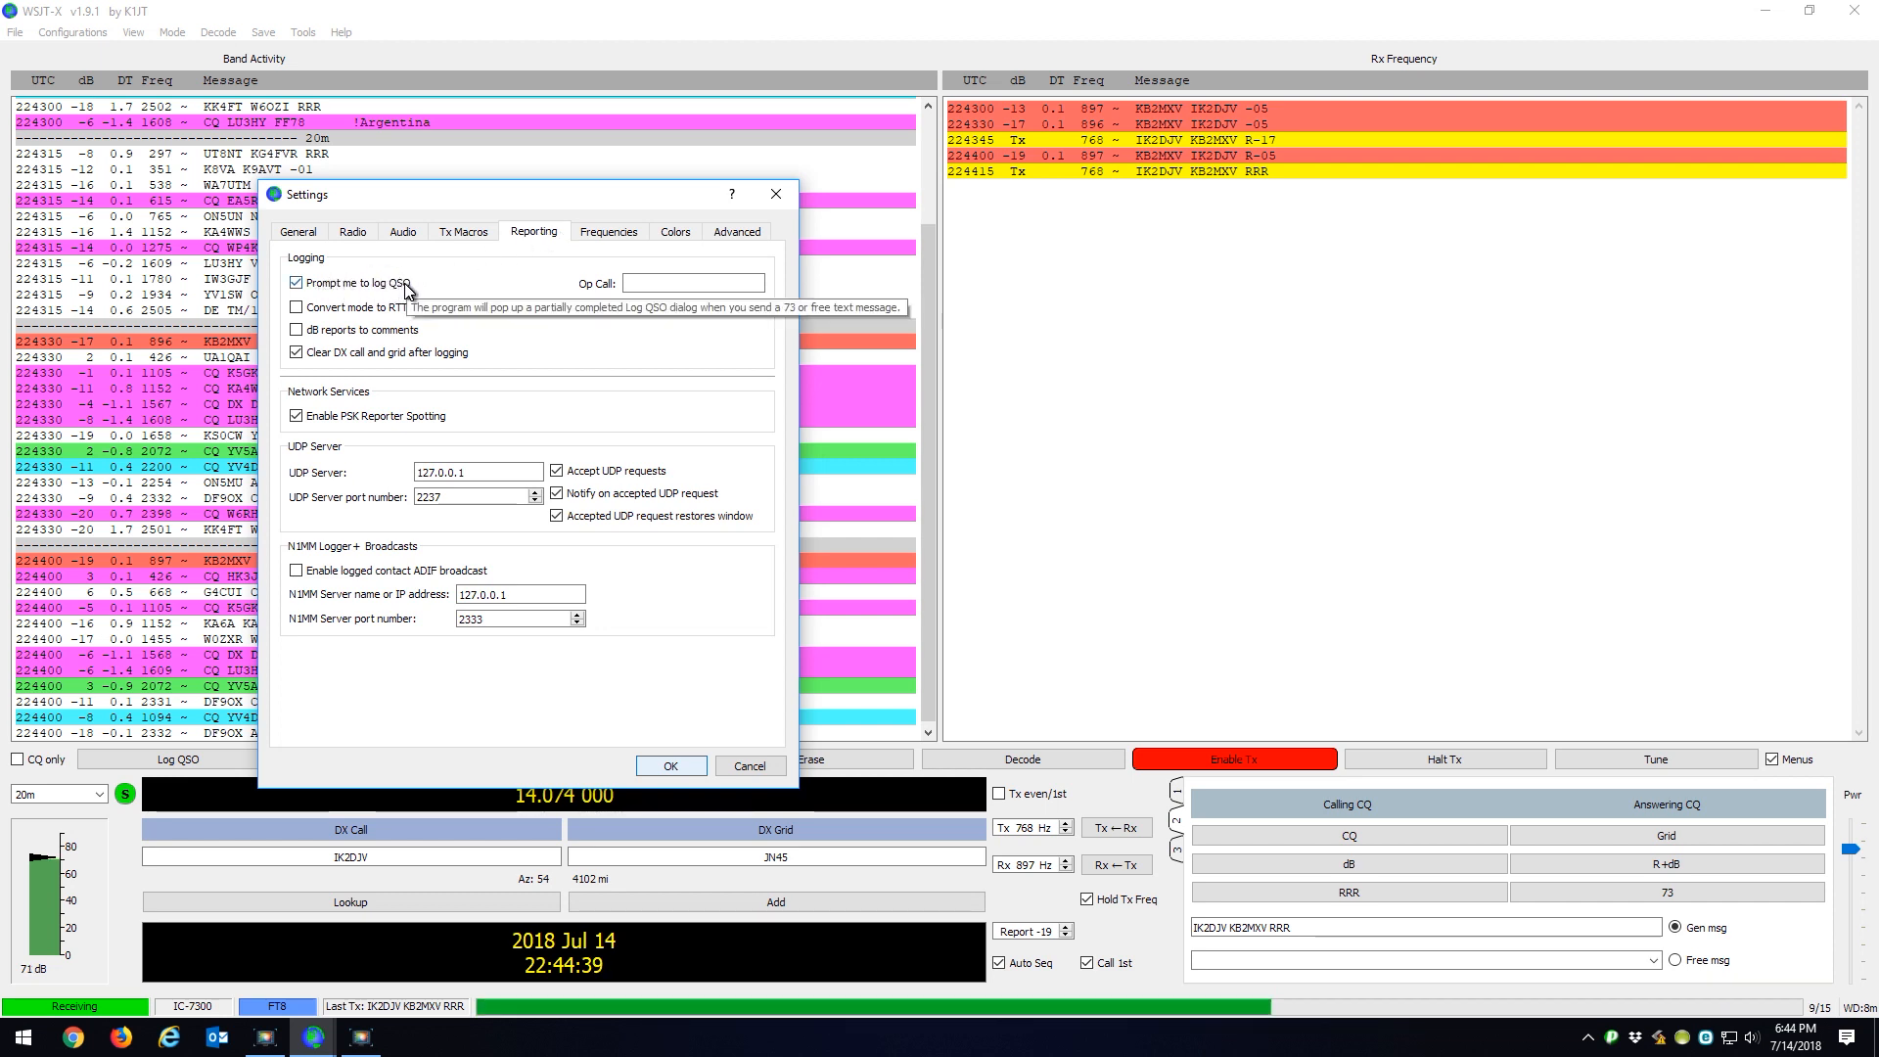
{"action": "mouse_move", "coordinate": [464, 230]}
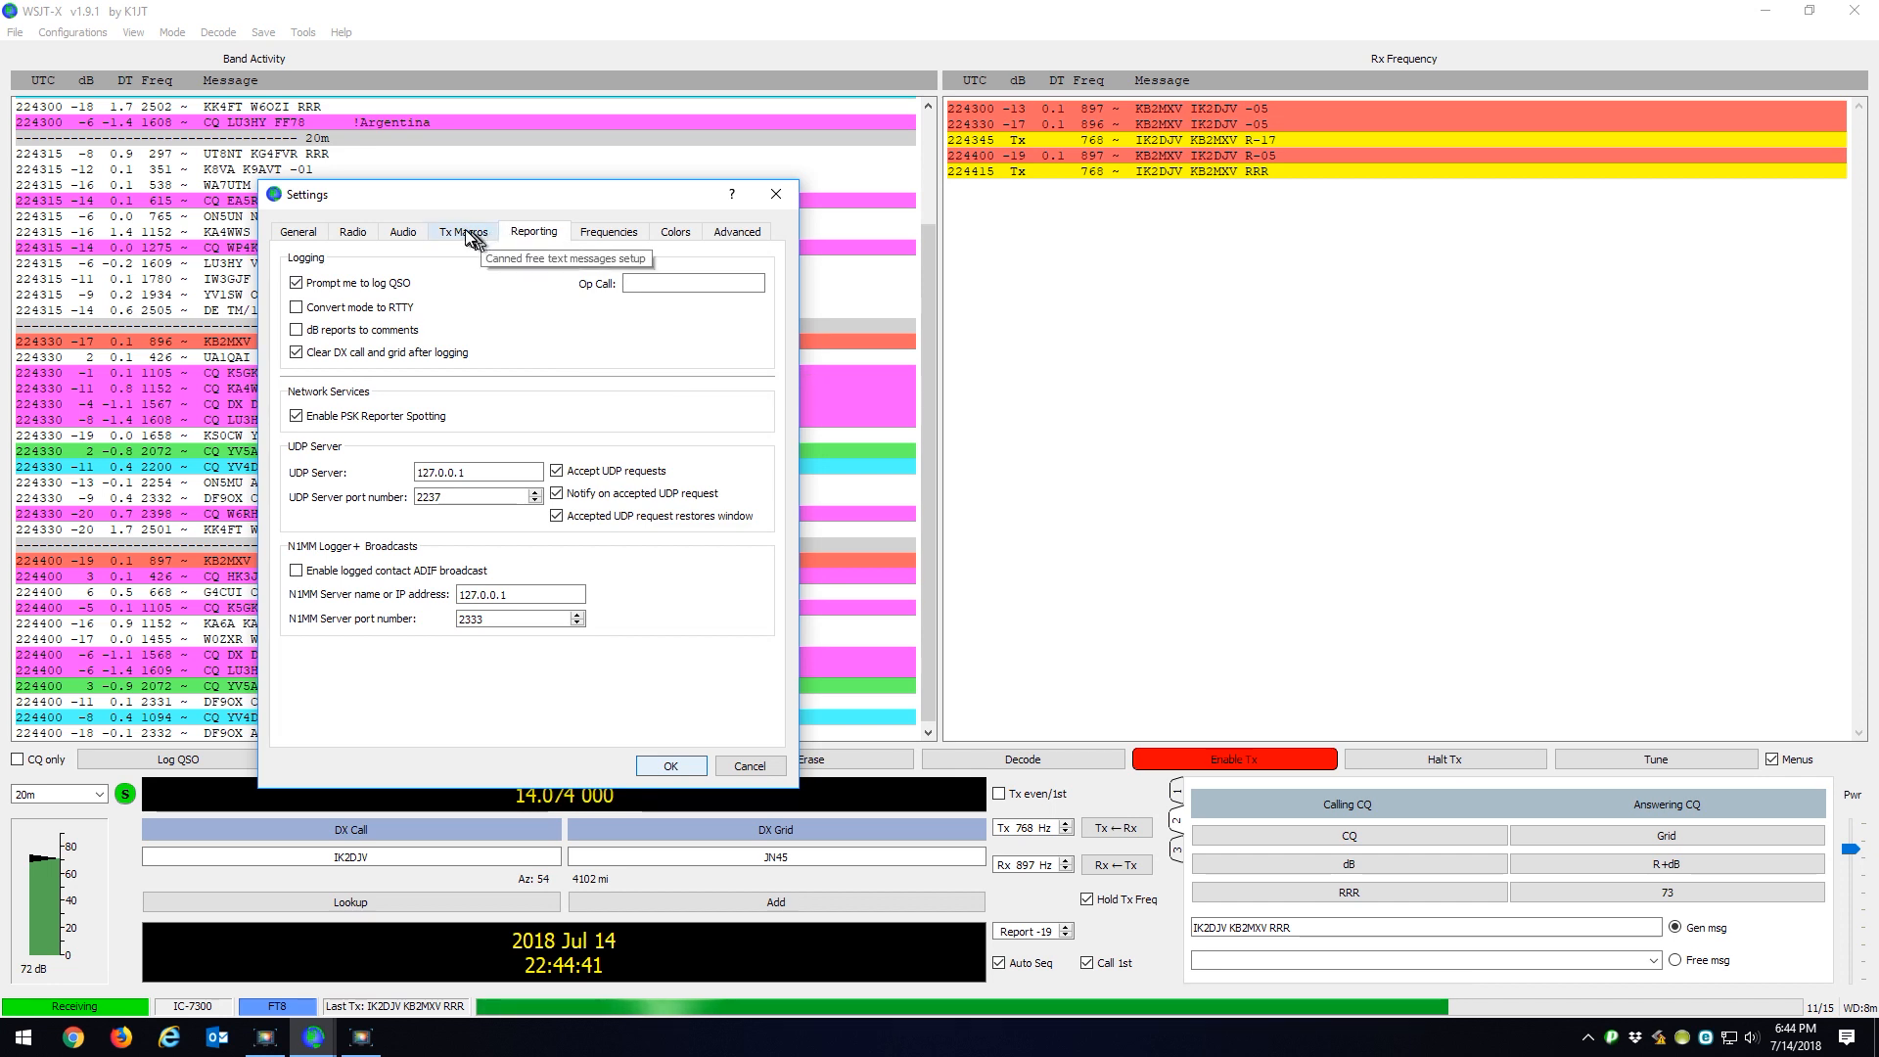
{"action": "left_click", "coordinate": [674, 231]}
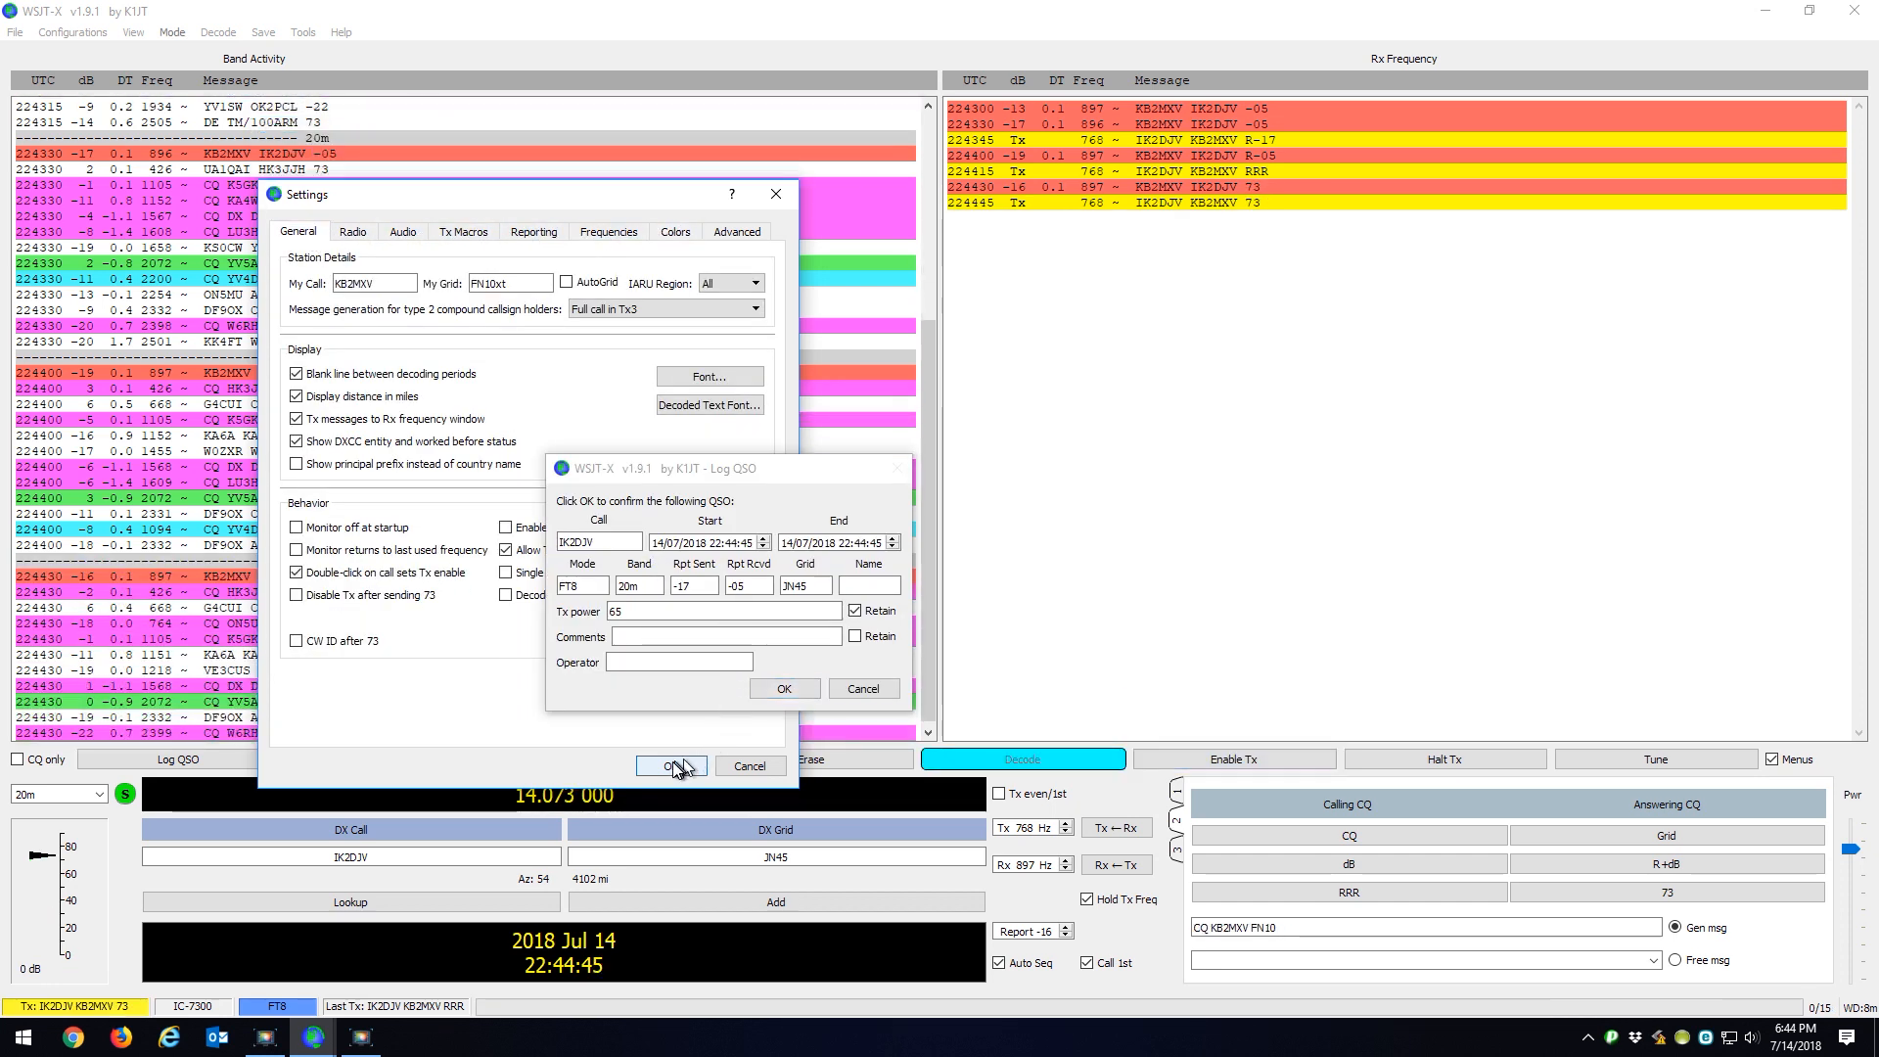
{"action": "left_click", "coordinate": [671, 765]}
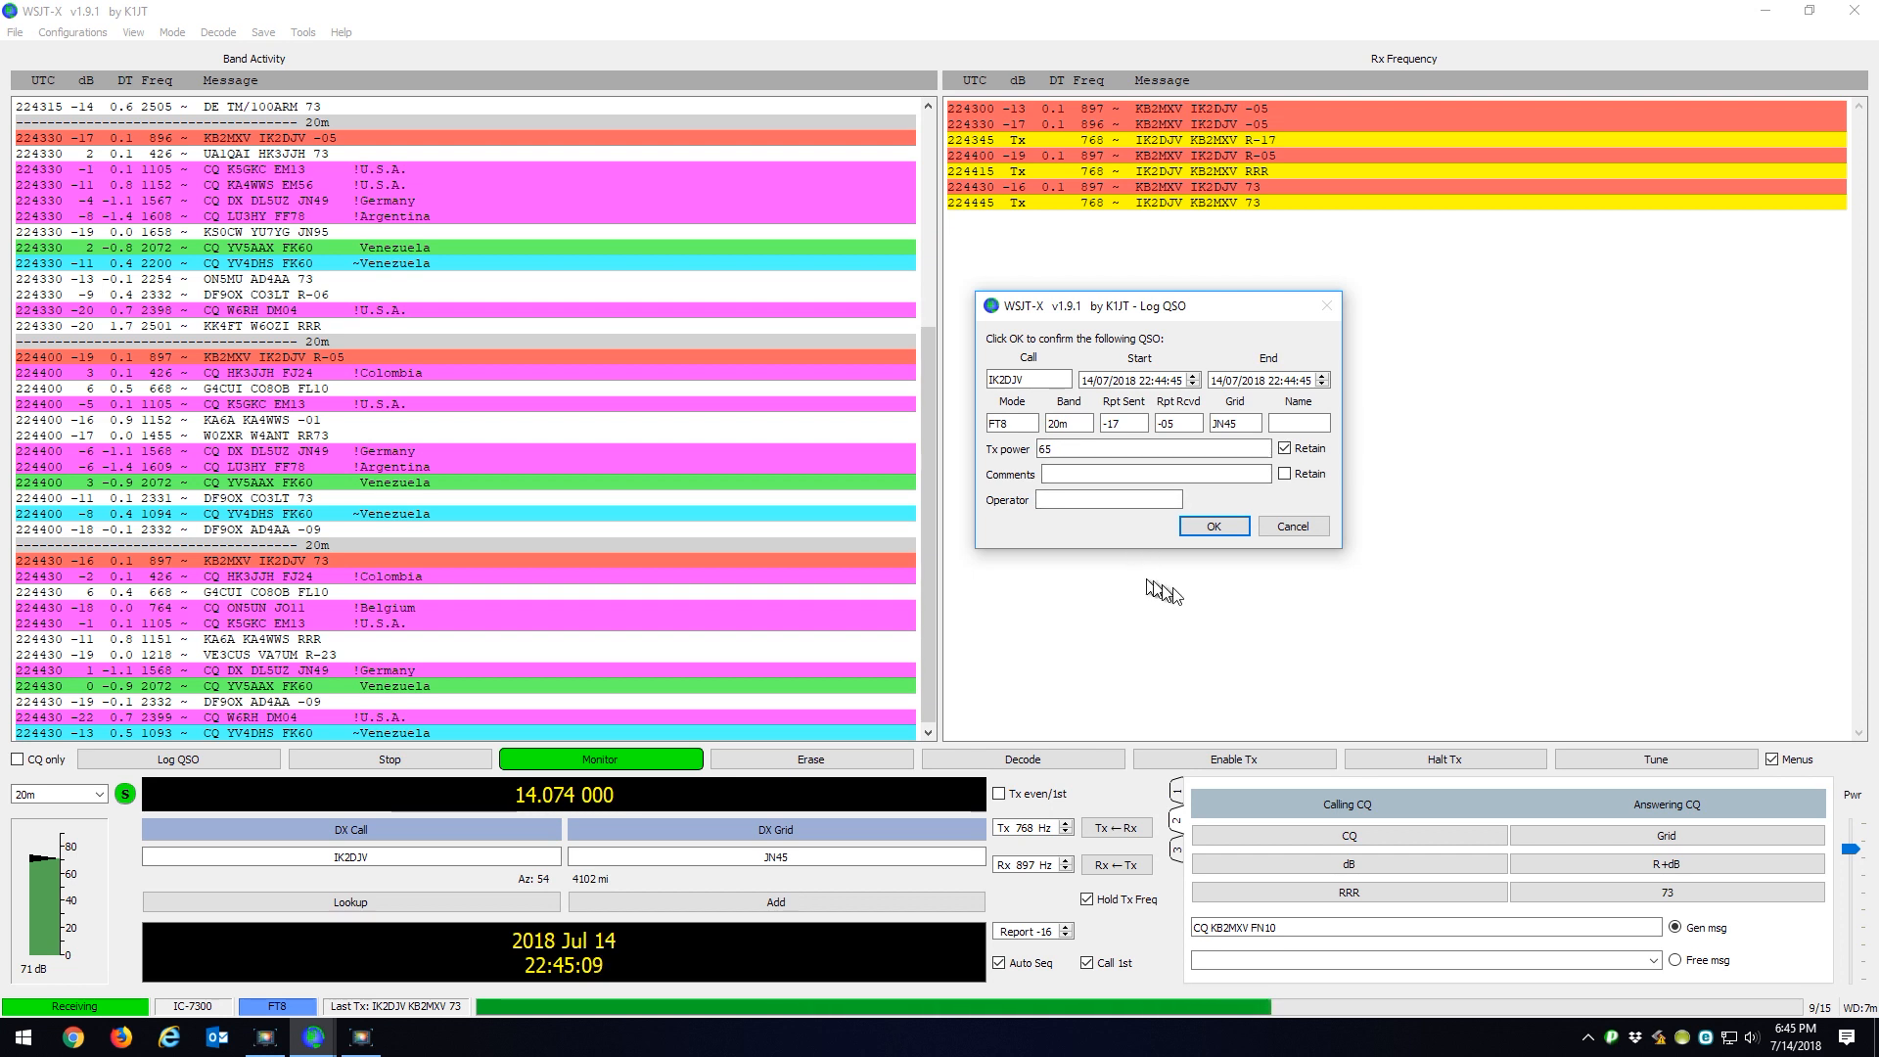
{"action": "left_click", "coordinate": [1212, 525]}
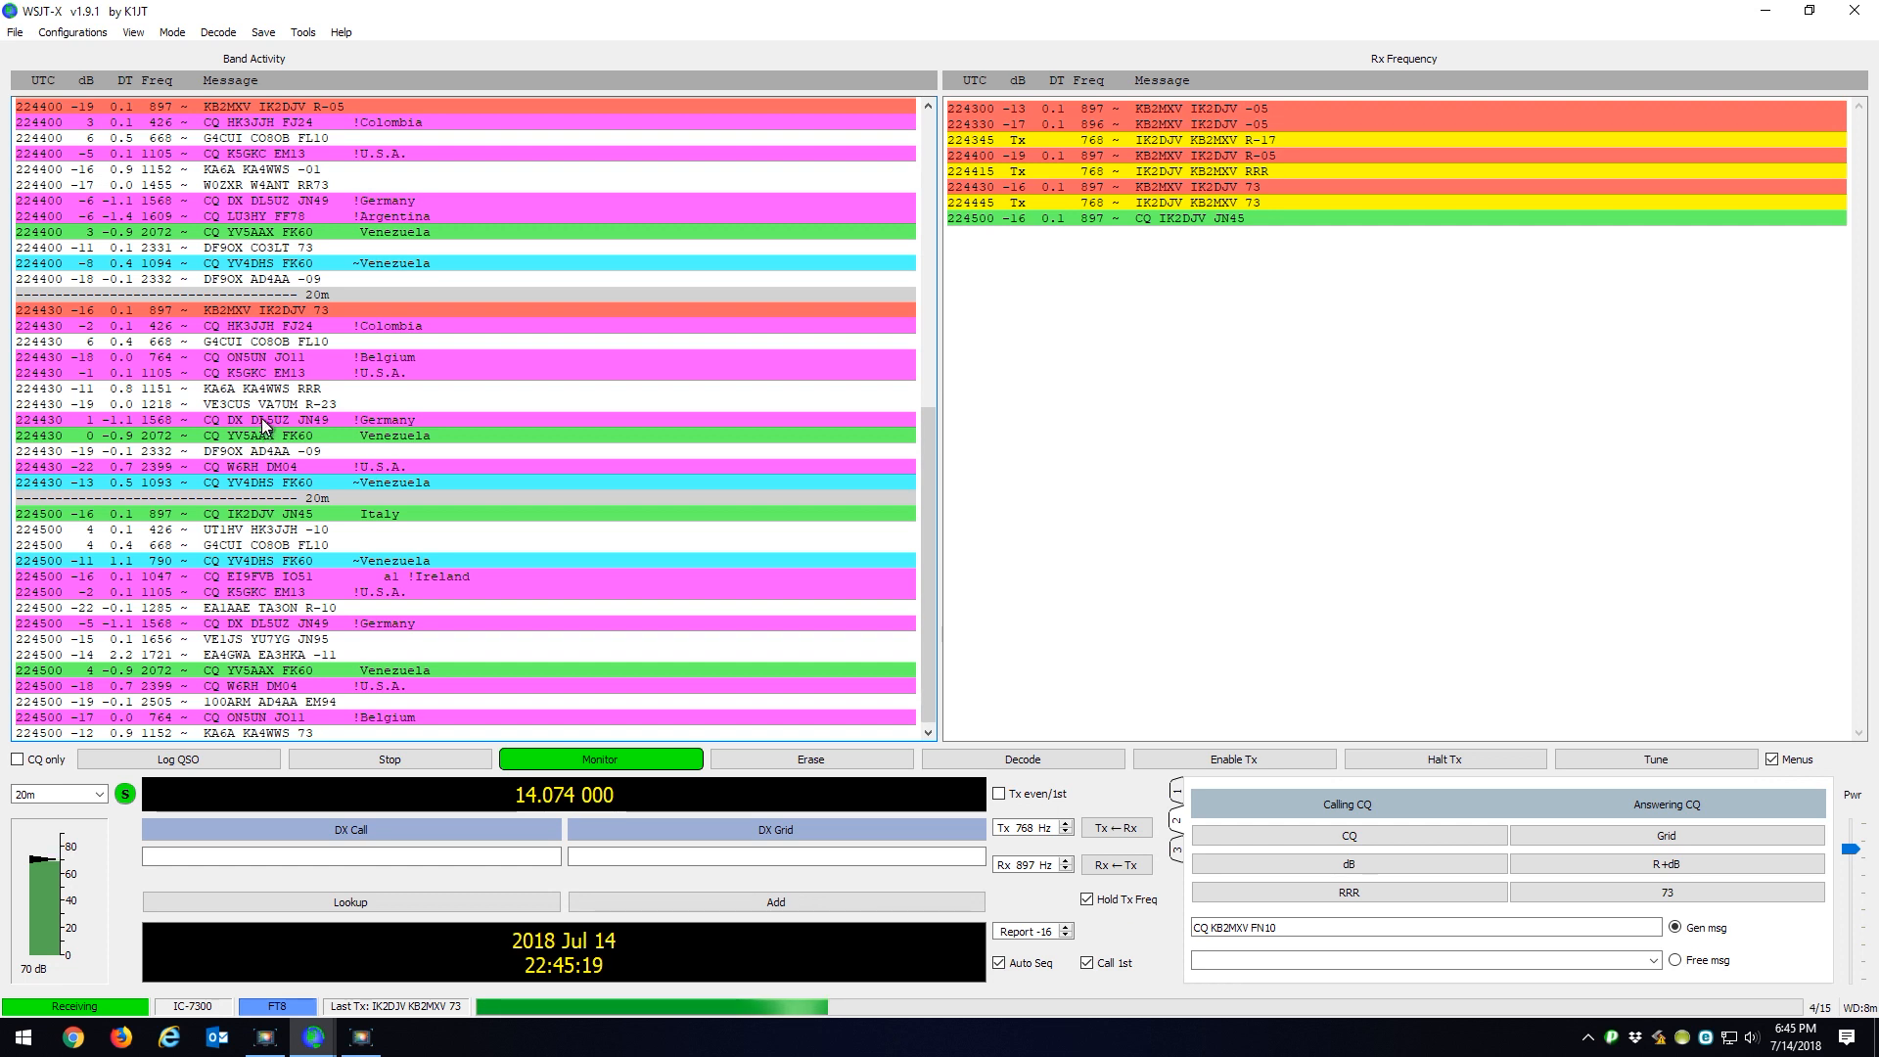
{"action": "double_click", "coordinate": [263, 420]}
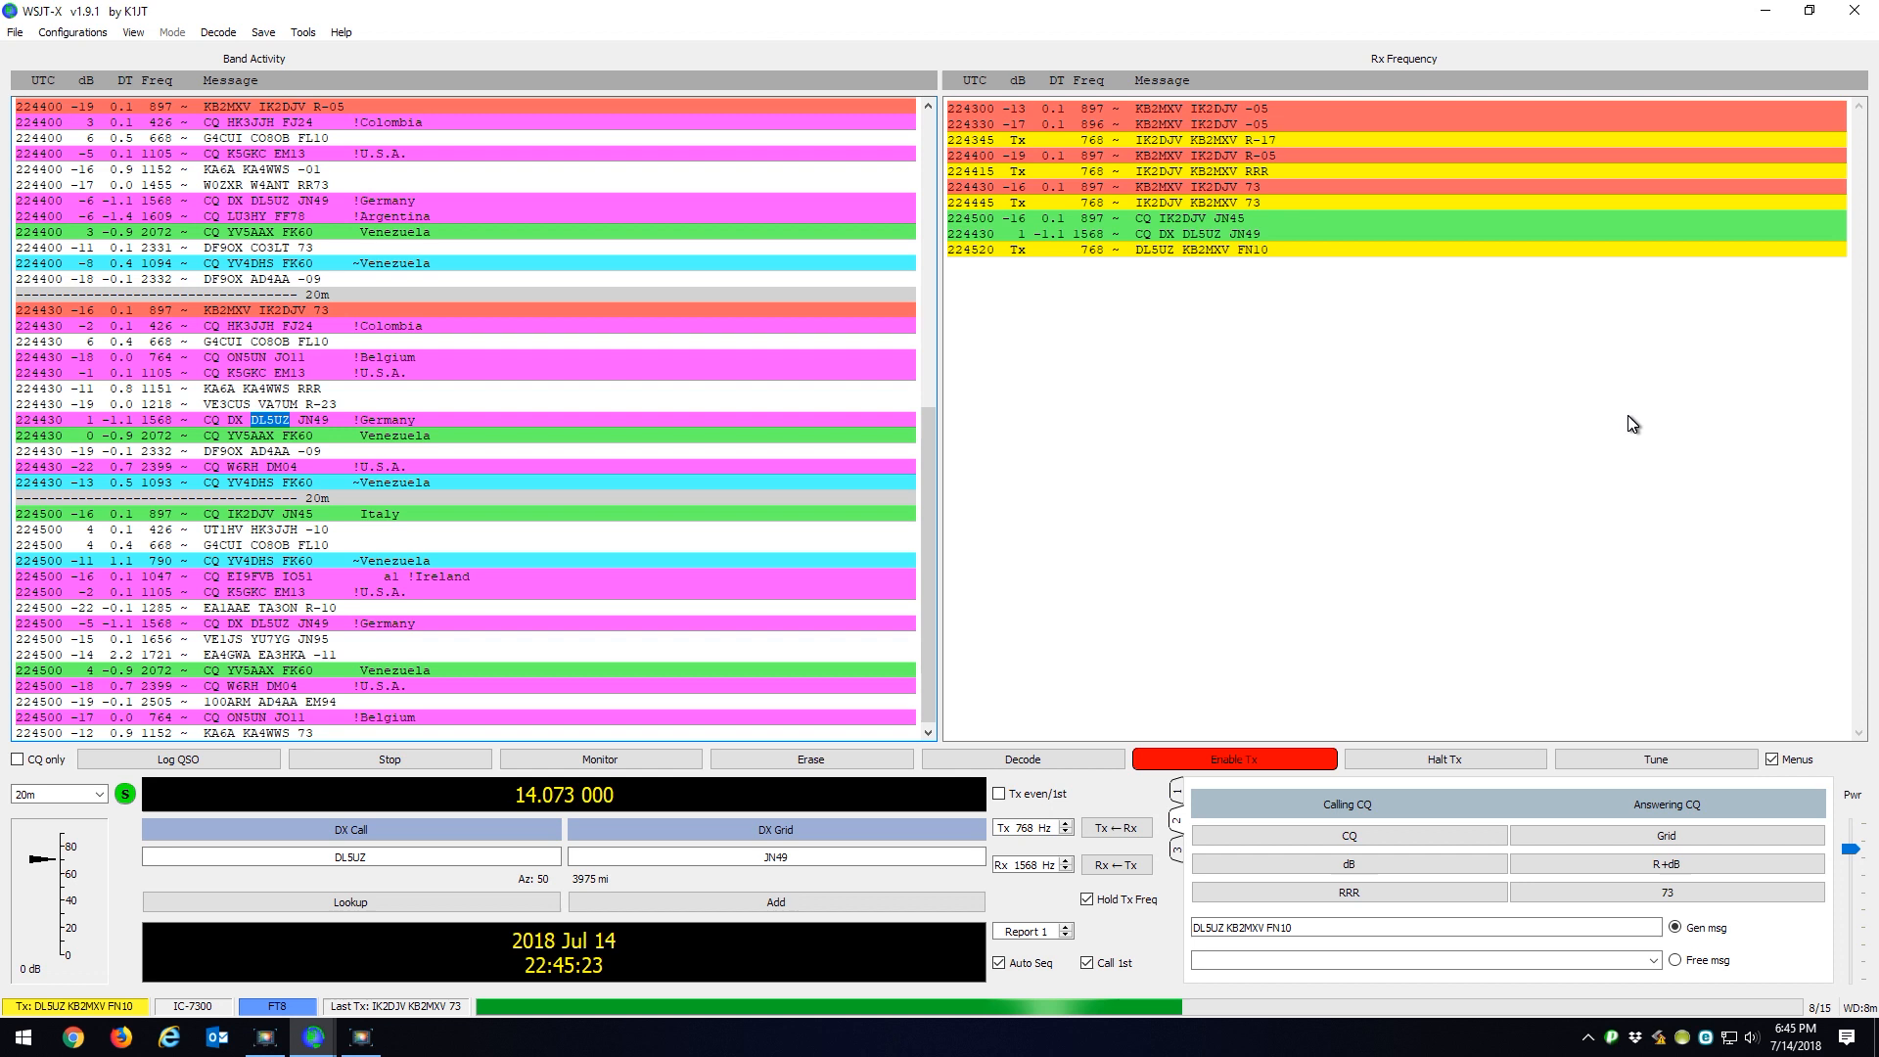
{"action": "left_click", "coordinate": [599, 759]}
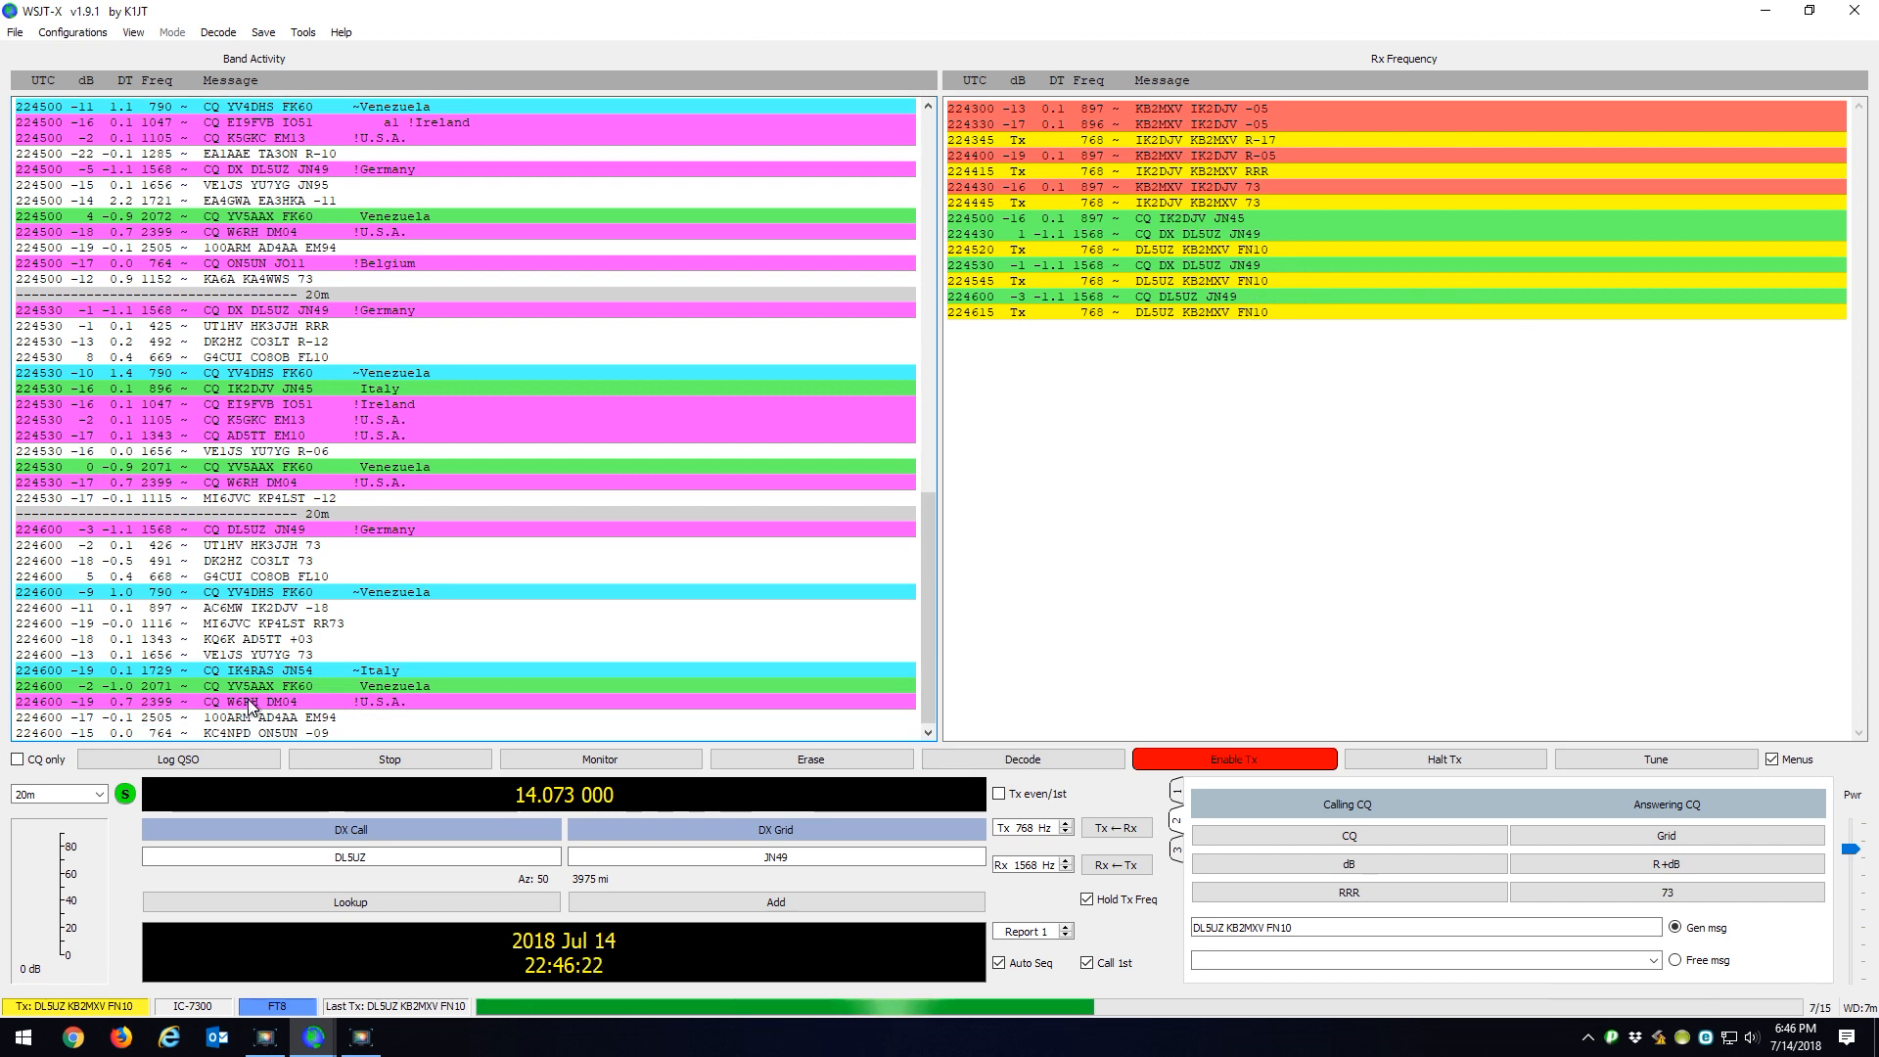
{"action": "left_click", "coordinate": [599, 758]}
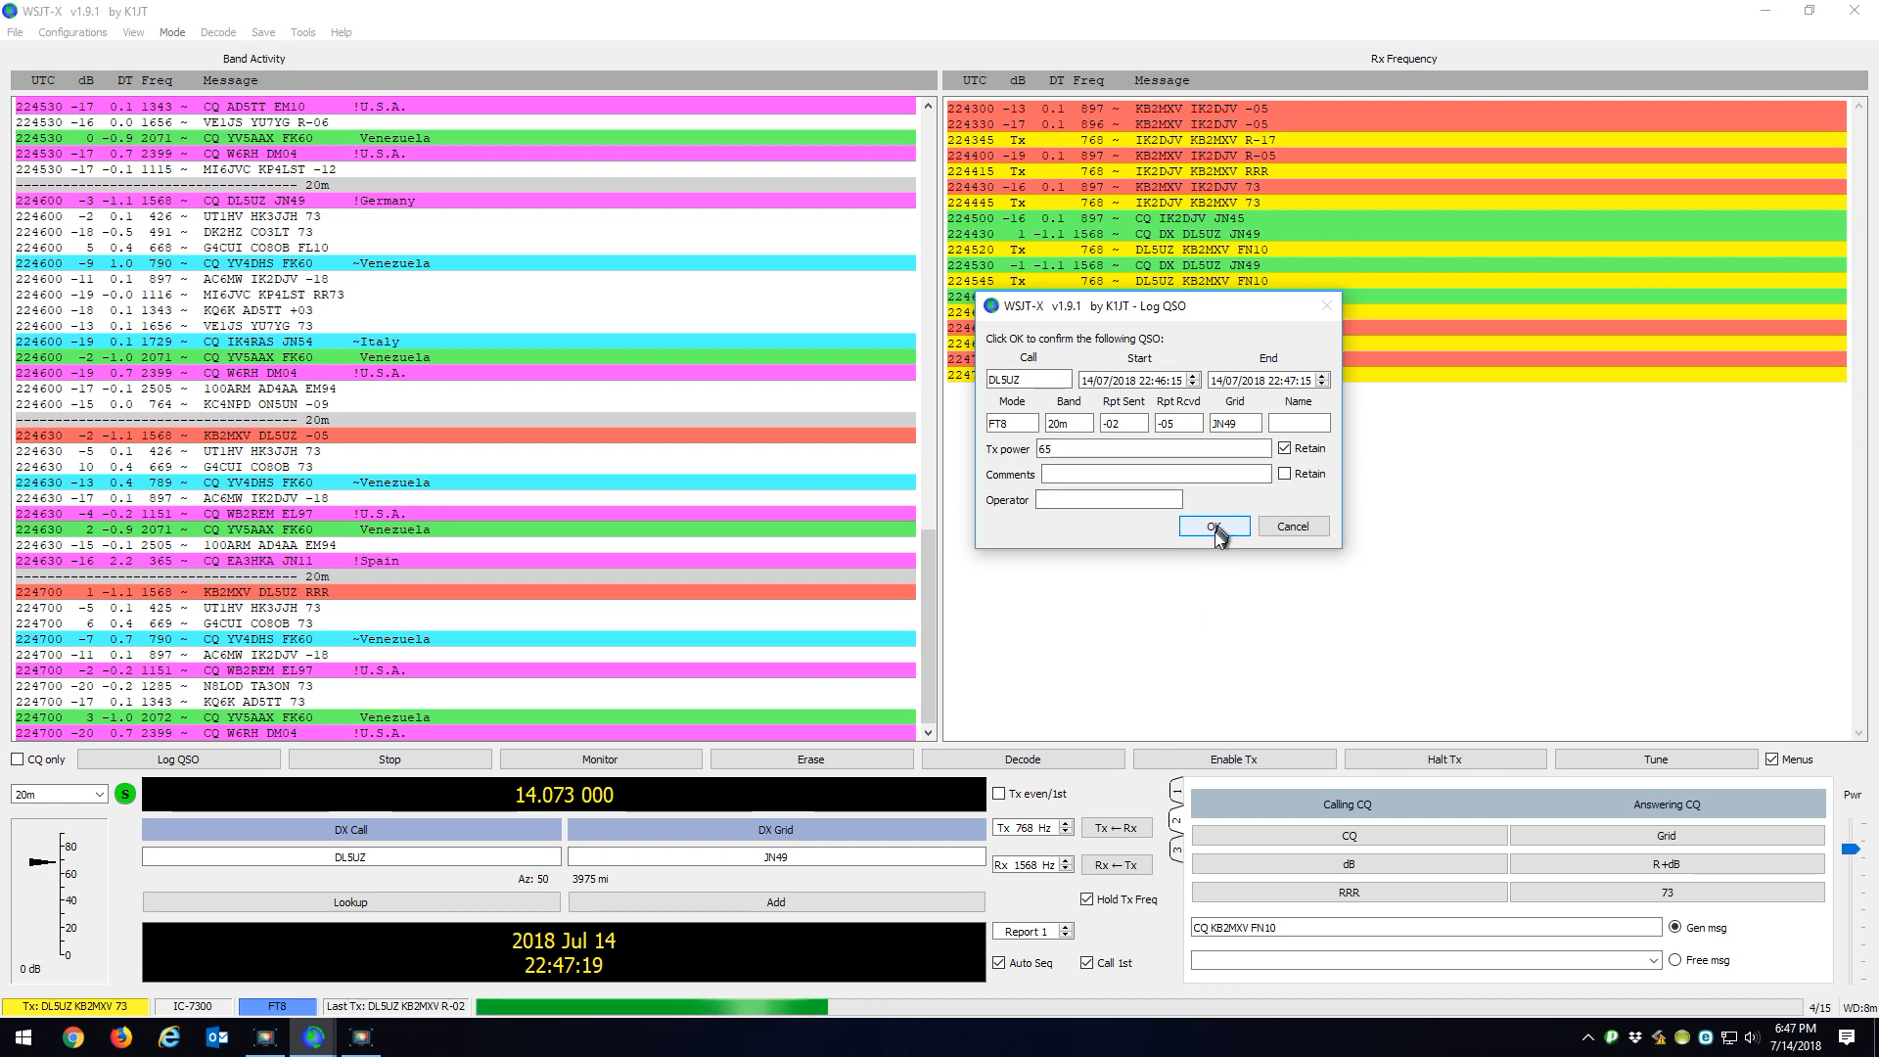
{"action": "left_click", "coordinate": [1212, 527]}
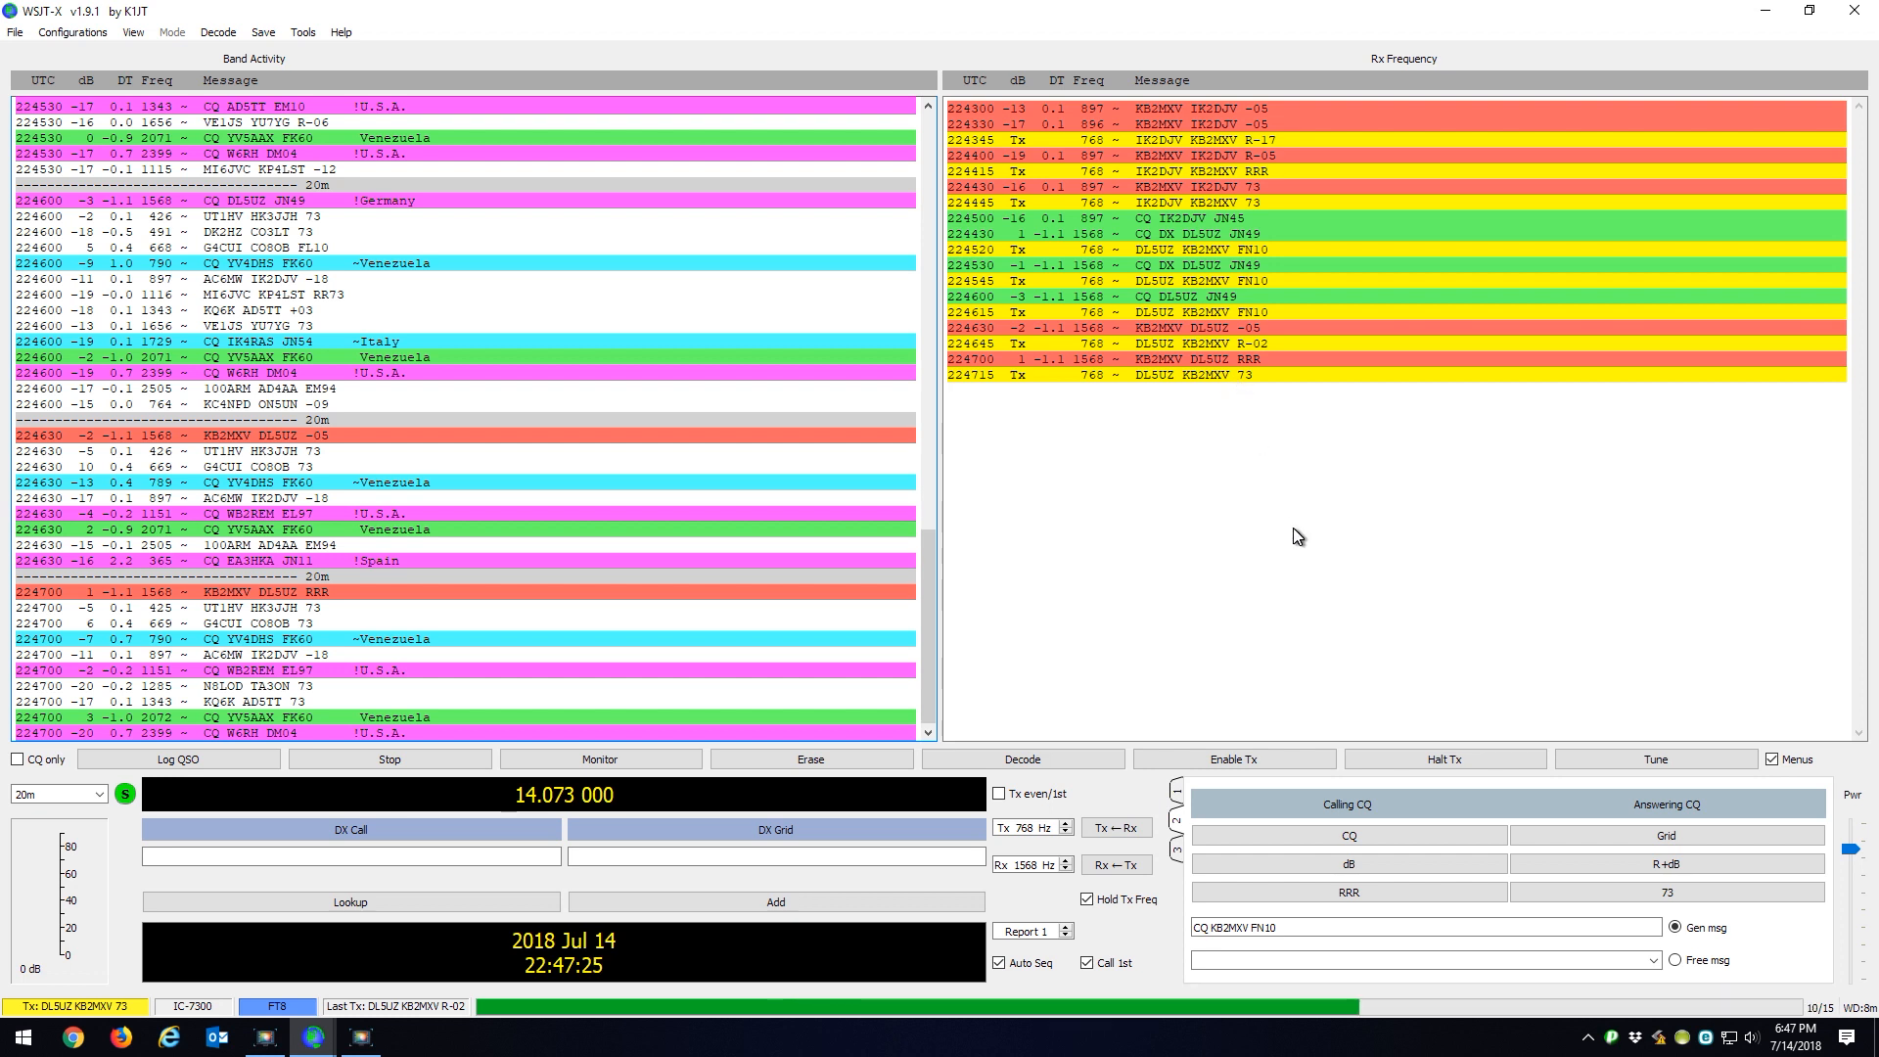
{"action": "left_click", "coordinate": [599, 758]}
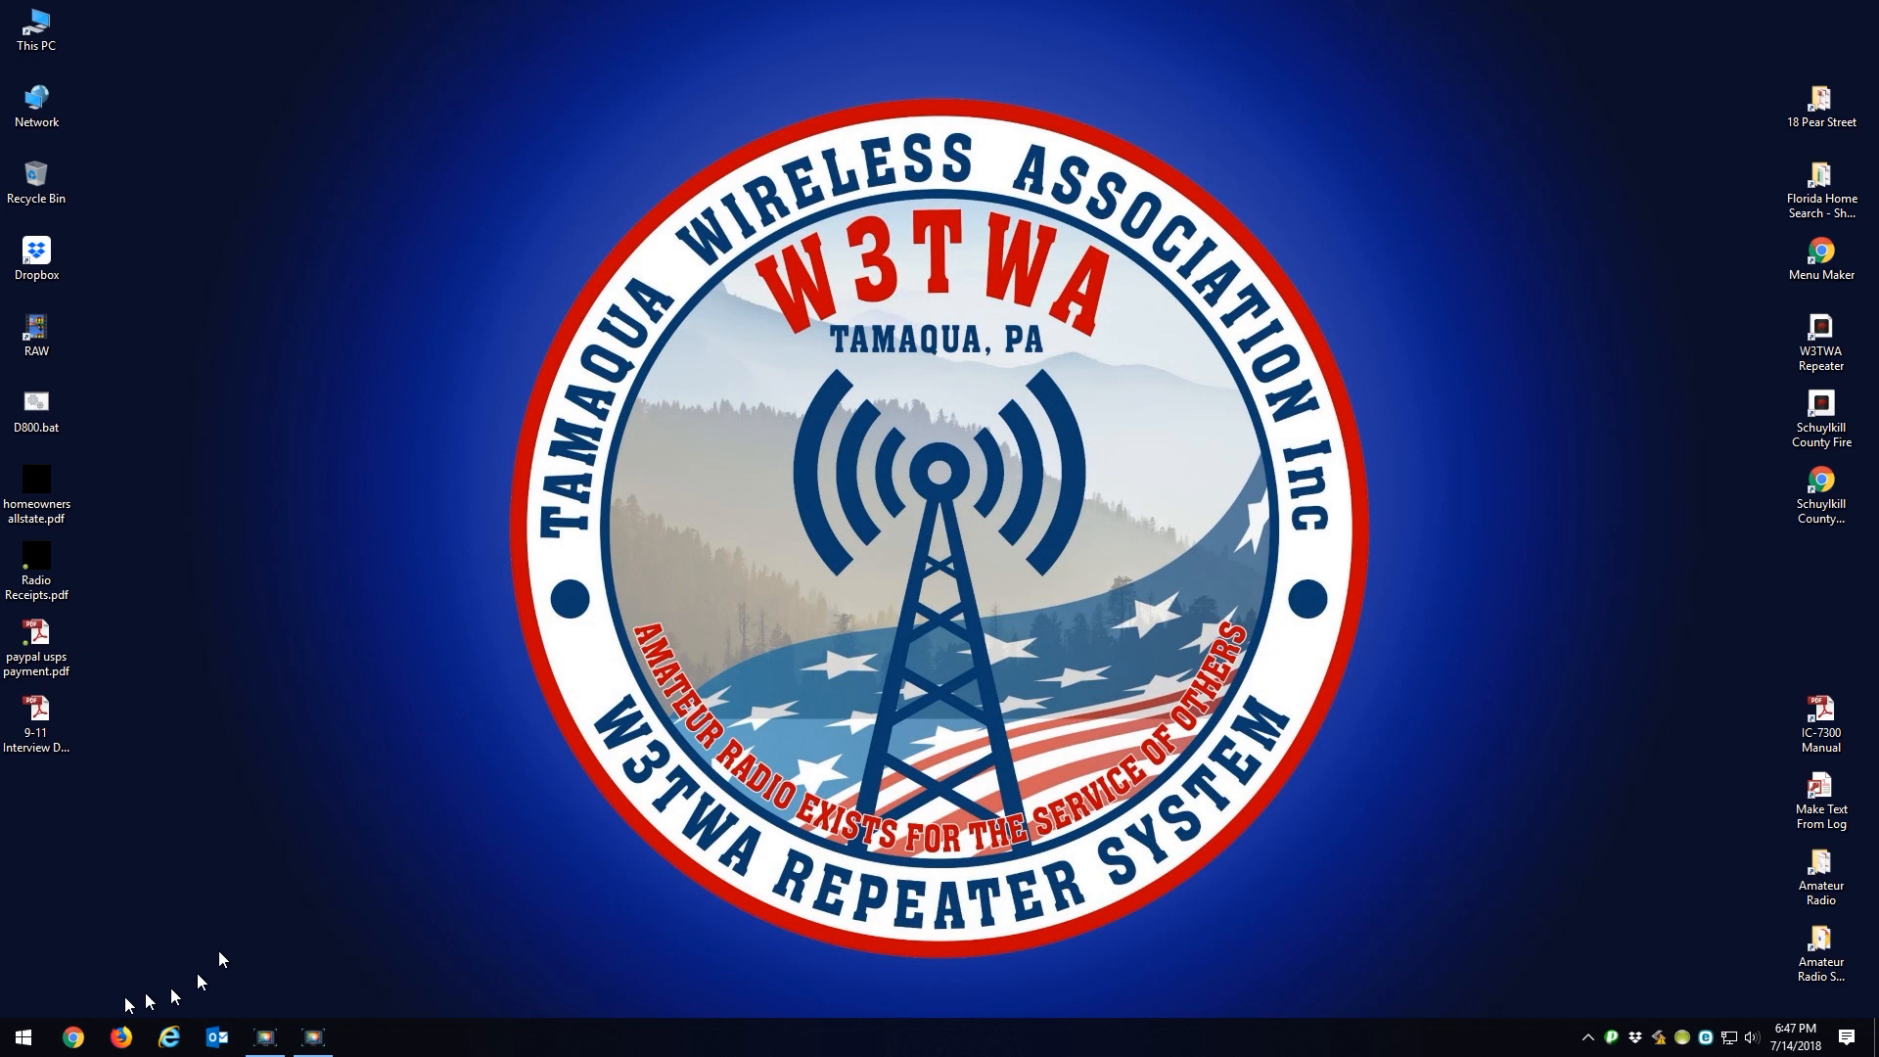
Step: Launch N3FJP AC Log from the taskbar and let LogData.mdb load the recent contacts
{"action": "left_click", "coordinate": [20, 1036]}
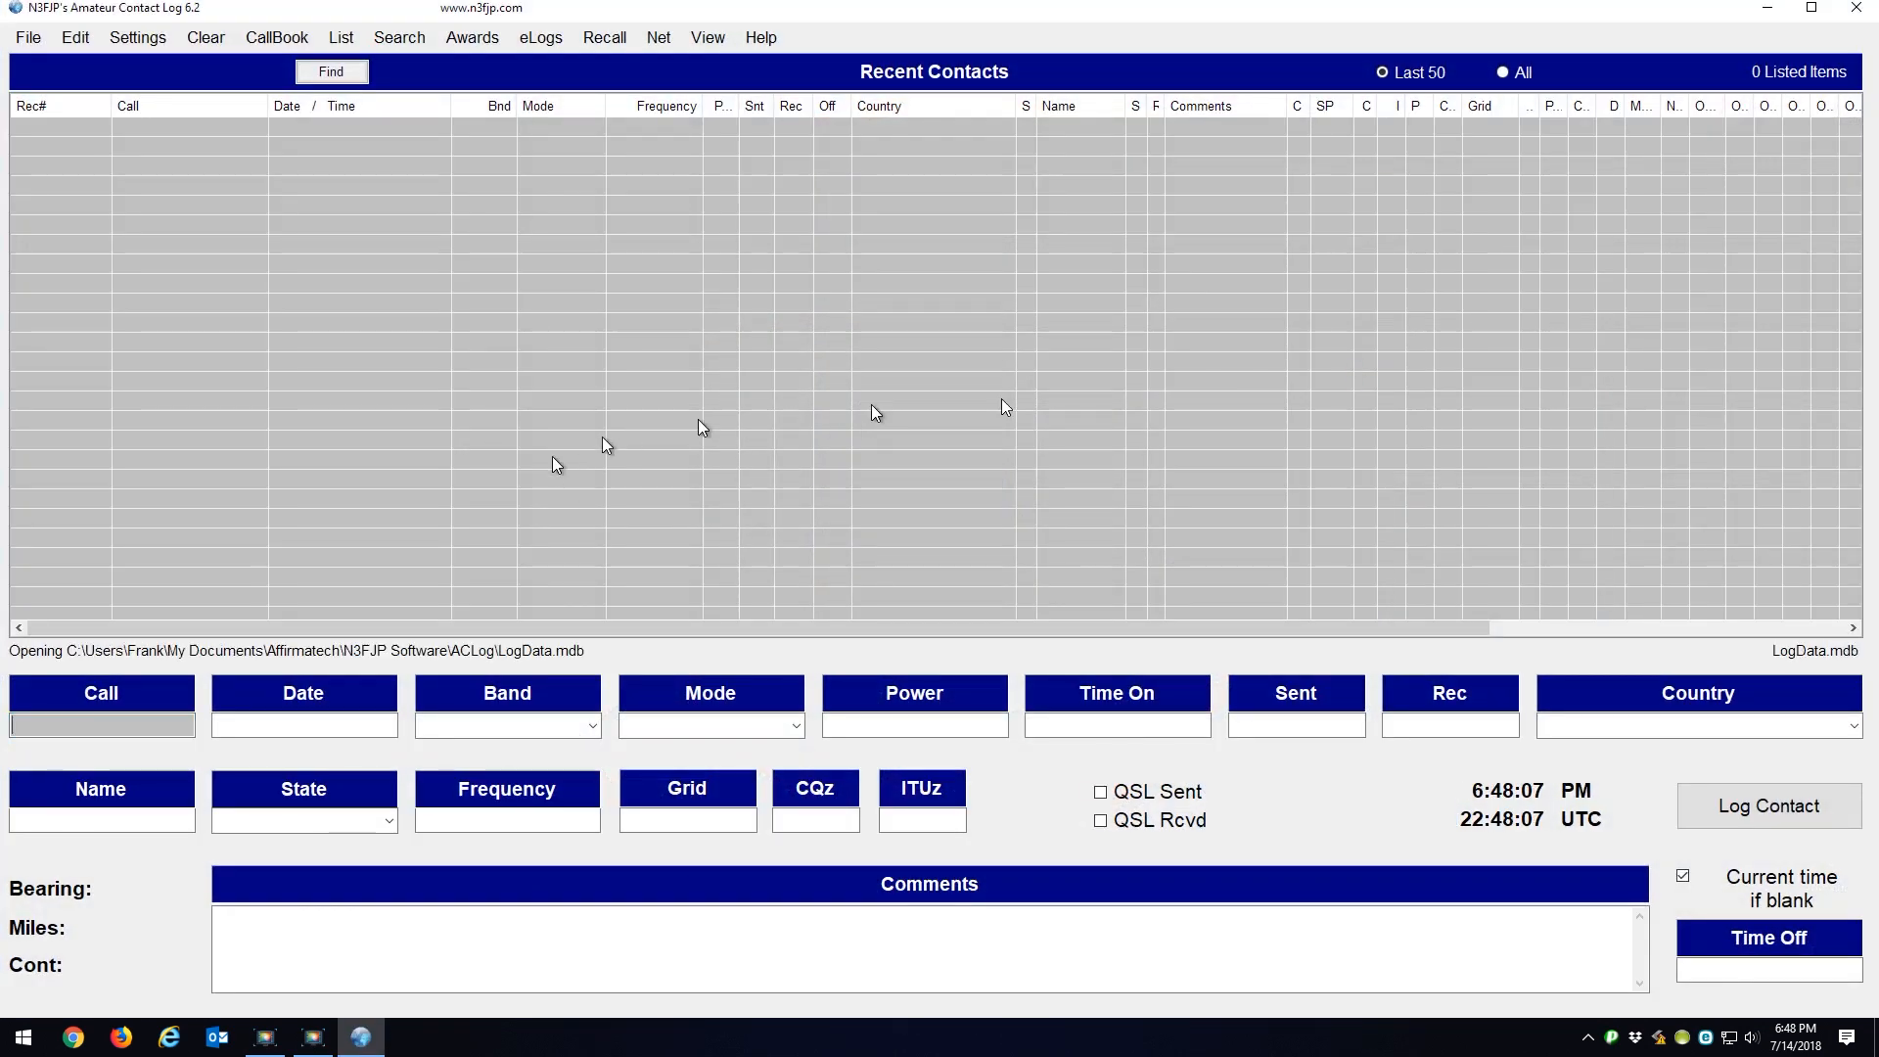
{"action": "left_click", "coordinate": [331, 71]}
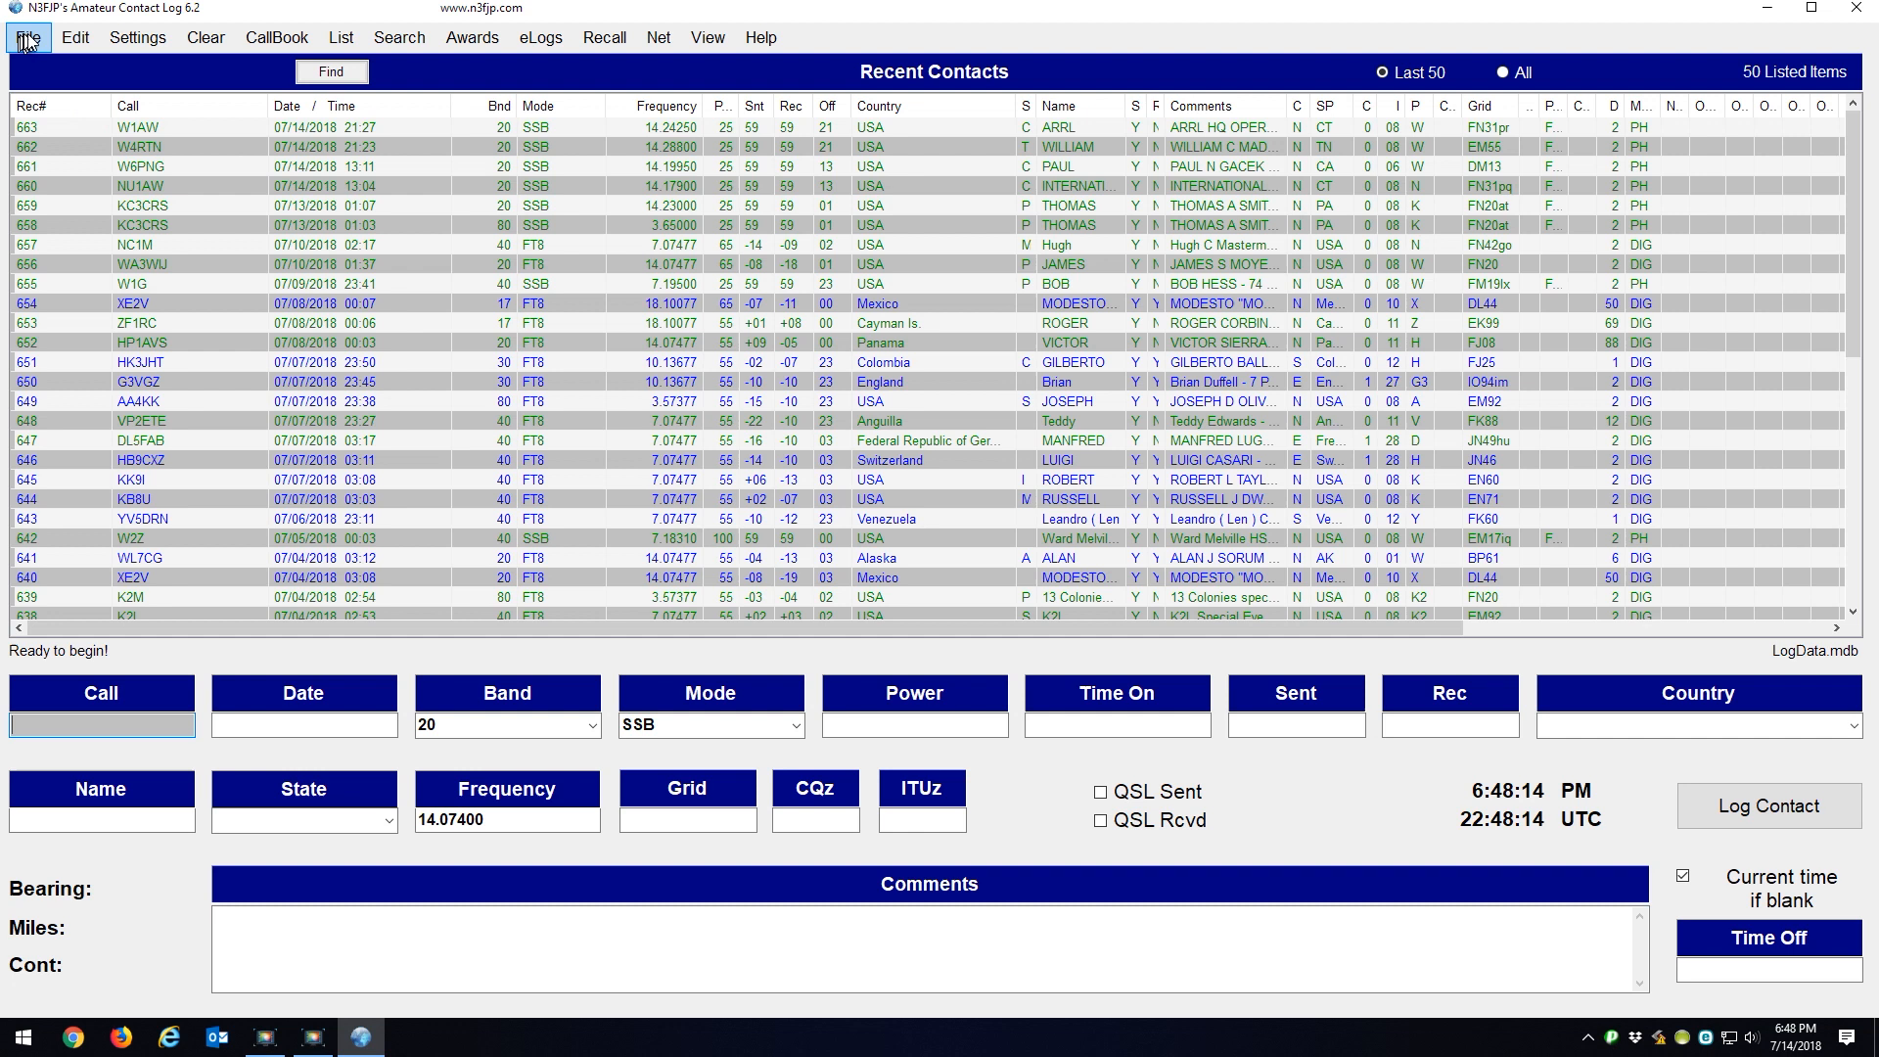
Step: Import wsjtx_log.adi from the WSJT-X folder with File > Import ADIF
{"action": "left_click", "coordinate": [27, 37]}
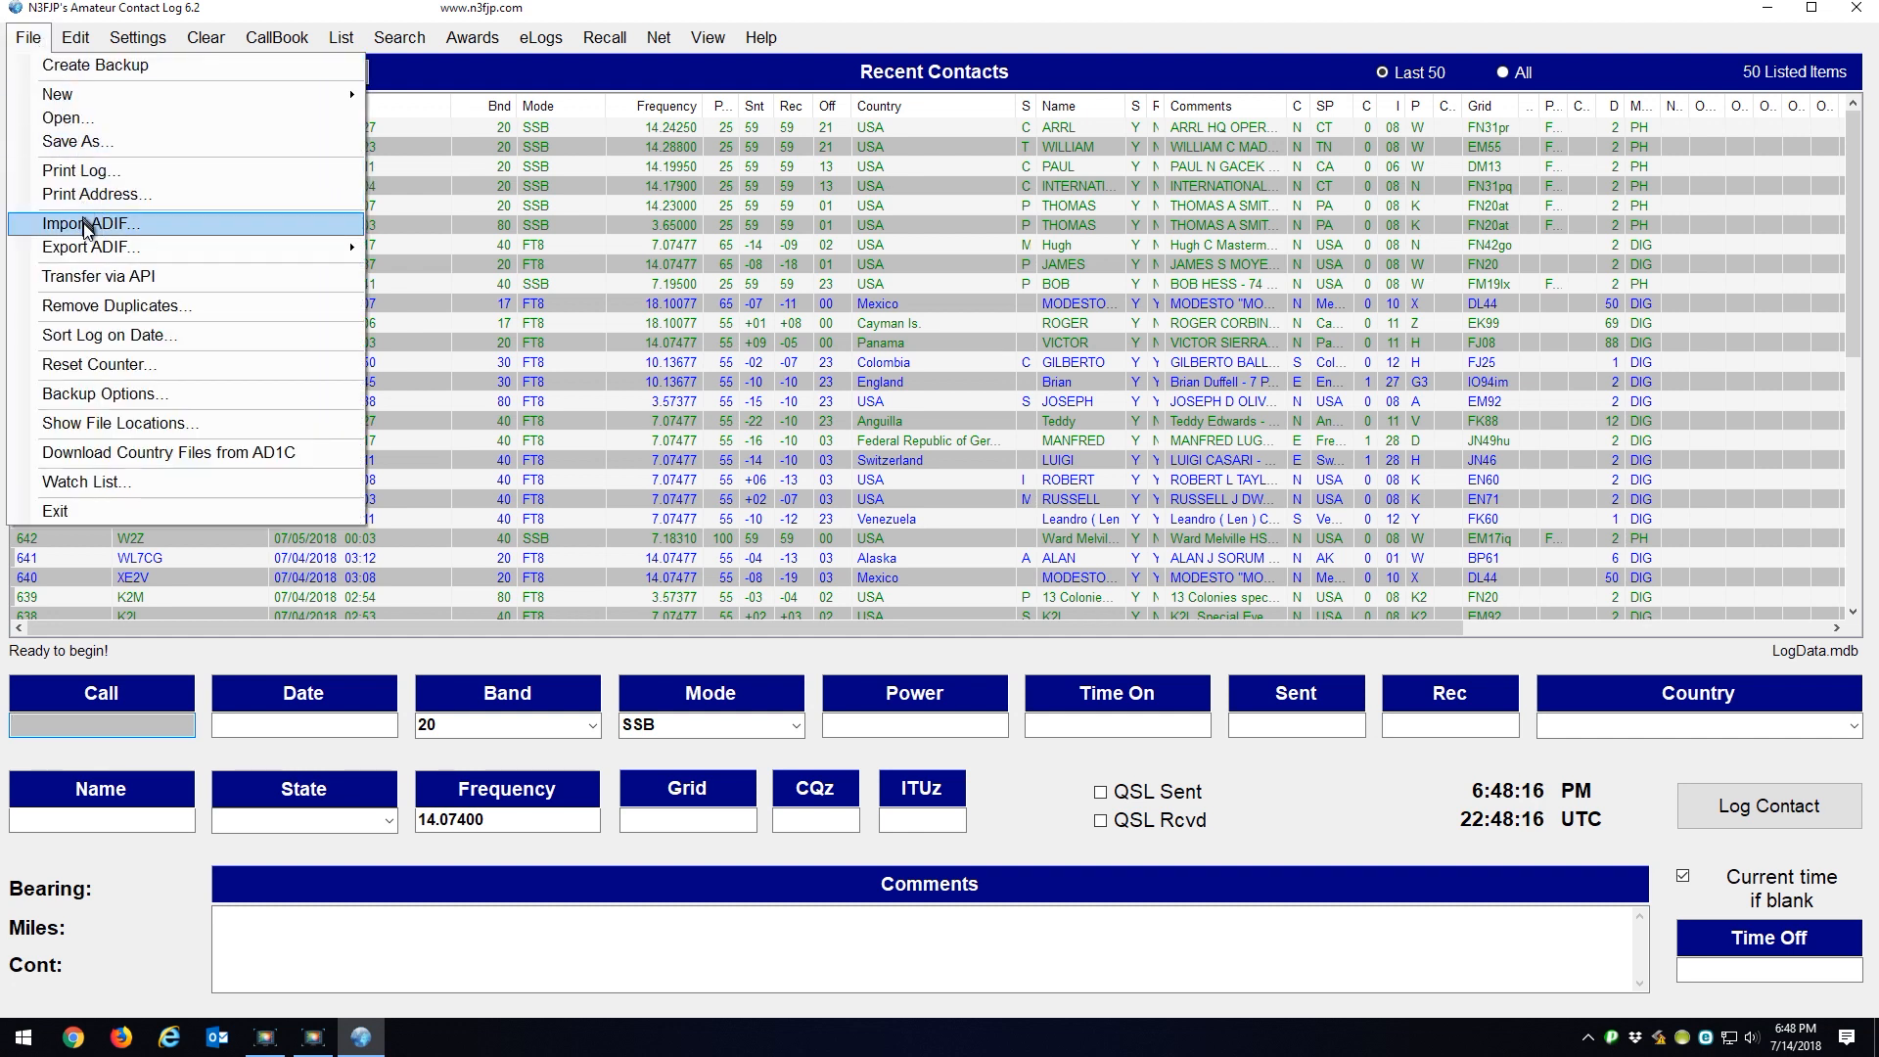
{"action": "left_click", "coordinate": [92, 224]}
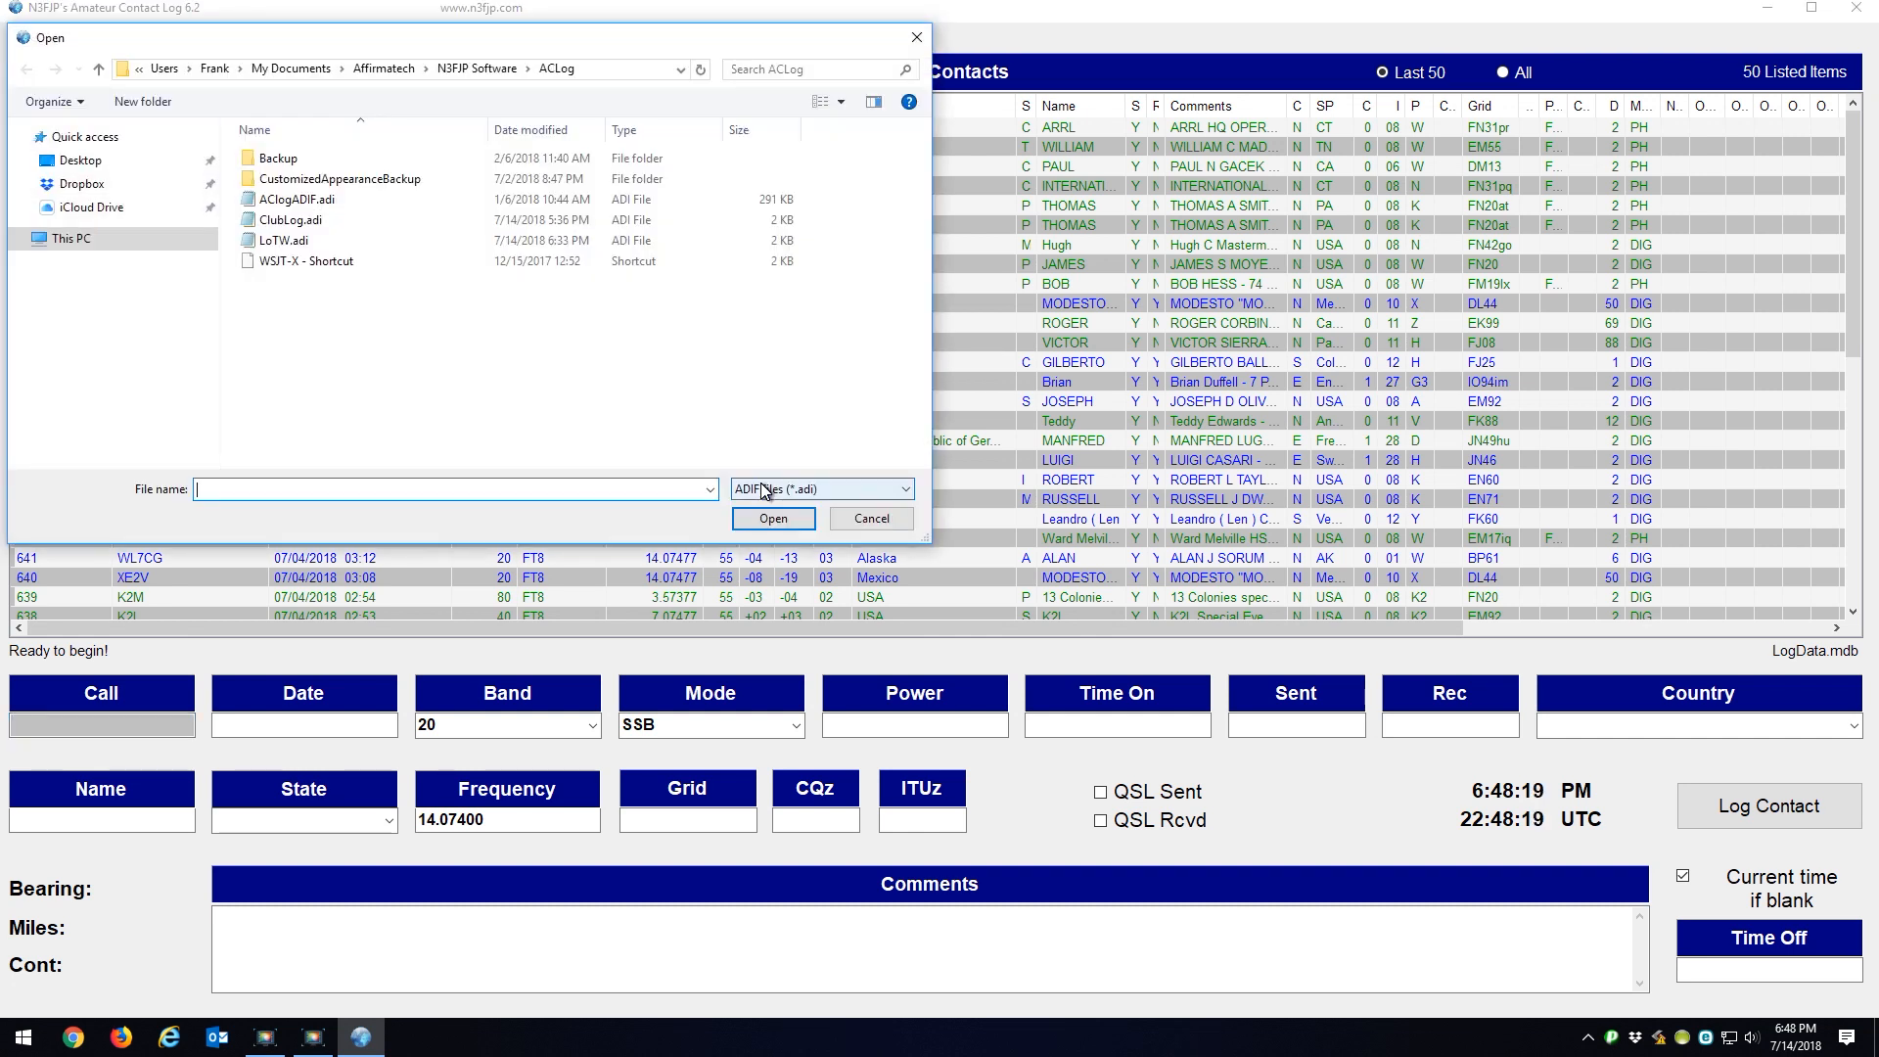
{"action": "left_click", "coordinate": [309, 260]}
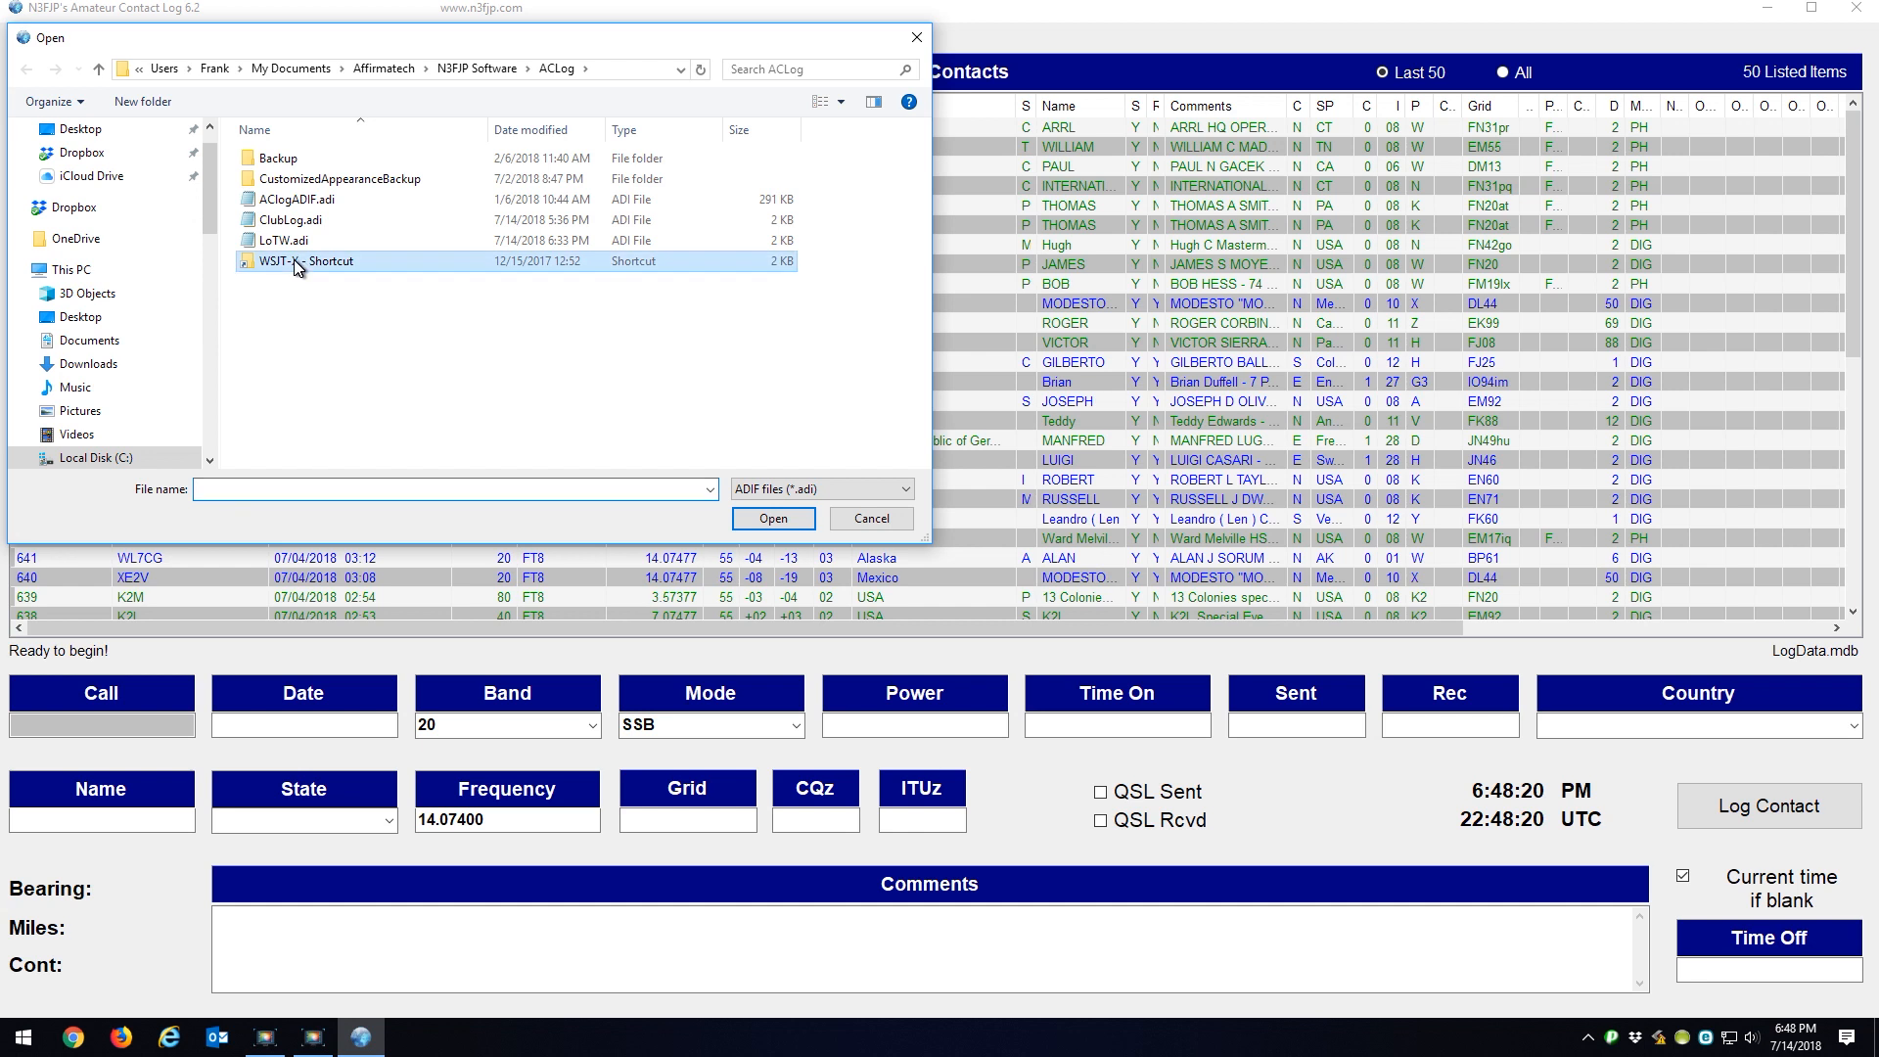
{"action": "double_click", "coordinate": [317, 260]}
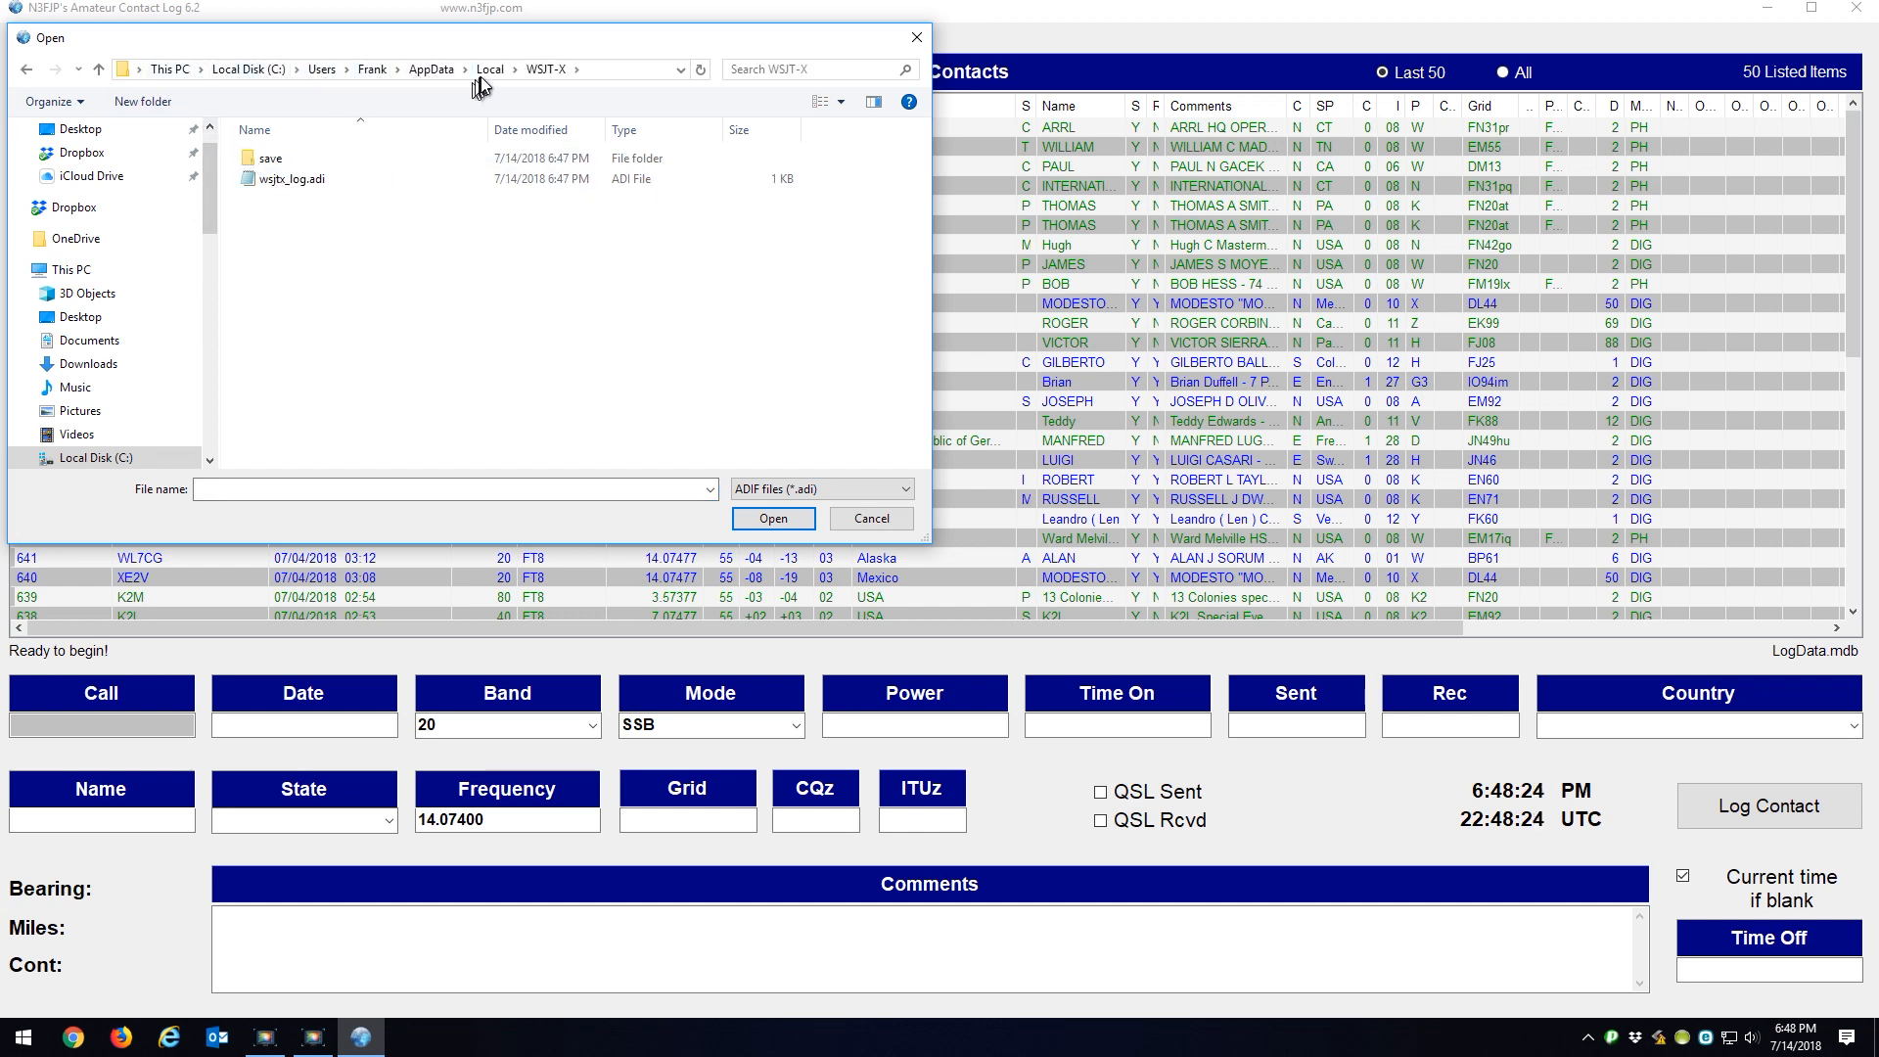
{"action": "left_click", "coordinate": [292, 178]}
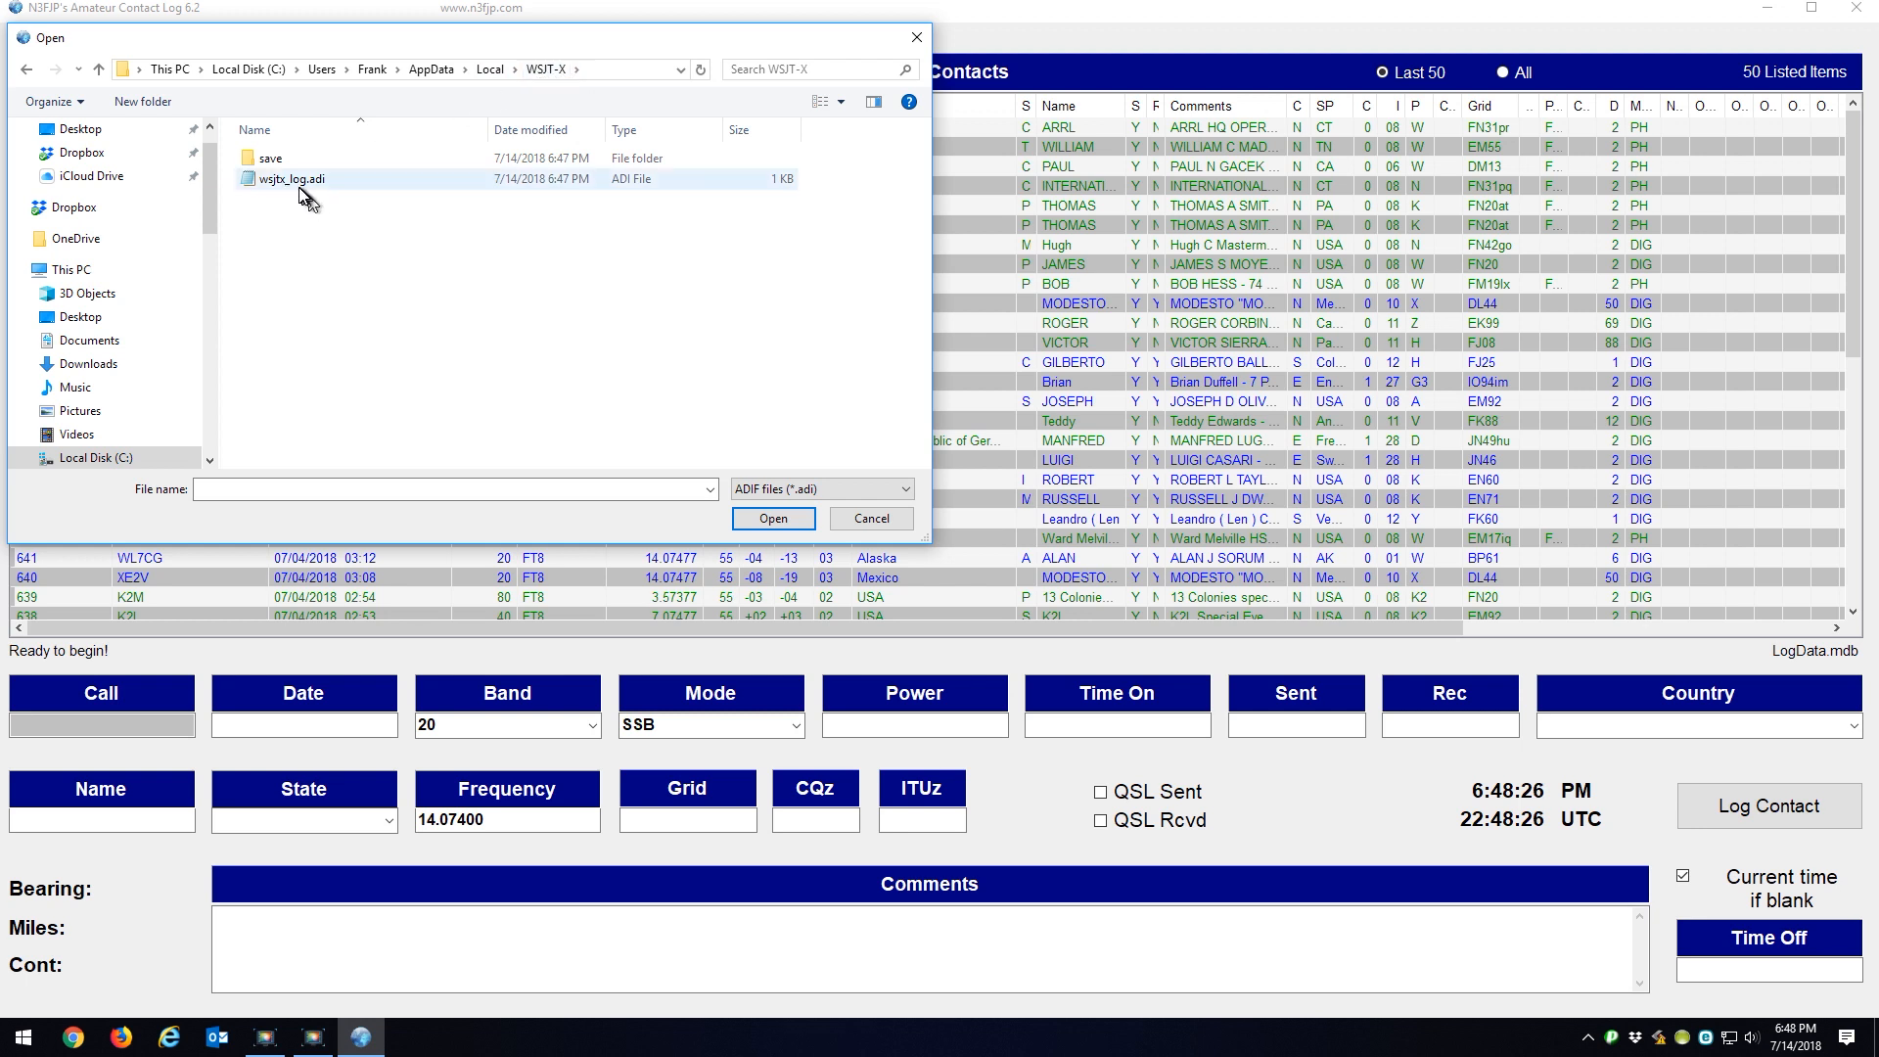
{"action": "mouse_move", "coordinate": [292, 178]}
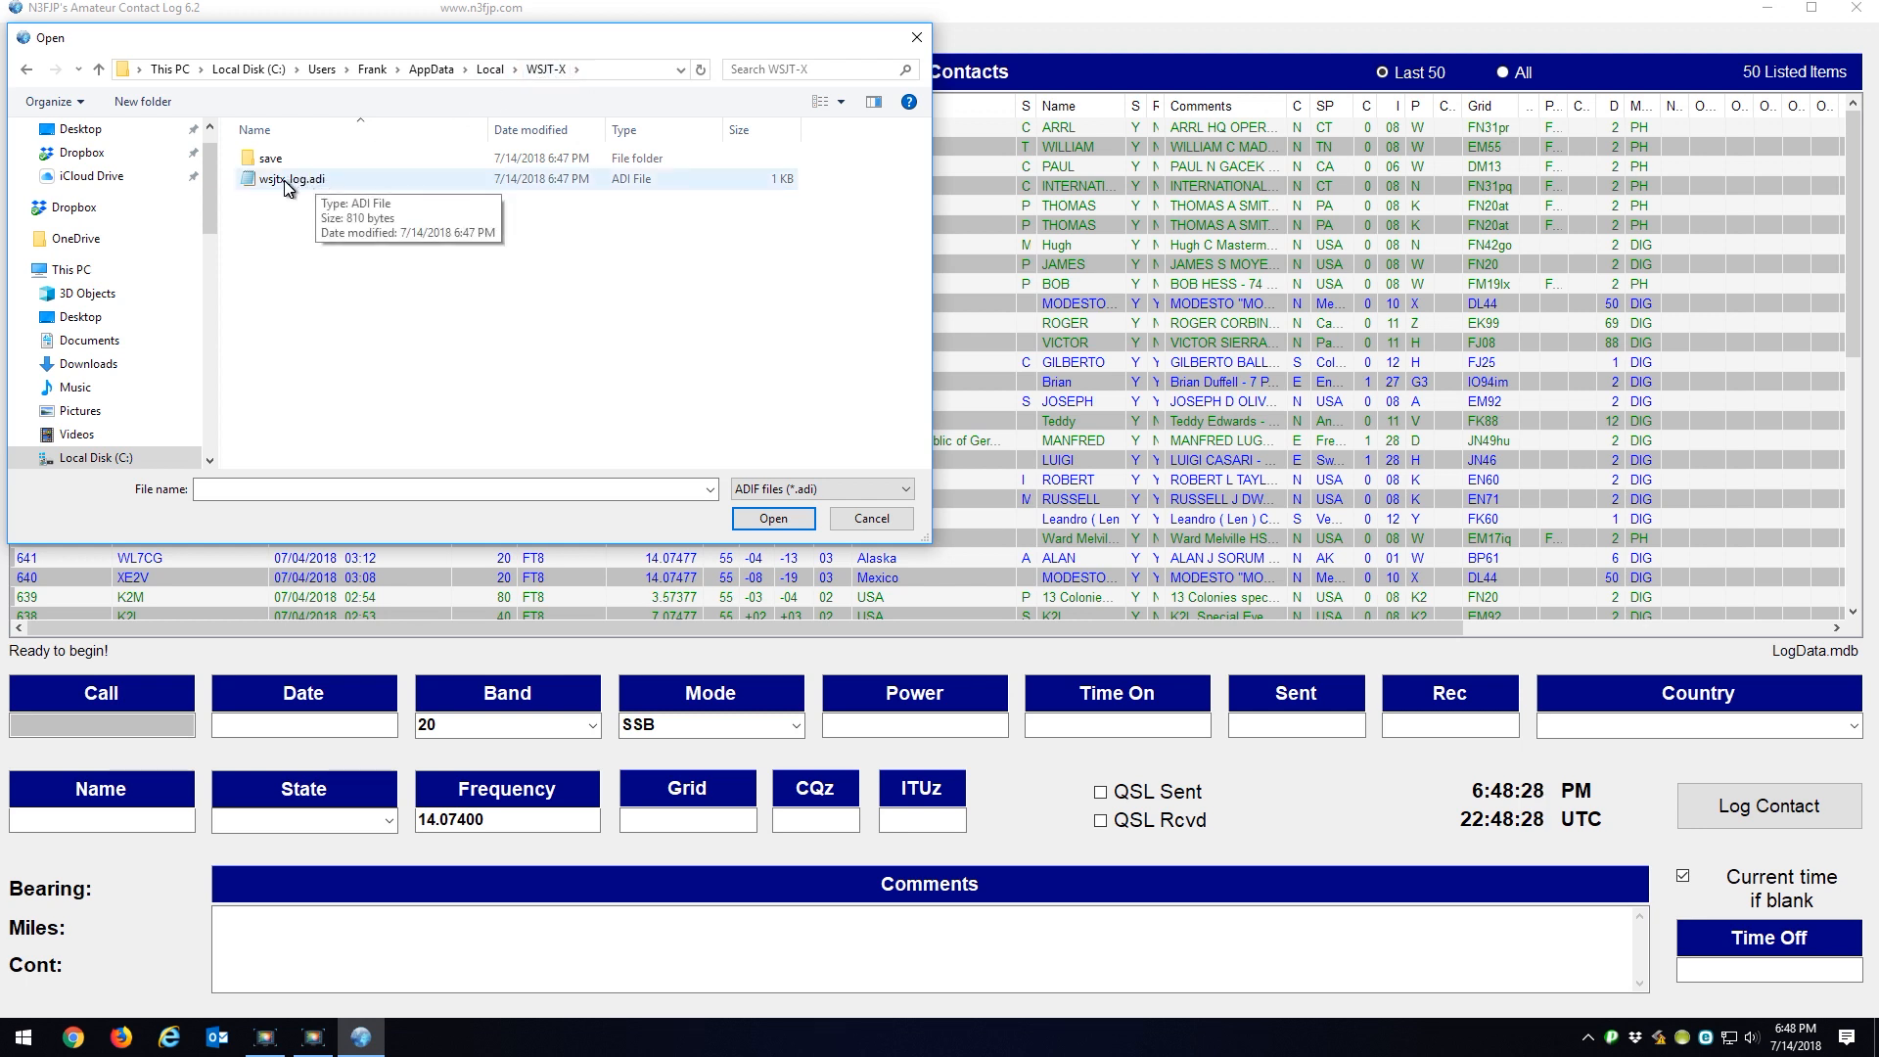
{"action": "left_click", "coordinate": [293, 179]}
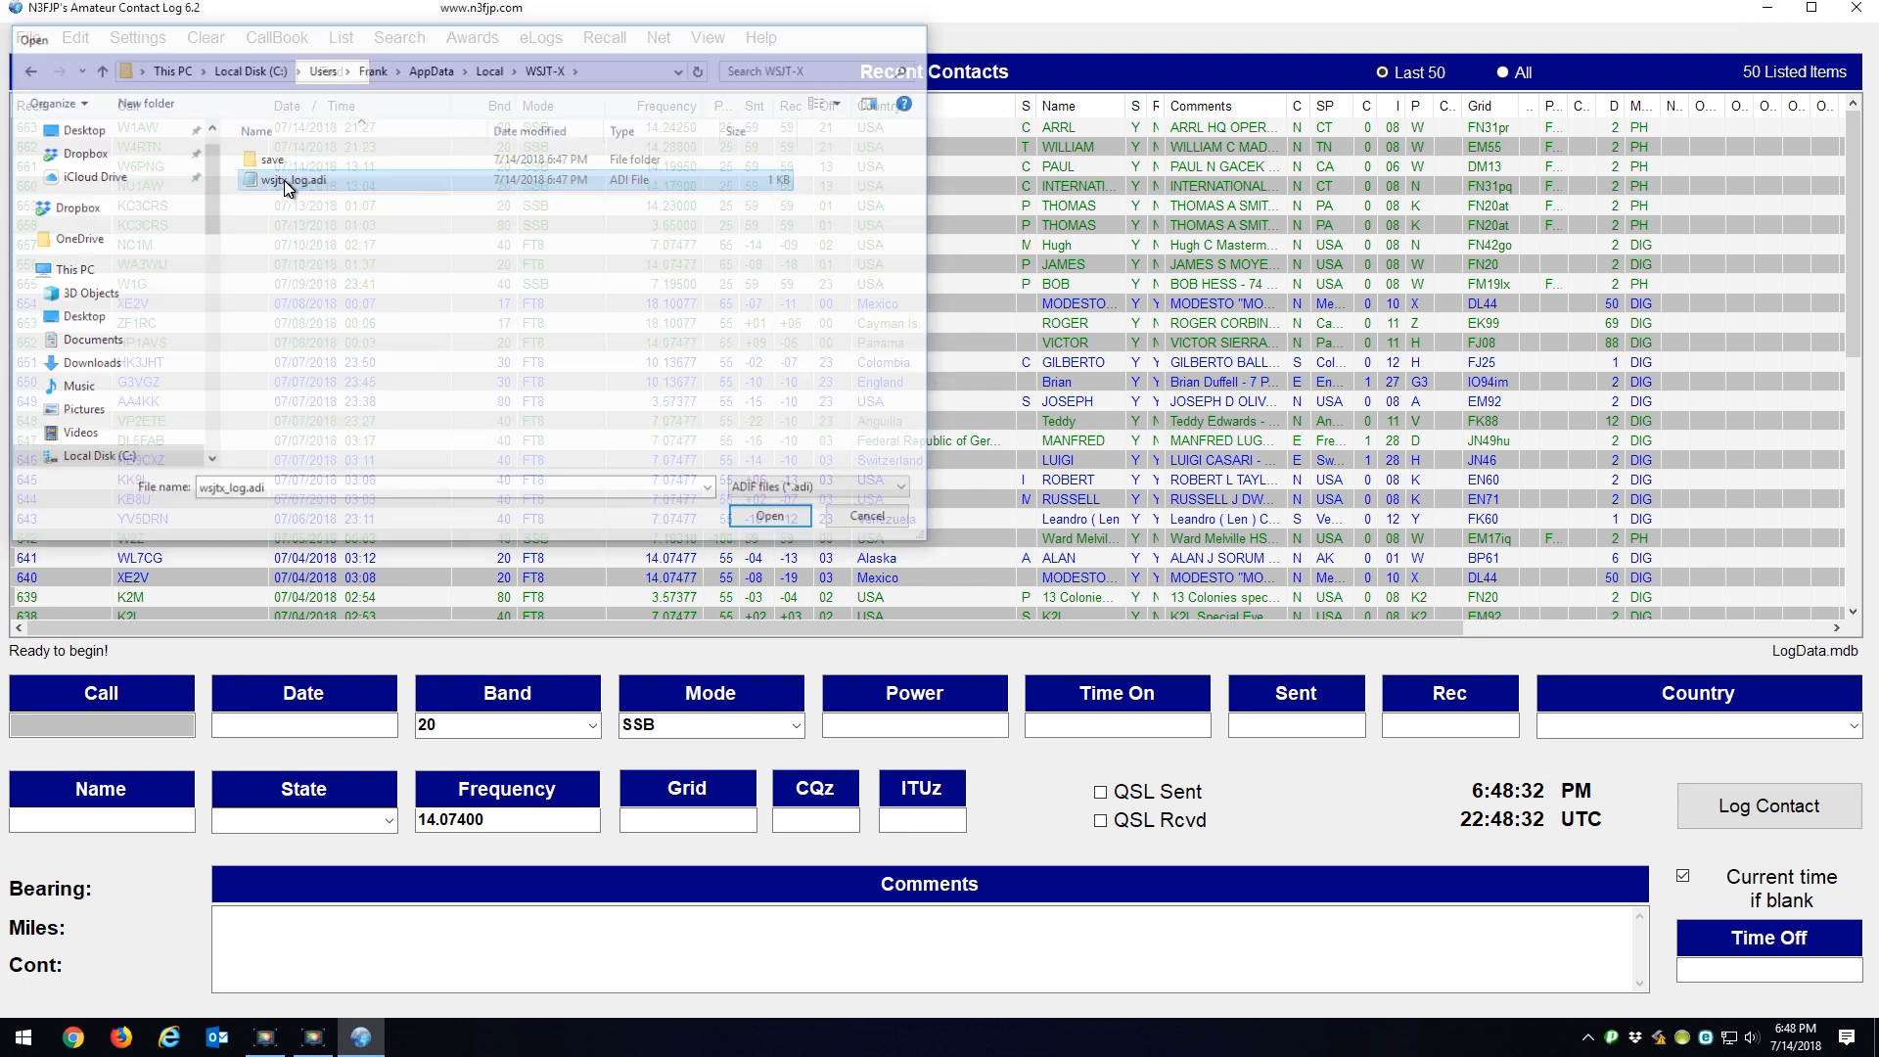
{"action": "left_click", "coordinate": [769, 517]}
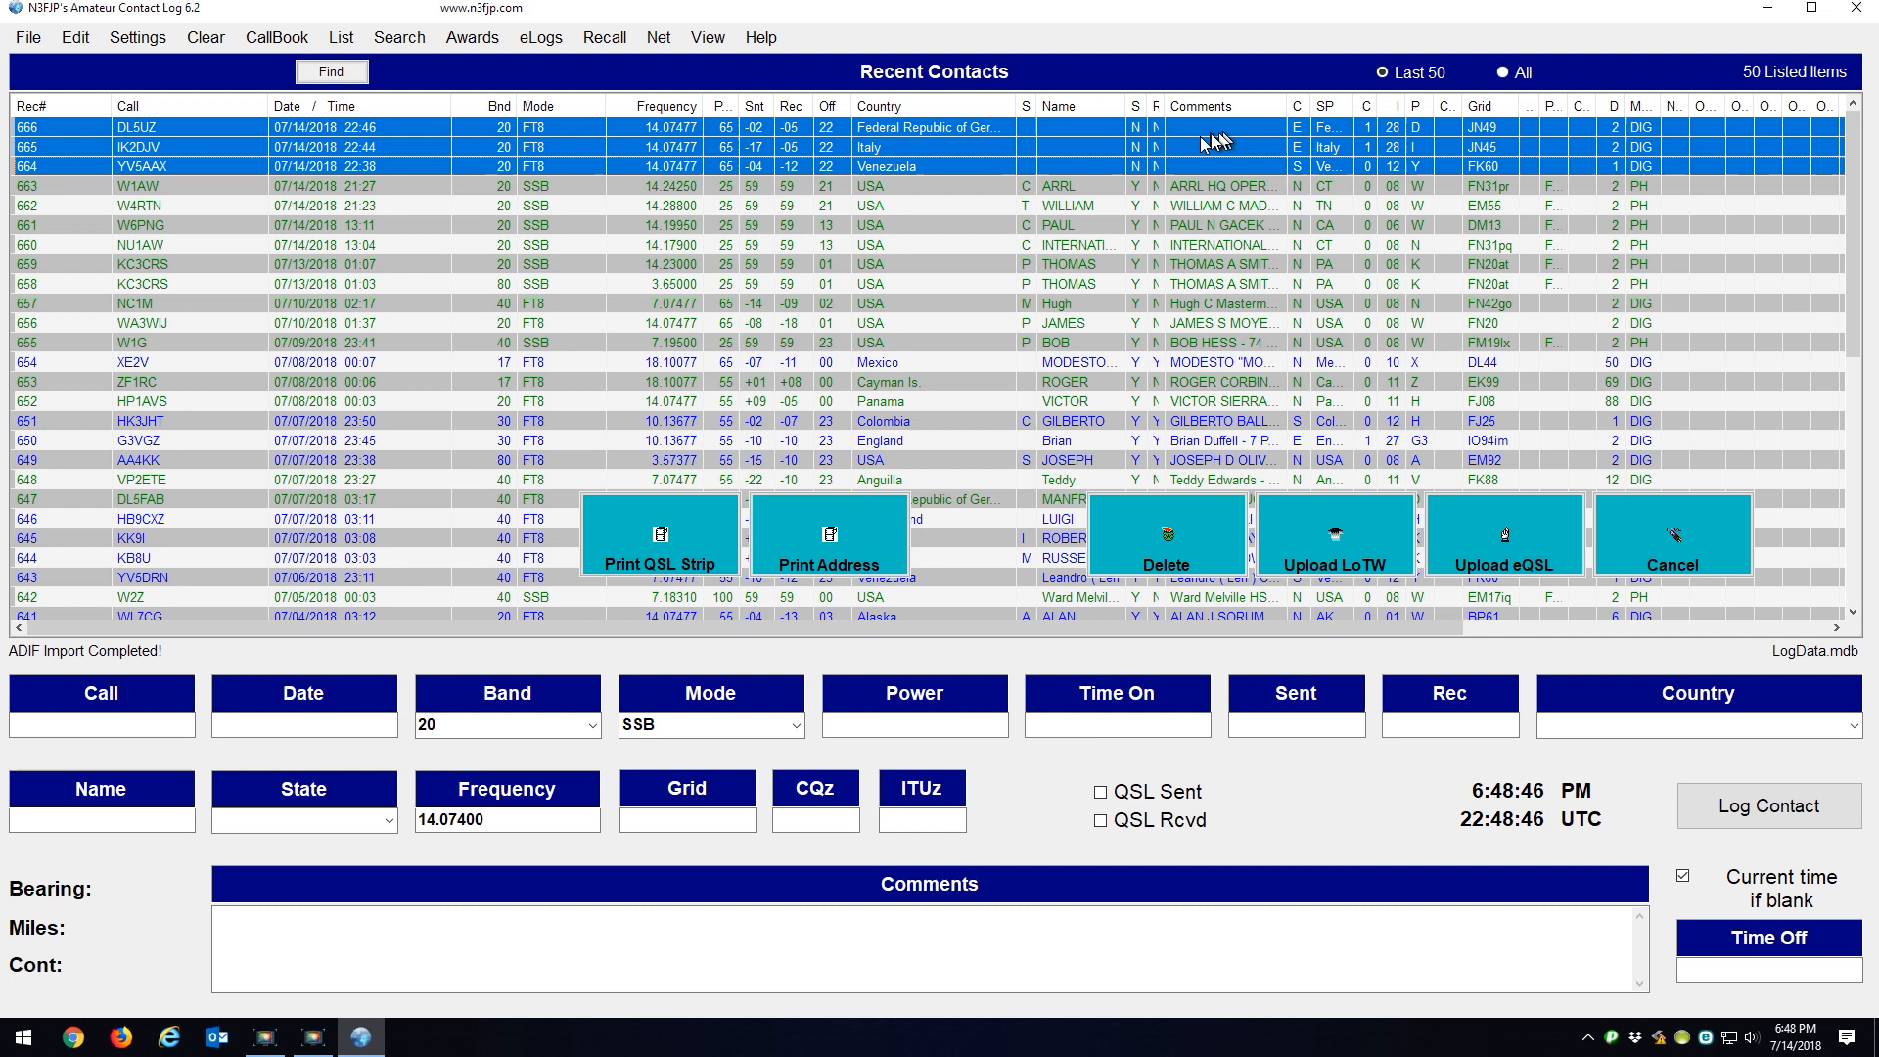
{"action": "mouse_move", "coordinate": [153, 160]}
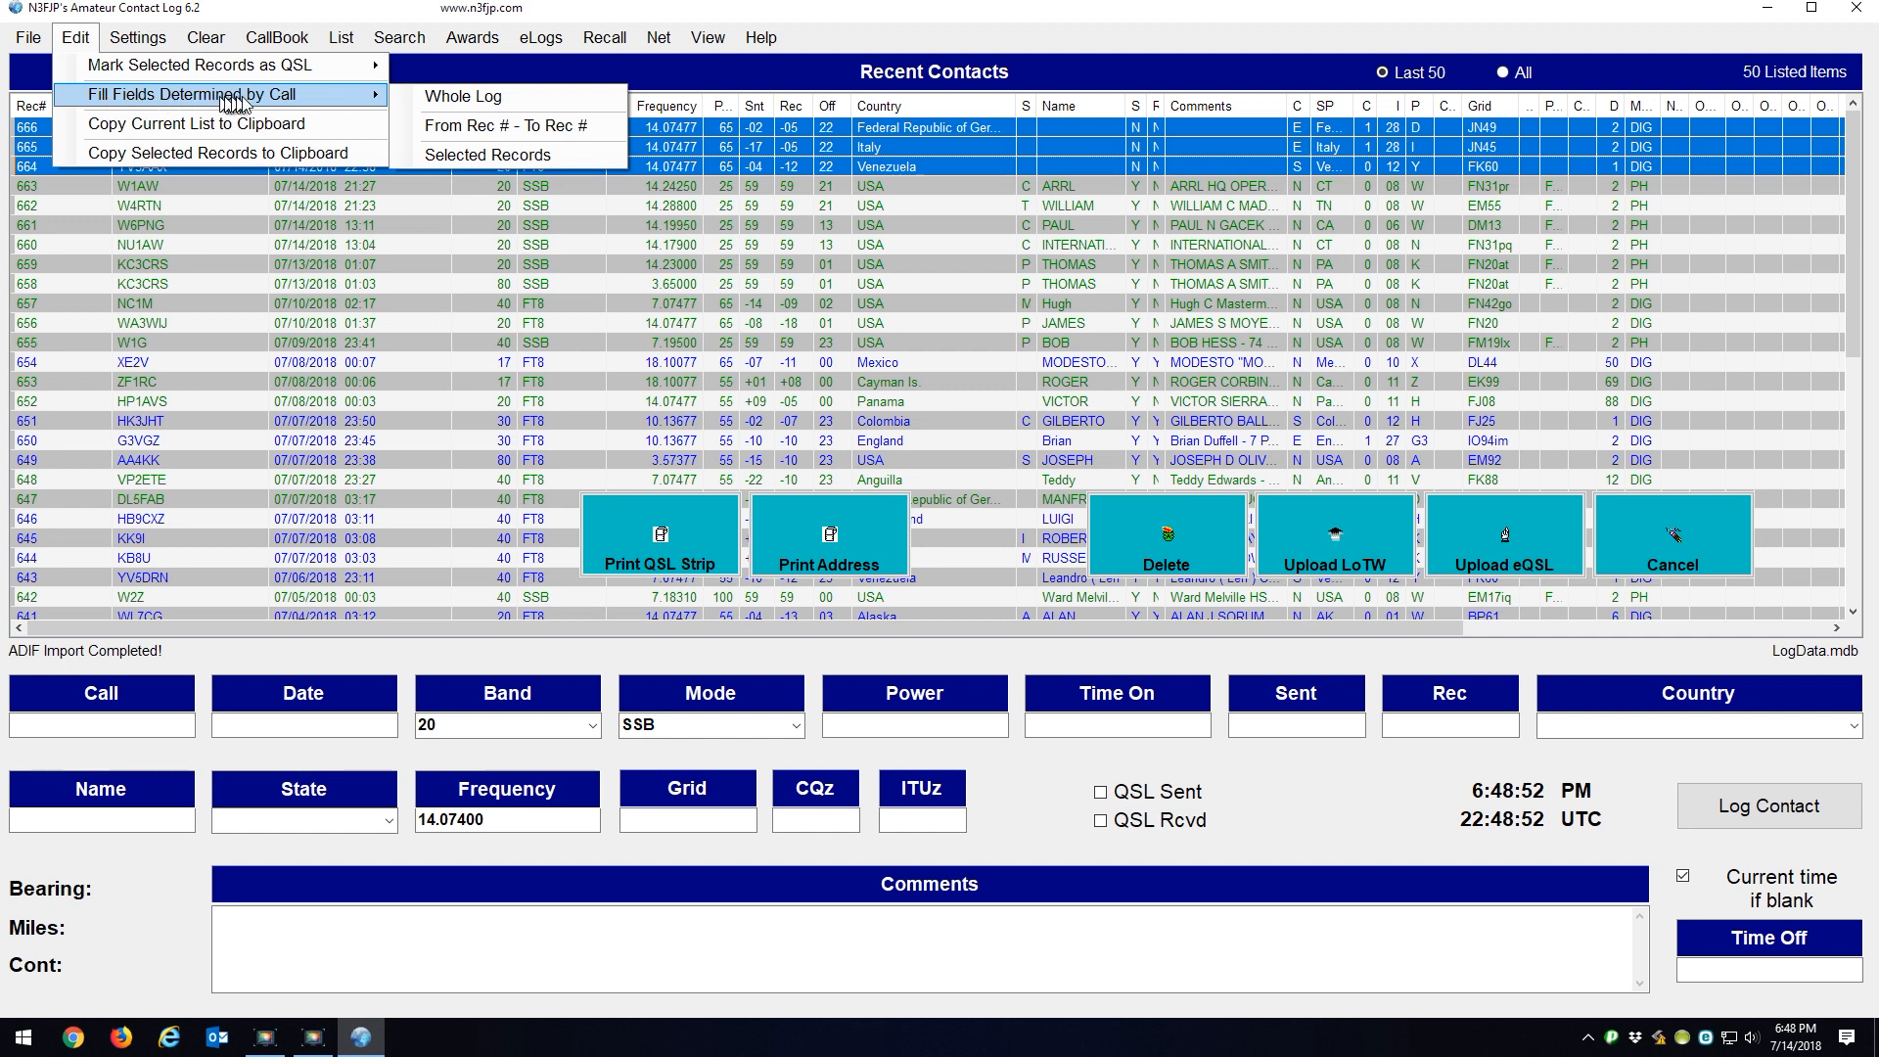
Step: Fill name and comment fields for the selected imported records from their call signs
{"action": "left_click", "coordinate": [461, 96]}
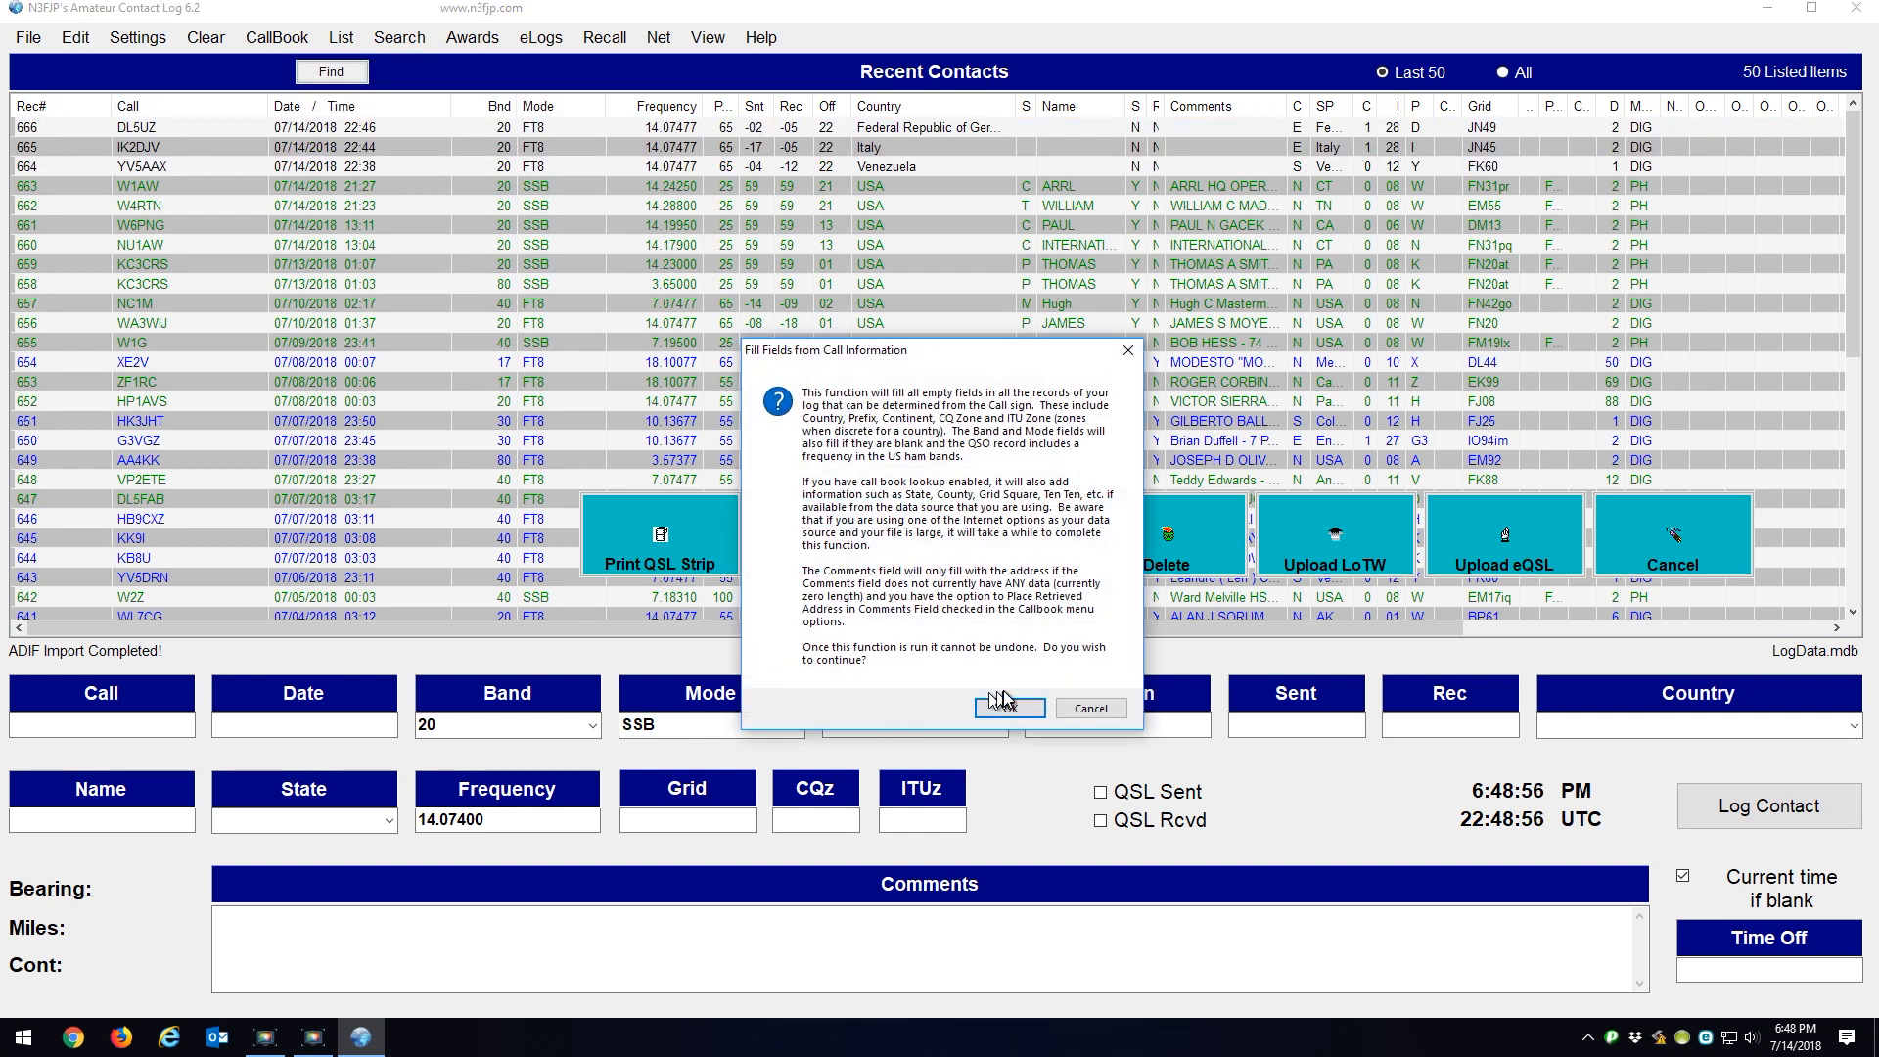
{"action": "left_click", "coordinate": [1007, 707]}
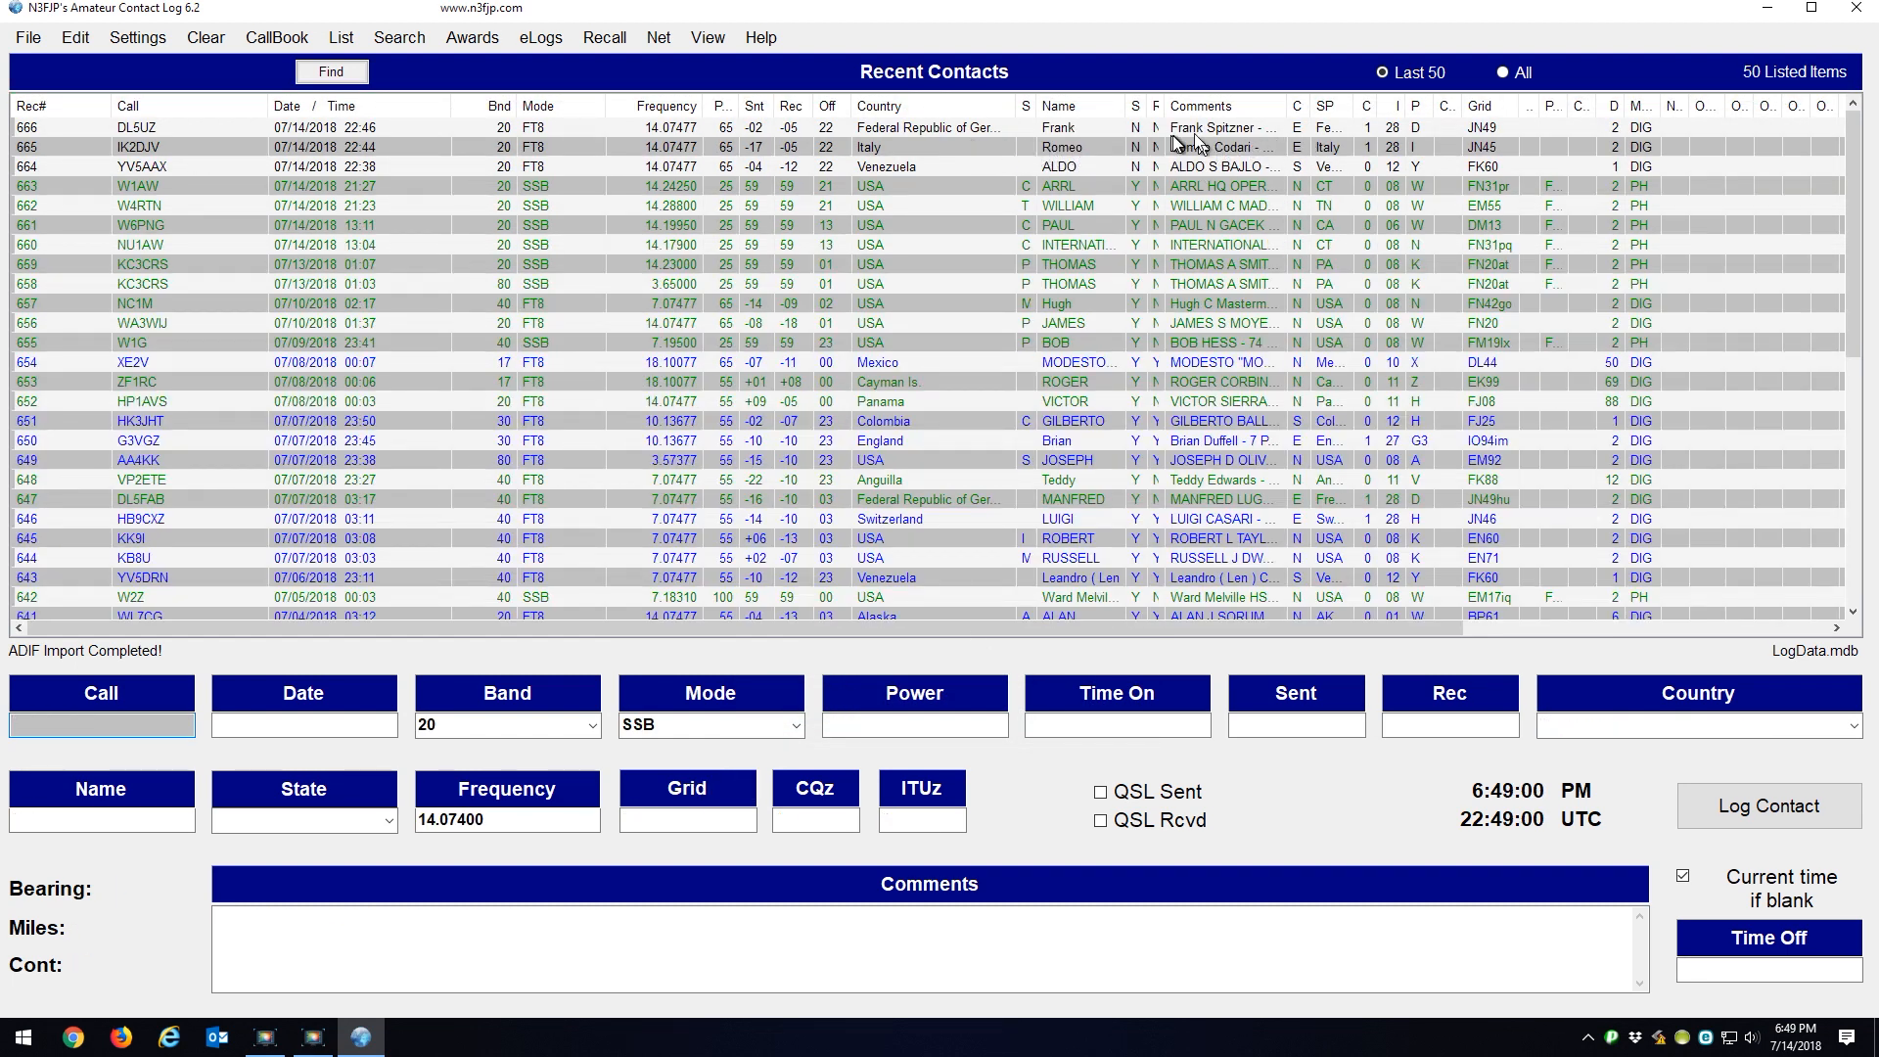
{"action": "mouse_move", "coordinate": [1148, 384]}
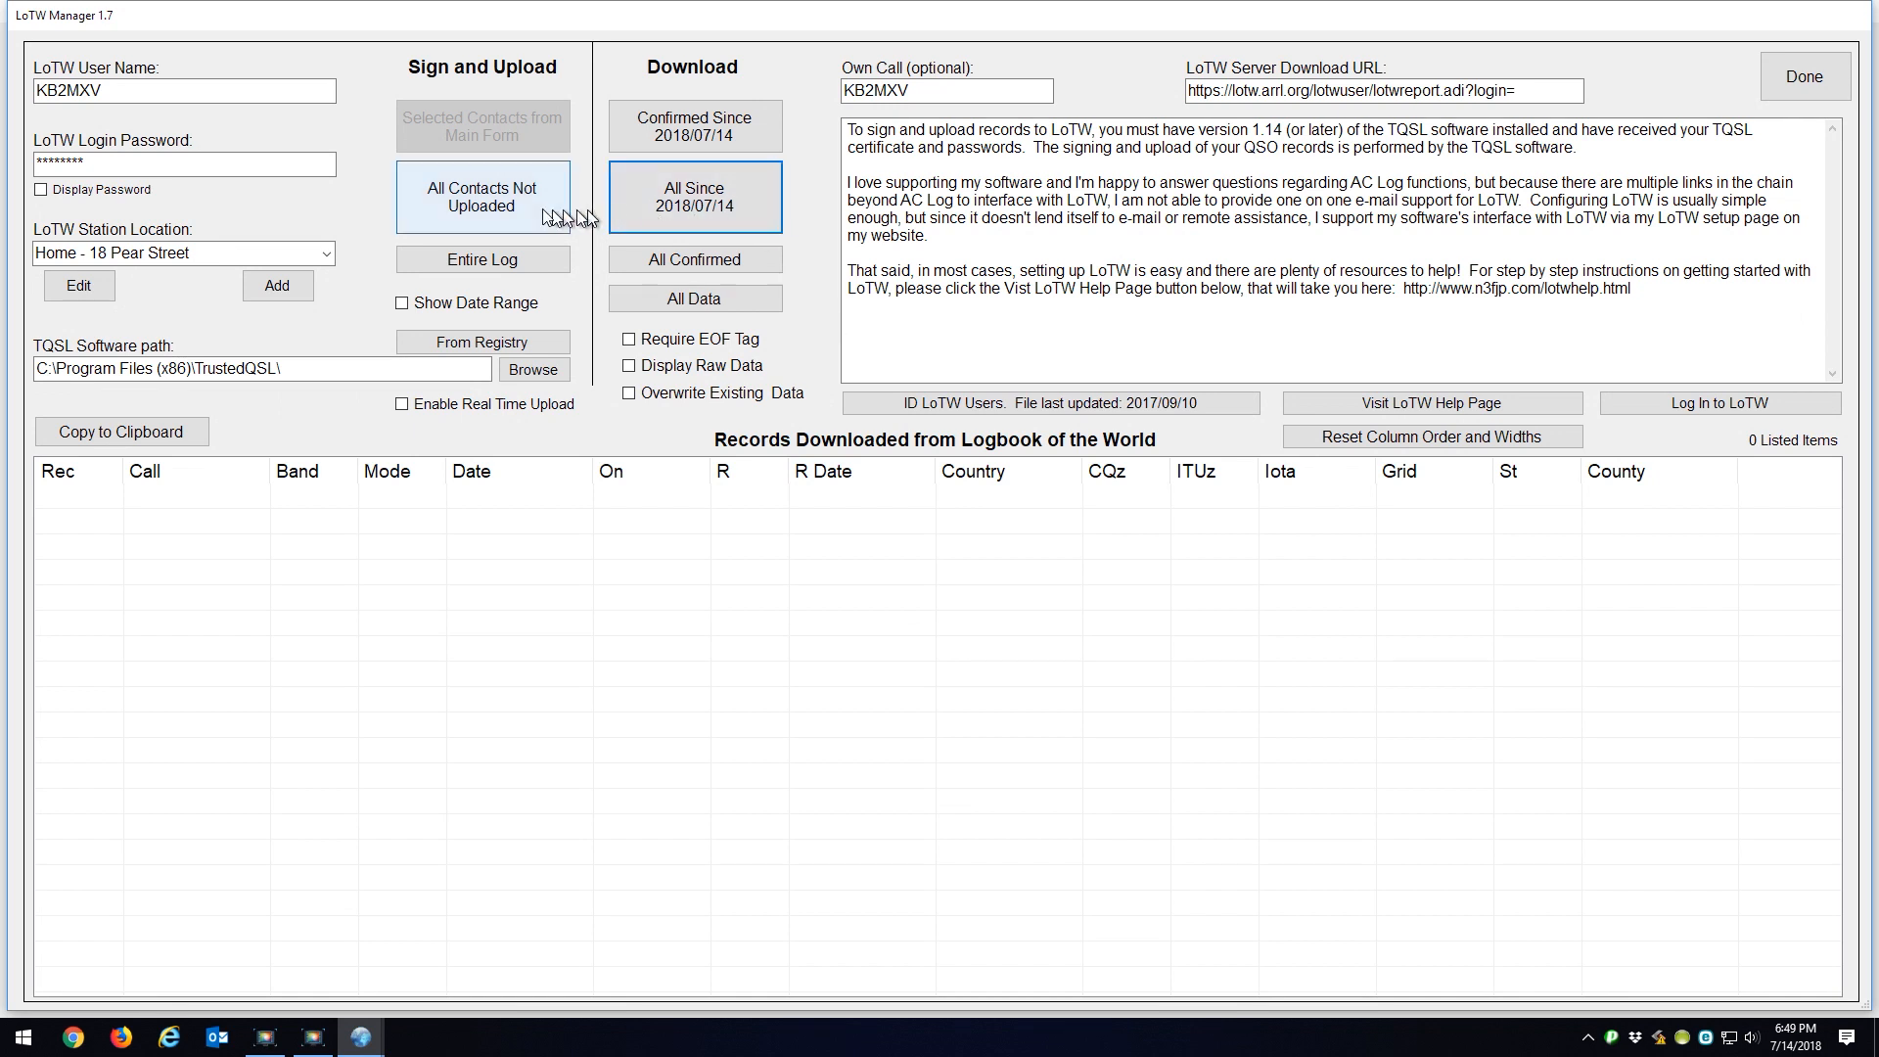
Step: Upload all not-yet-uploaded contacts to LoTW, excluding duplicates, and close LoTW Manager
{"action": "left_click", "coordinate": [482, 196]}
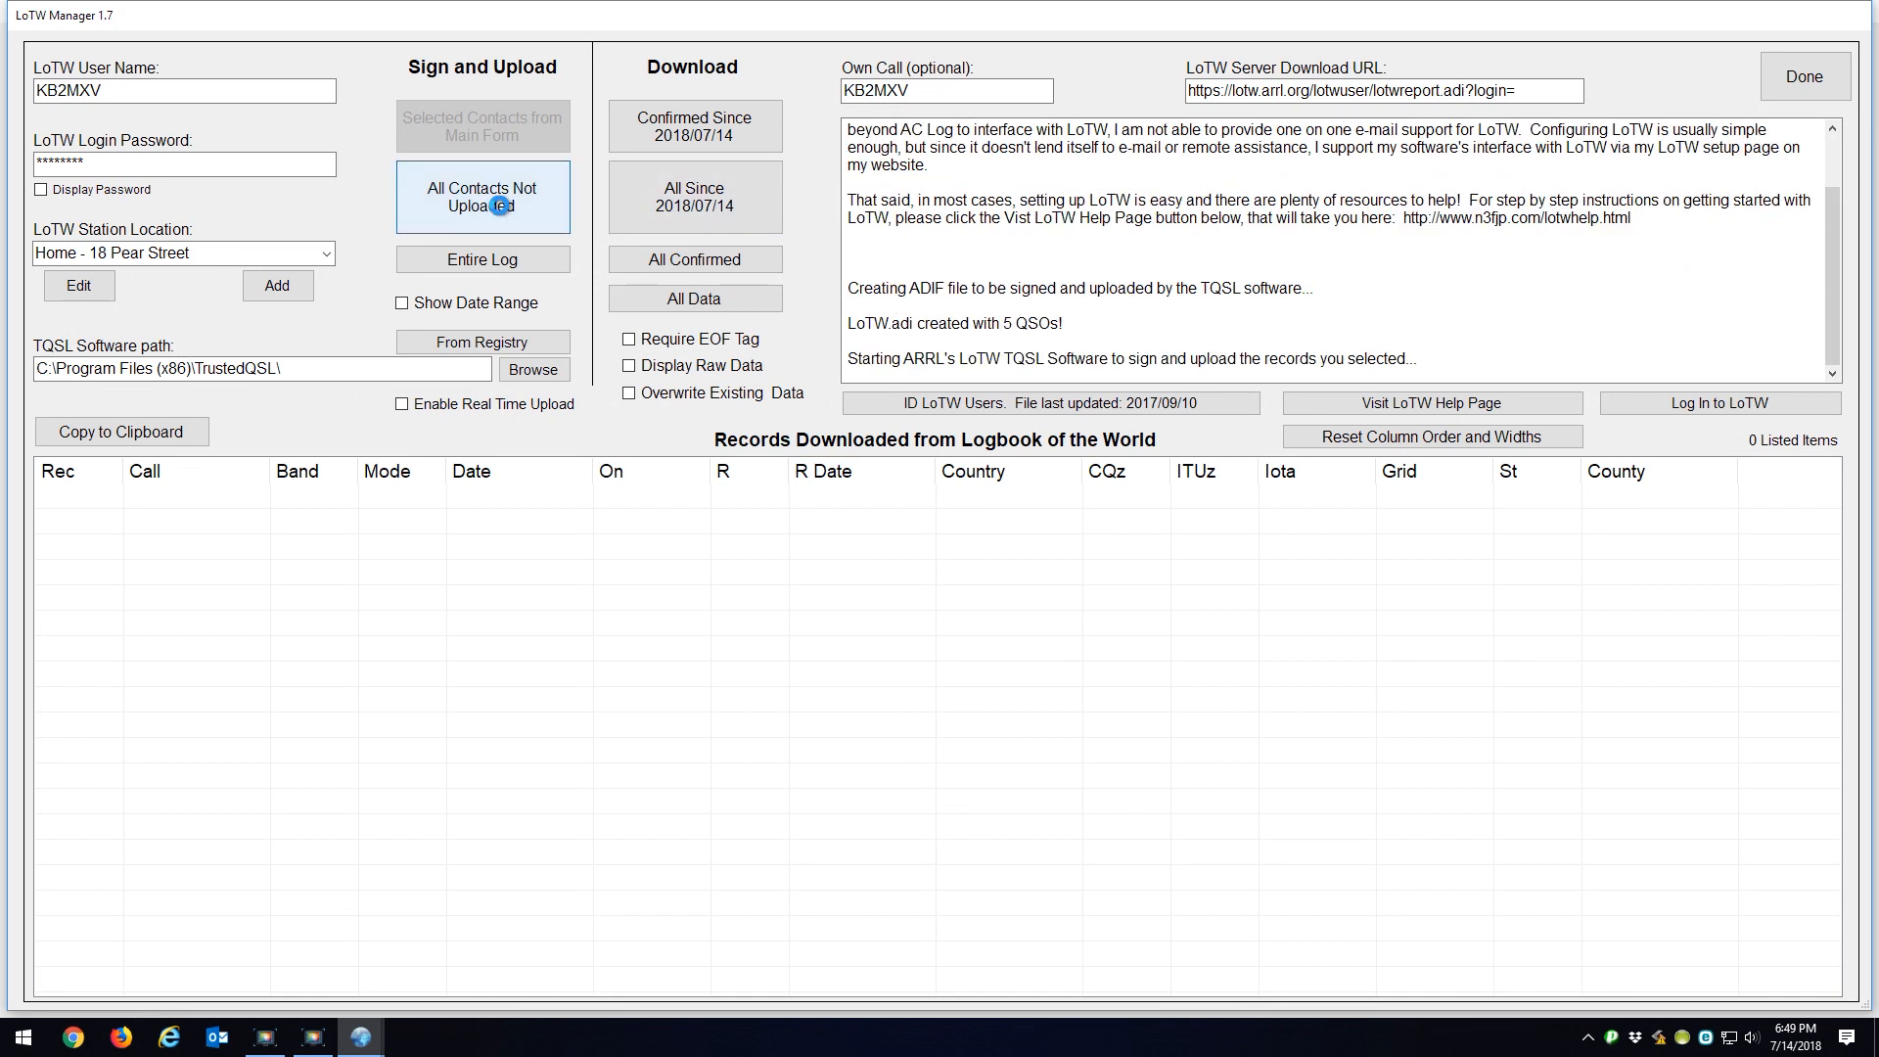
{"action": "left_click", "coordinate": [481, 197]}
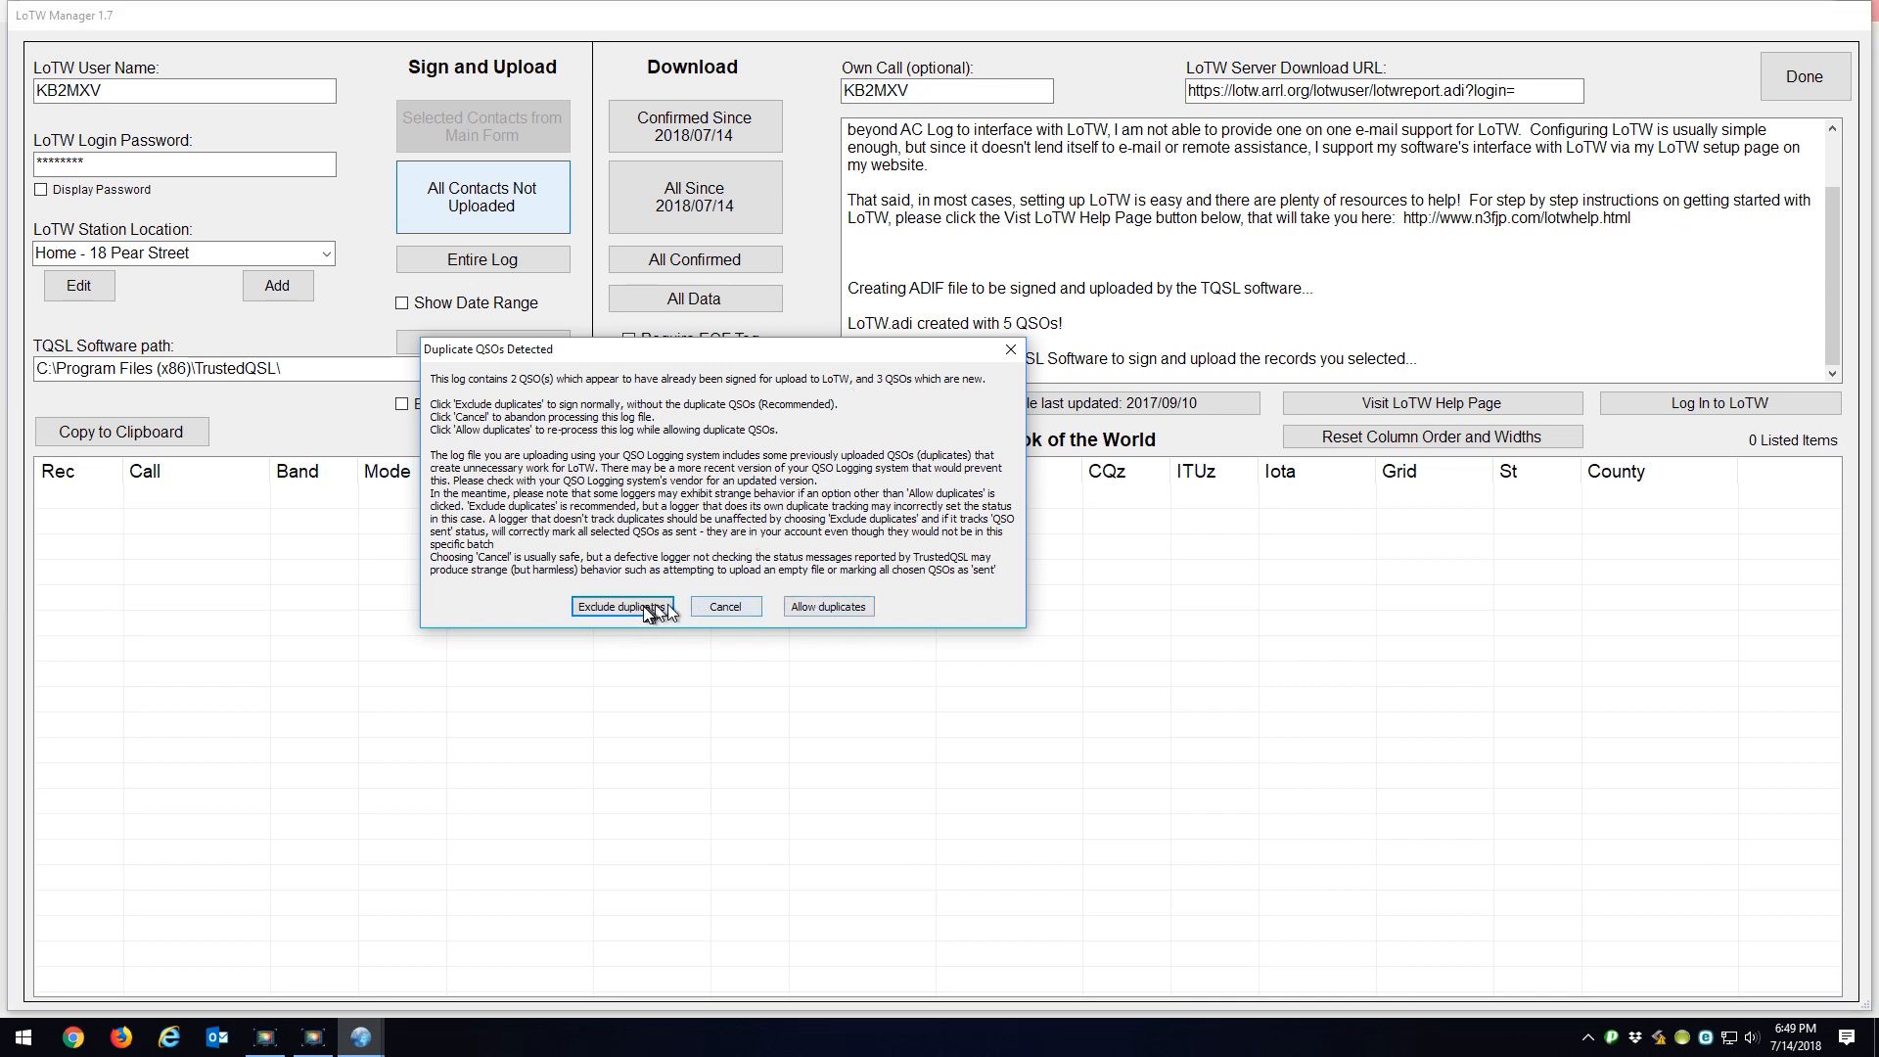
{"action": "left_click", "coordinate": [623, 607]}
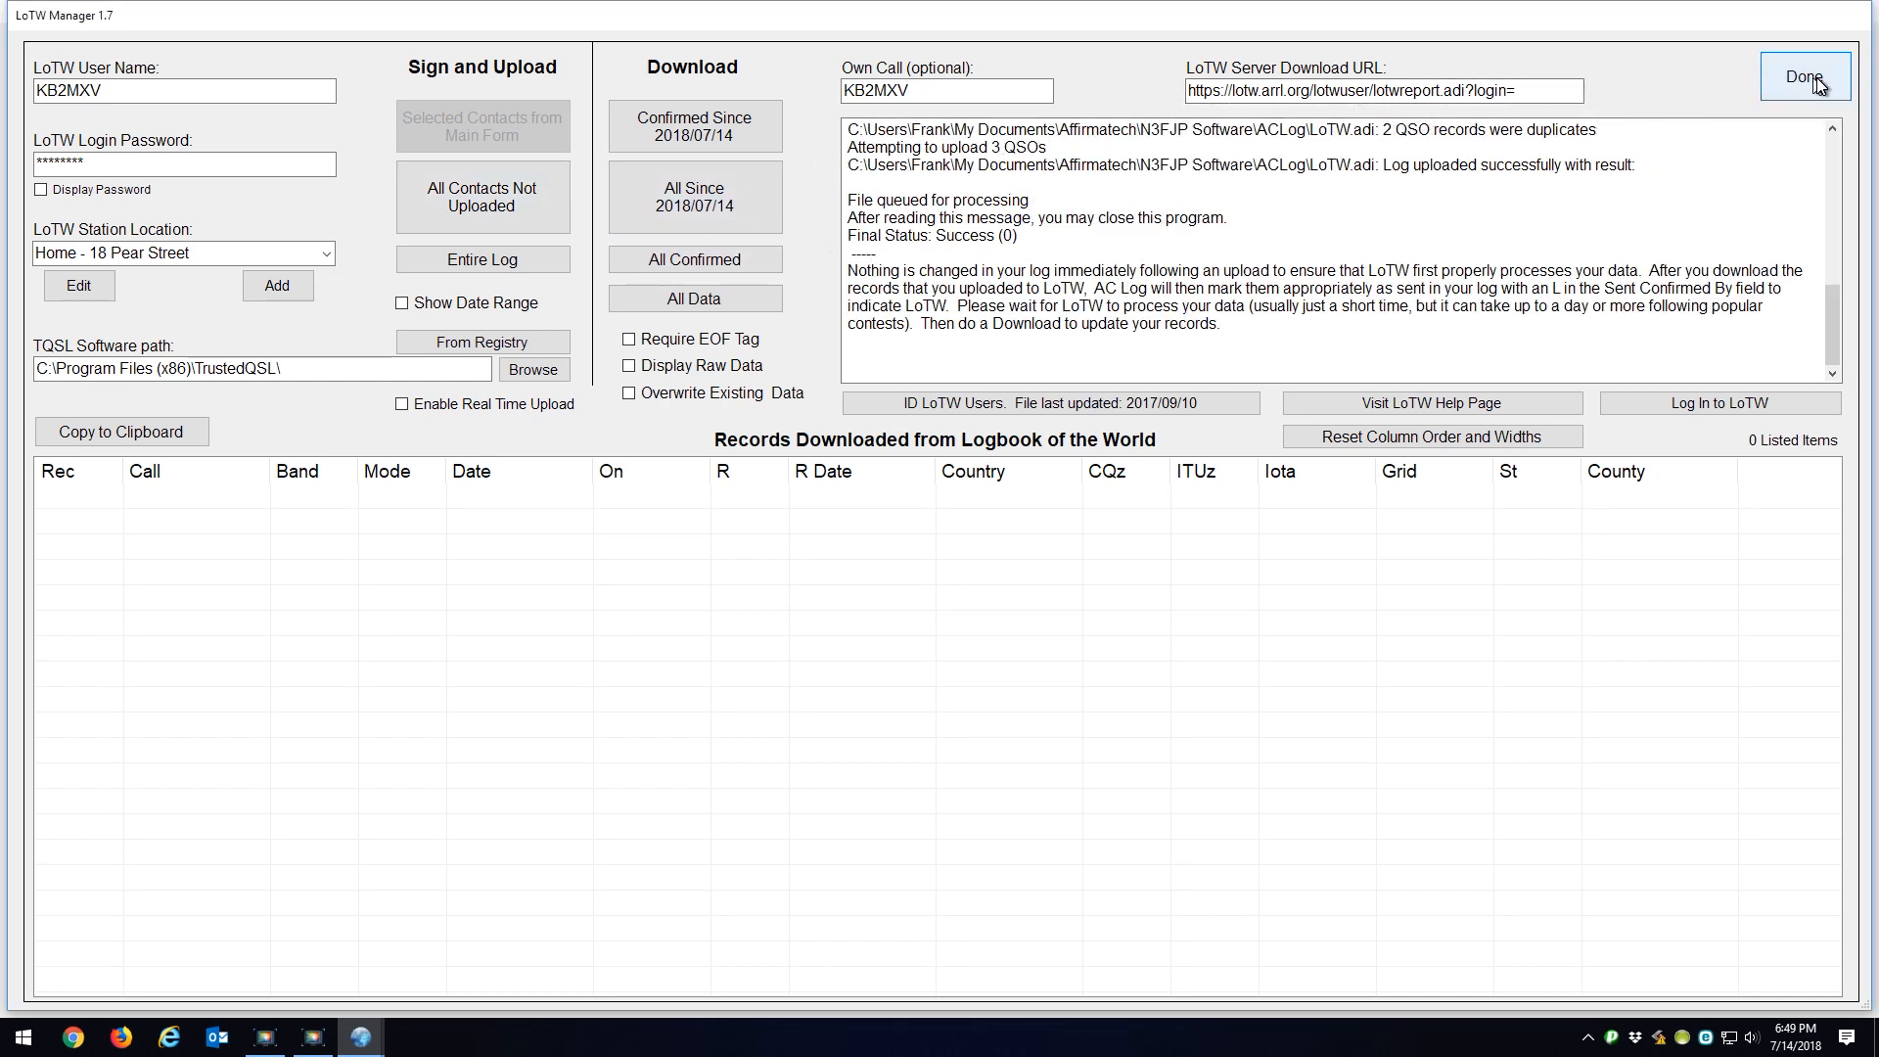
{"action": "left_click", "coordinate": [1803, 76]}
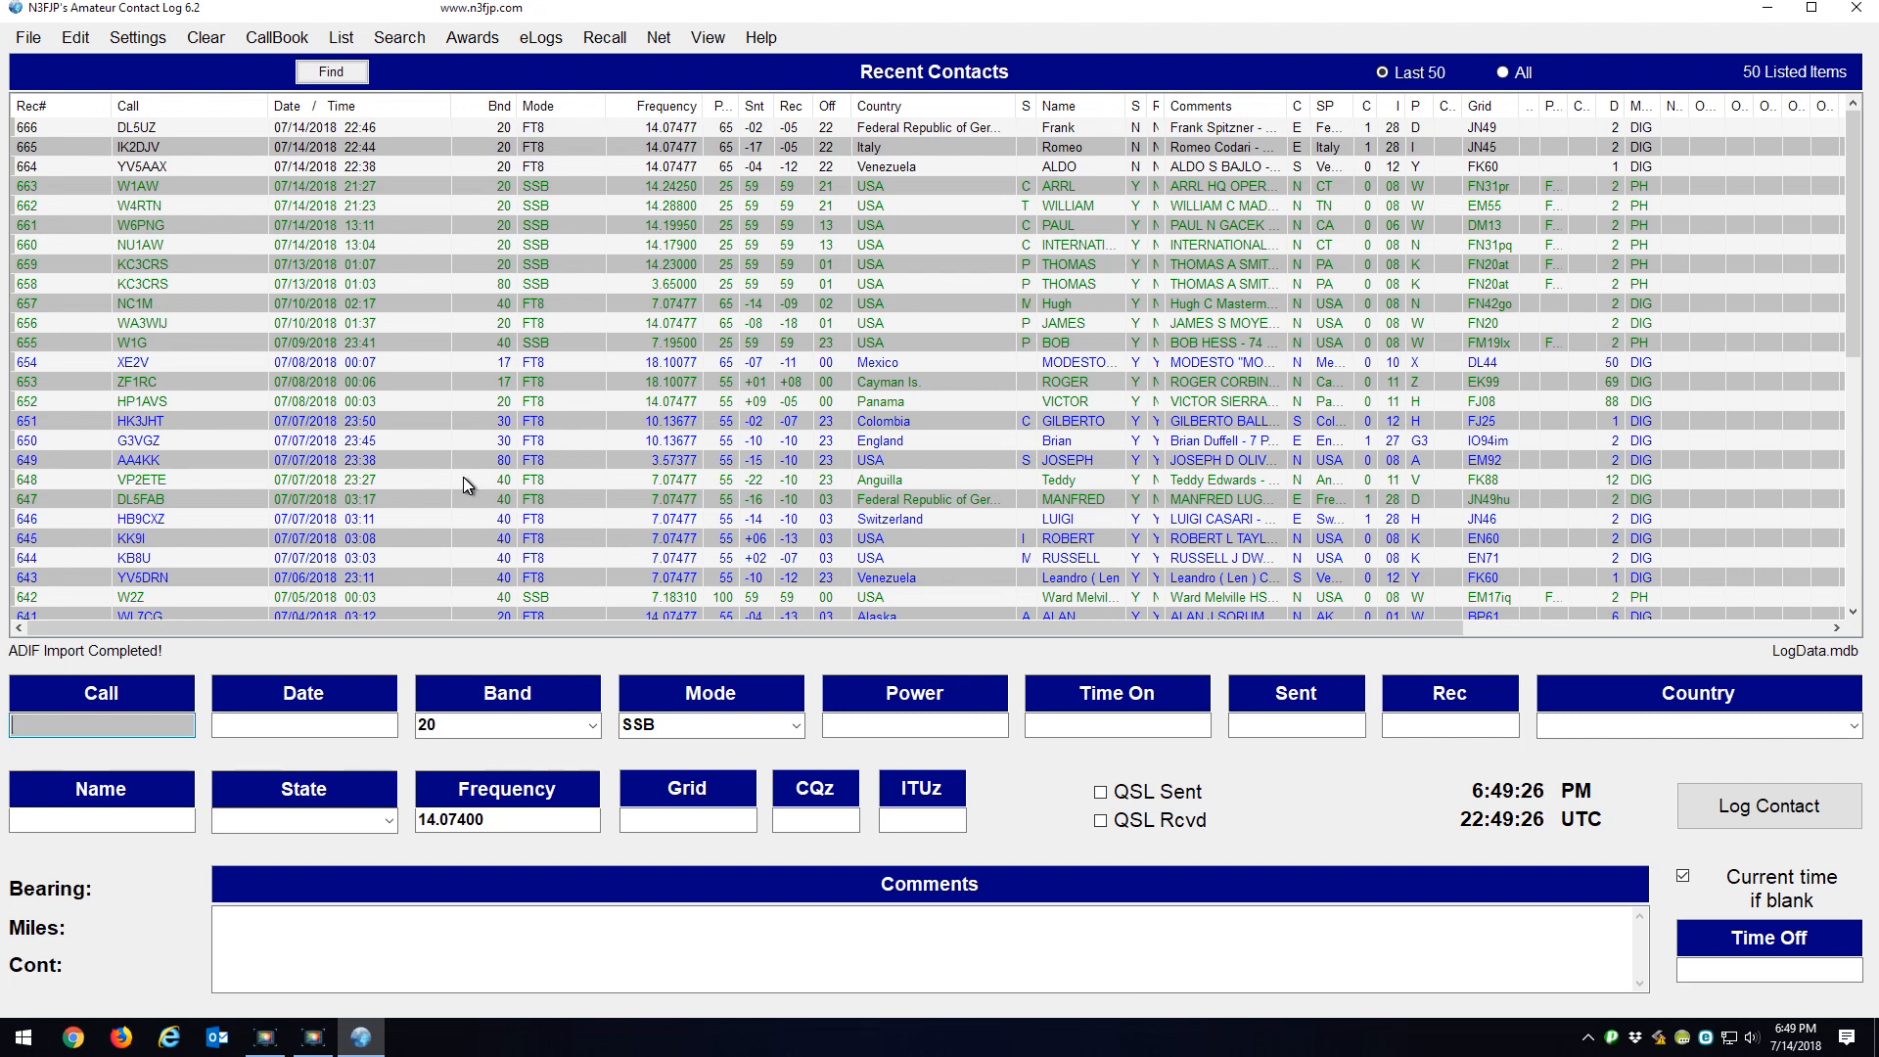
{"action": "mouse_move", "coordinate": [454, 495]}
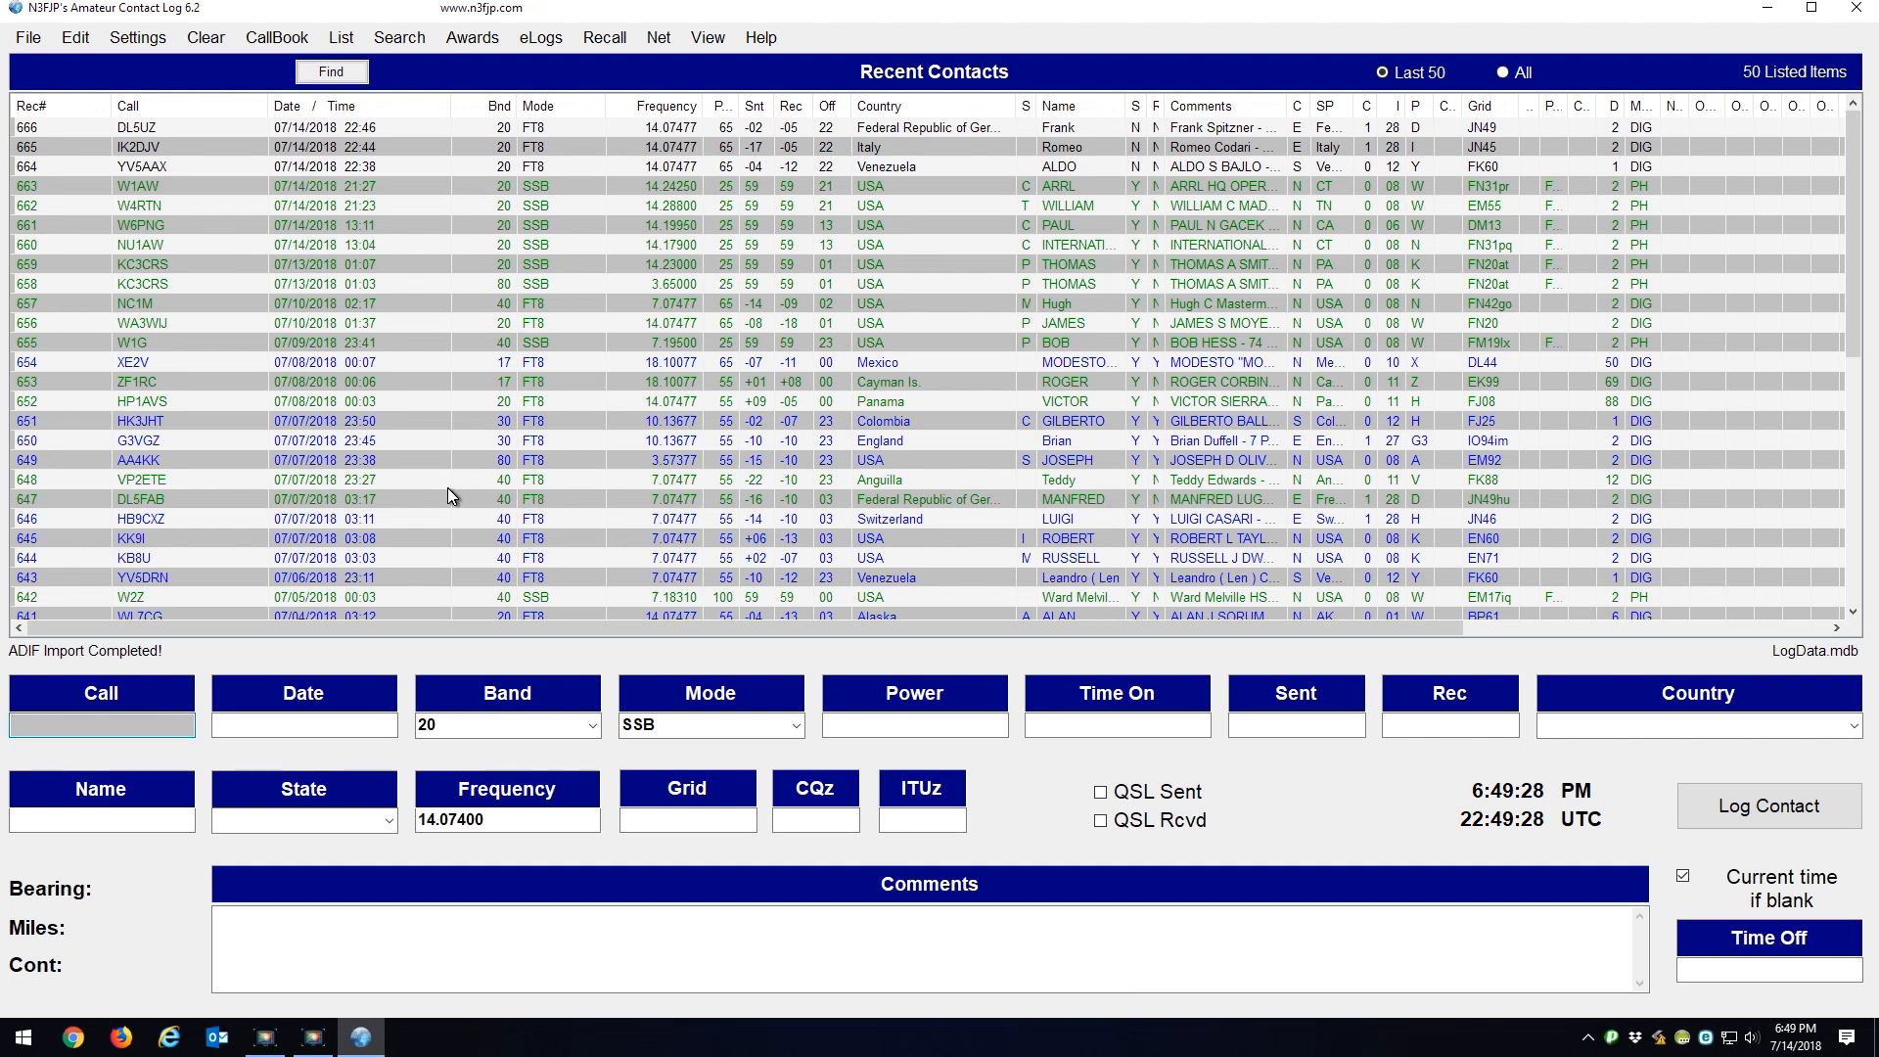
{"action": "mouse_move", "coordinate": [181, 177]}
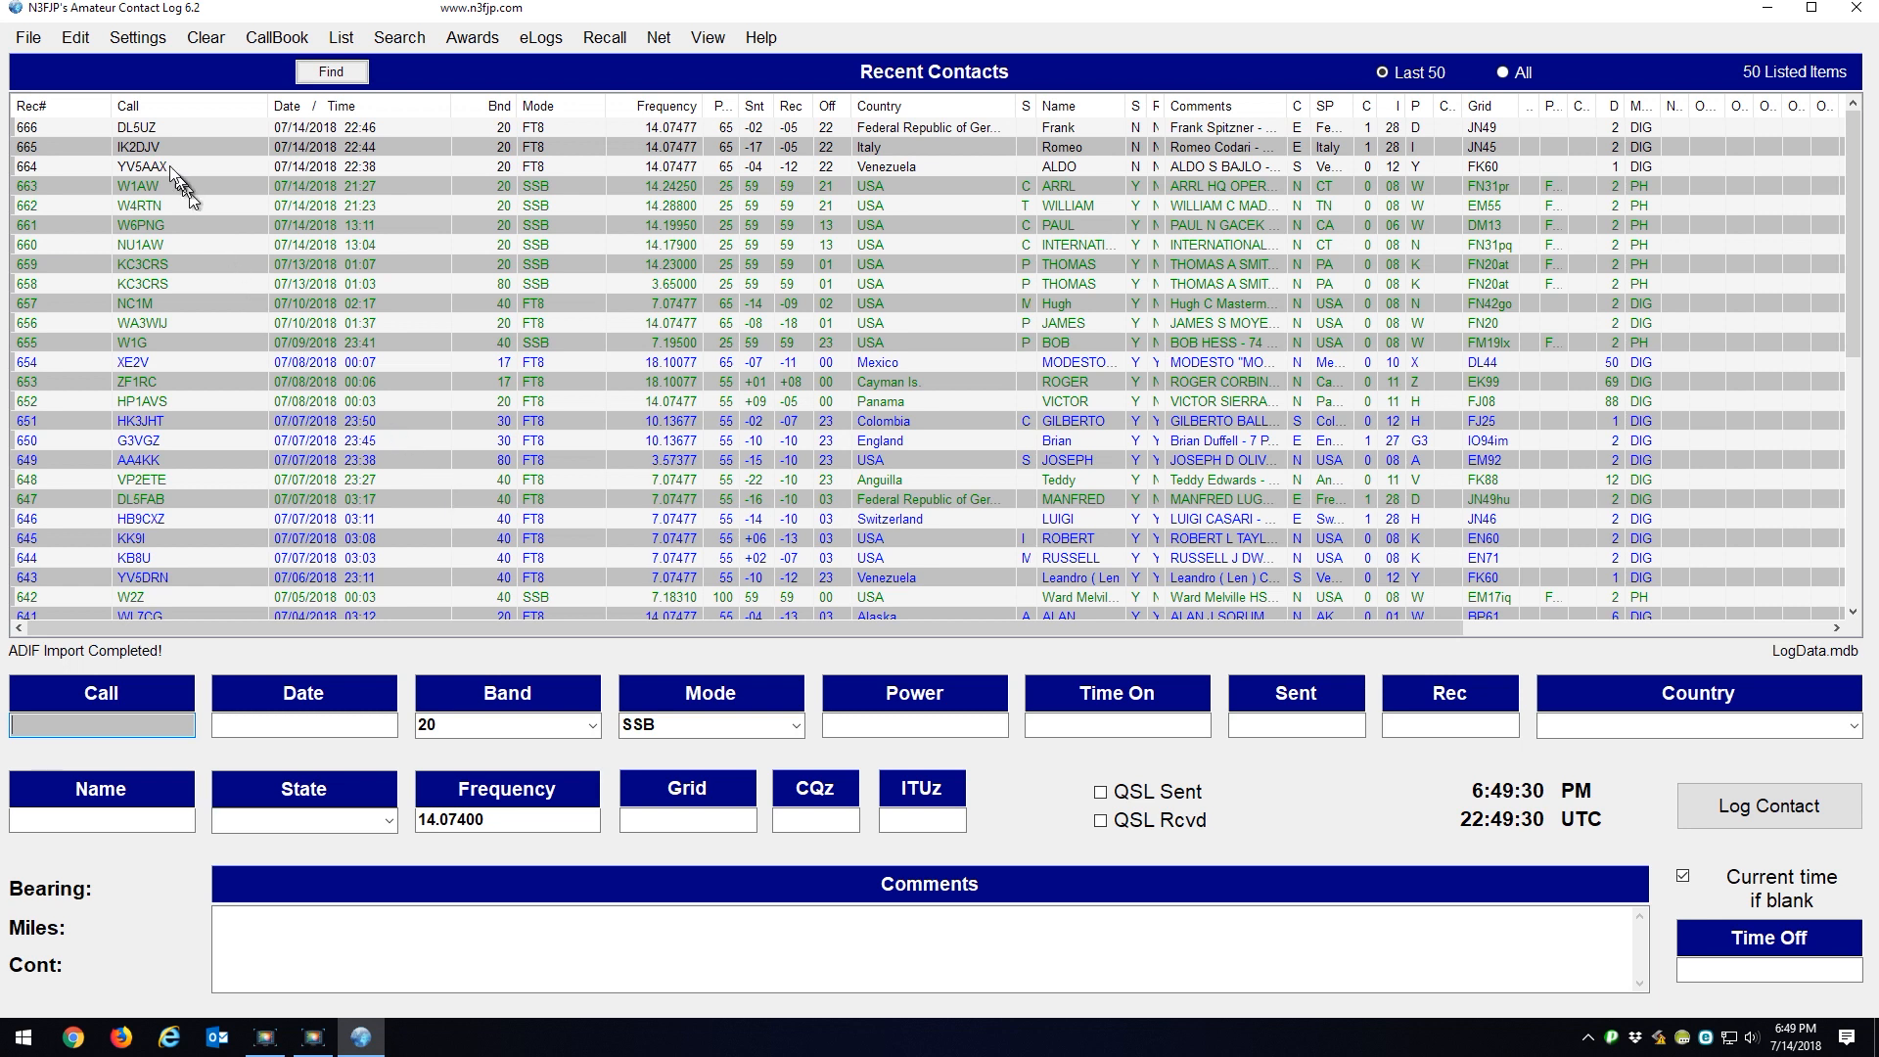
{"action": "mouse_move", "coordinate": [186, 192]}
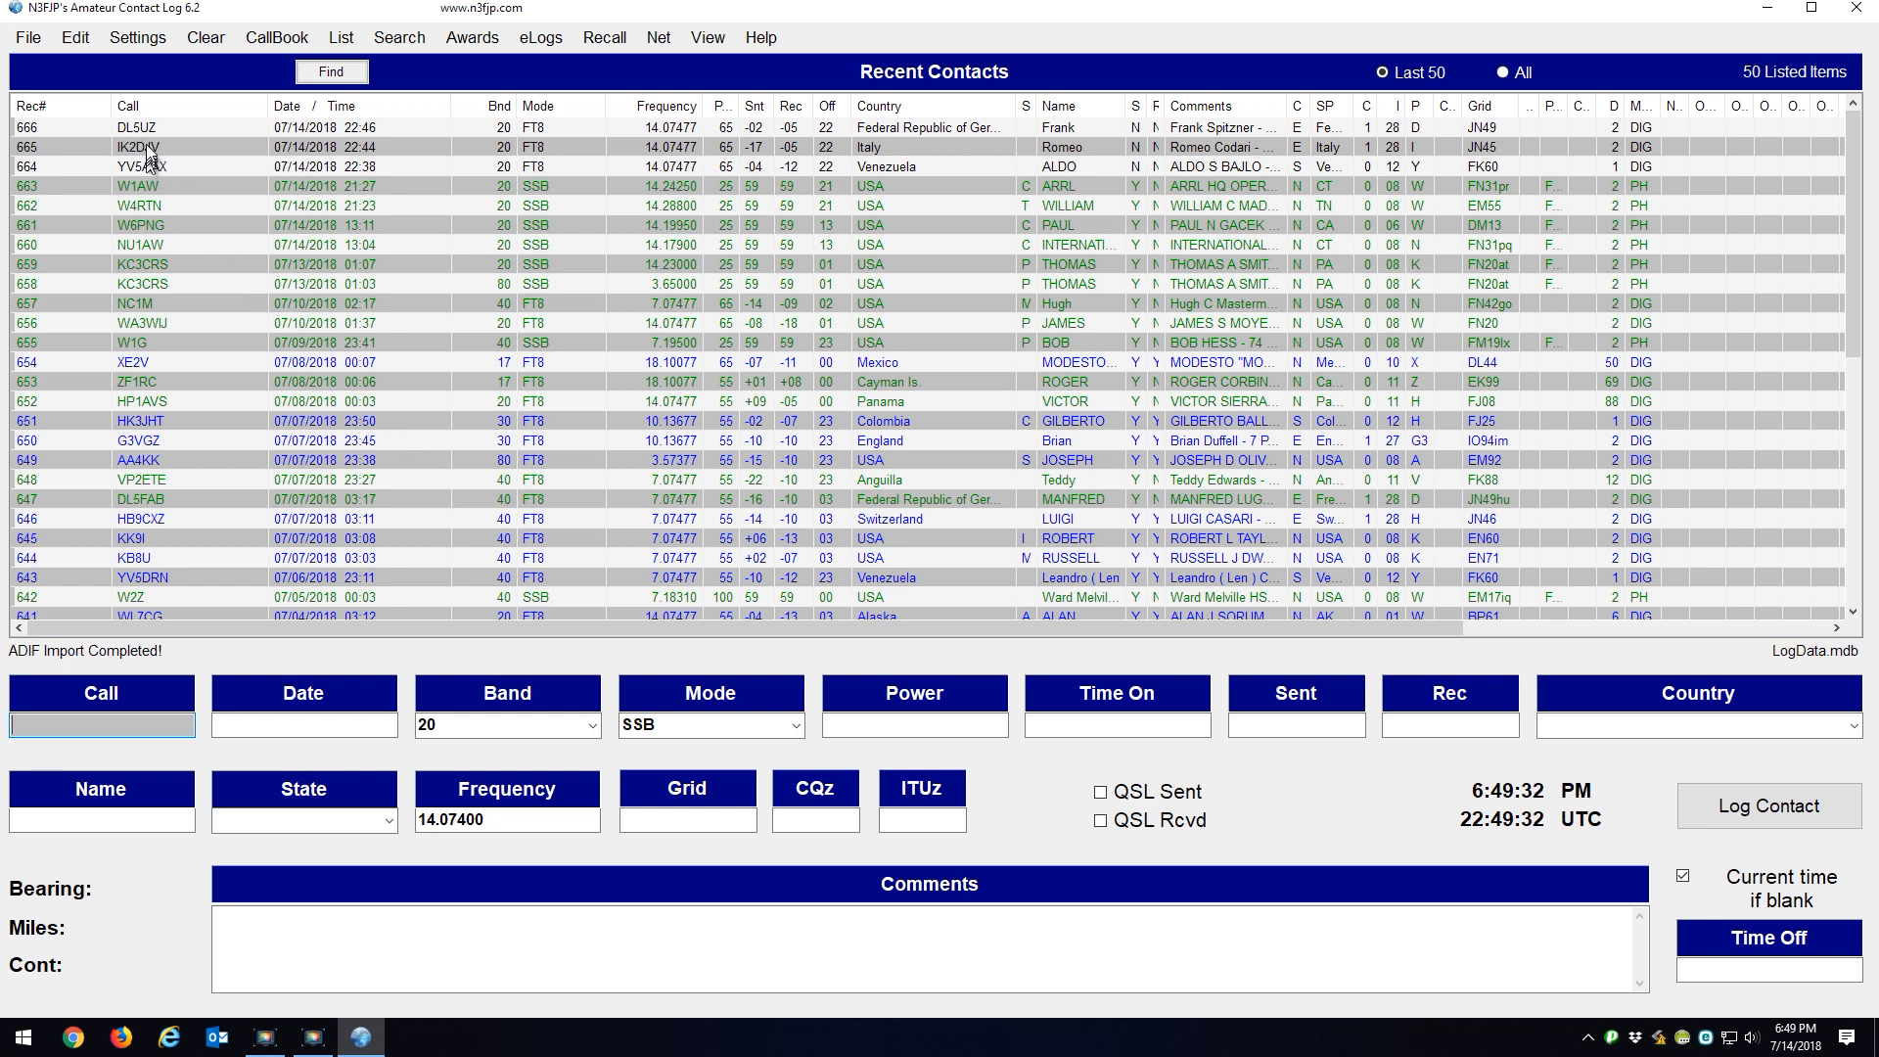
{"action": "mouse_move", "coordinate": [263, 369]}
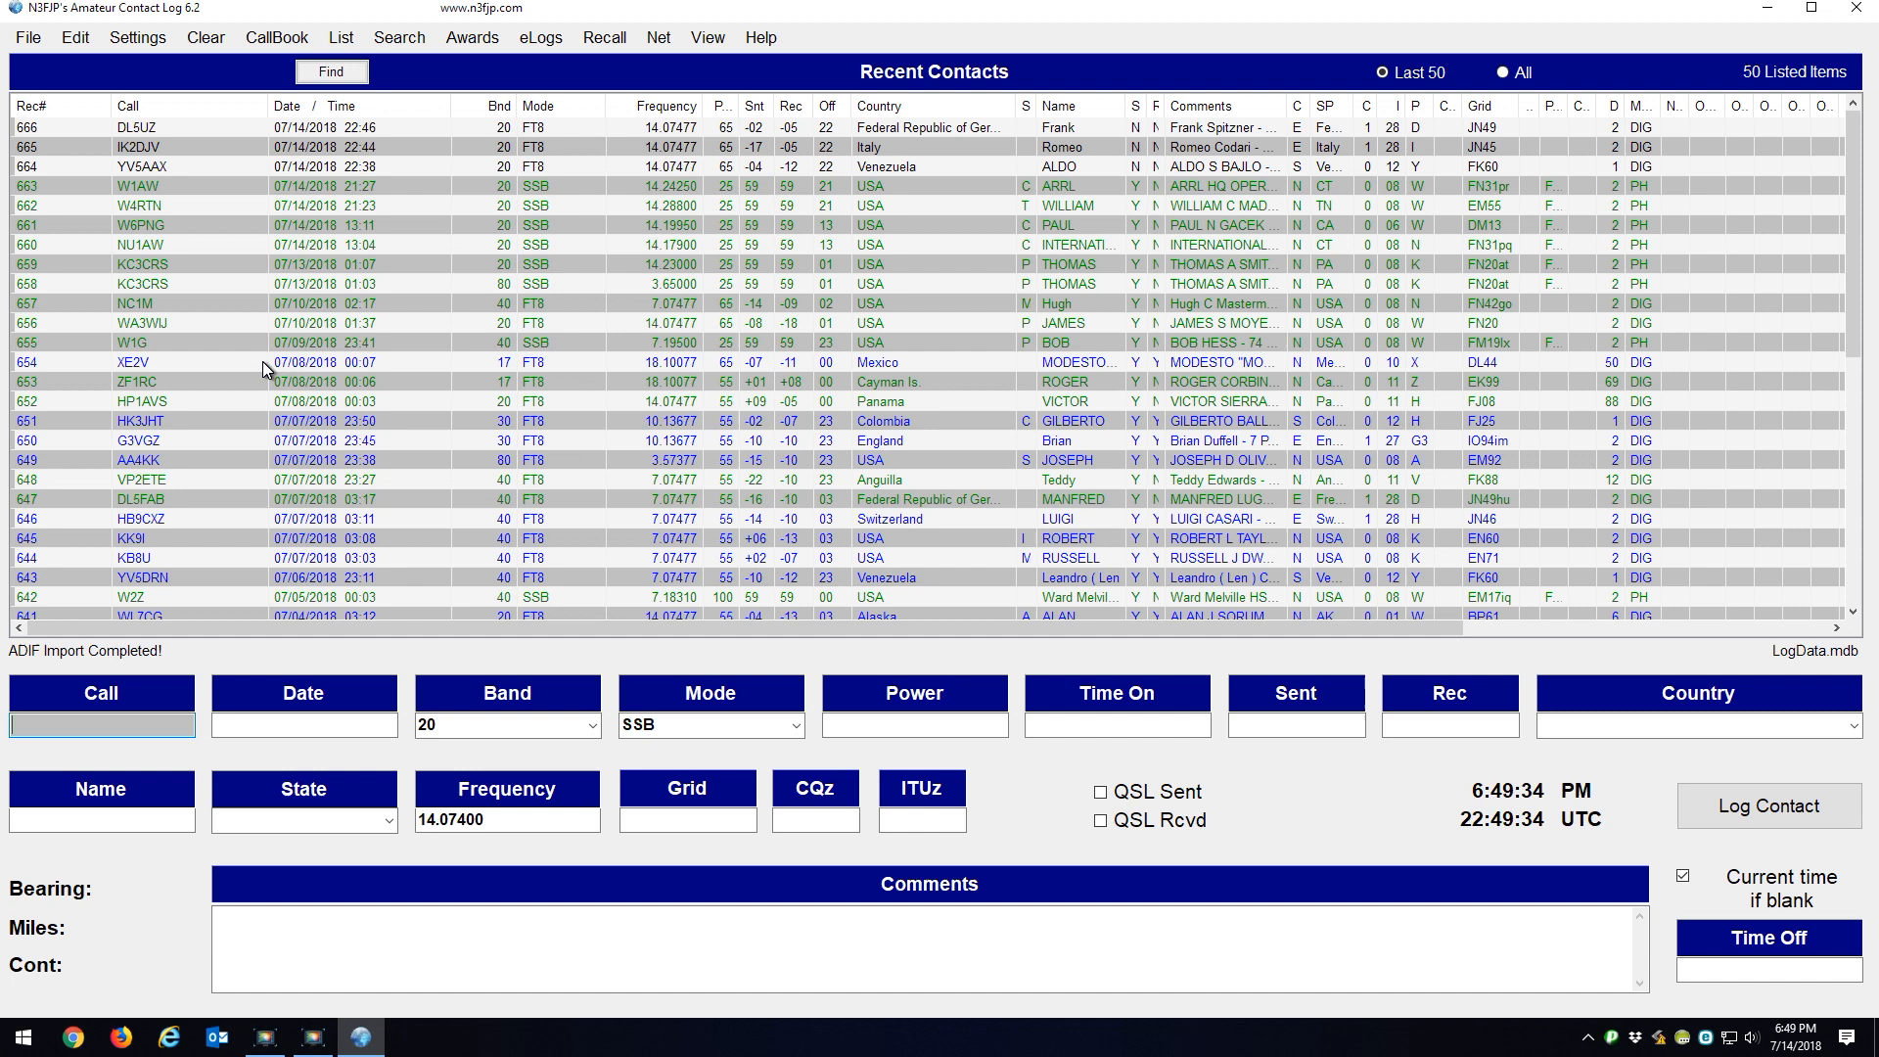
{"action": "mouse_move", "coordinate": [245, 346]}
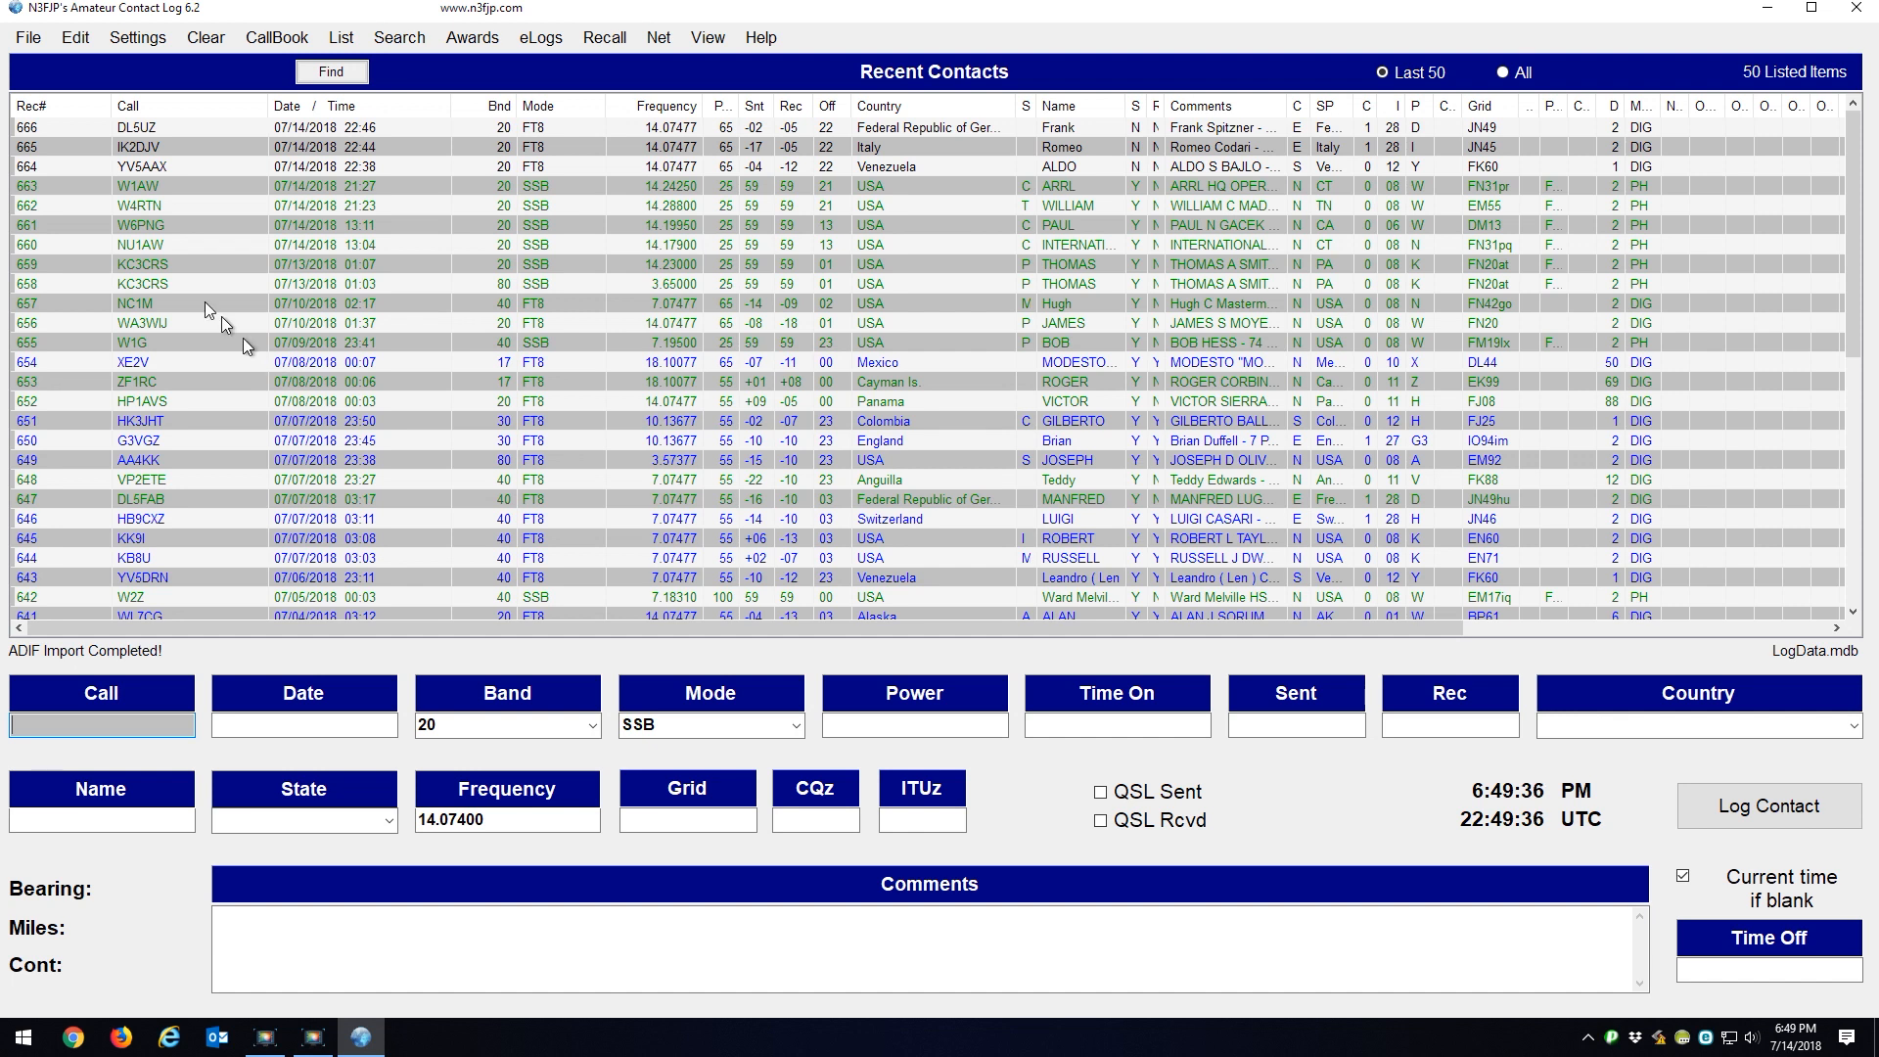
Step: Delete wsjtx_log.adi from the WSJT-X folder through the file dialog, then dismiss the dialog
{"action": "left_click", "coordinate": [26, 37]}
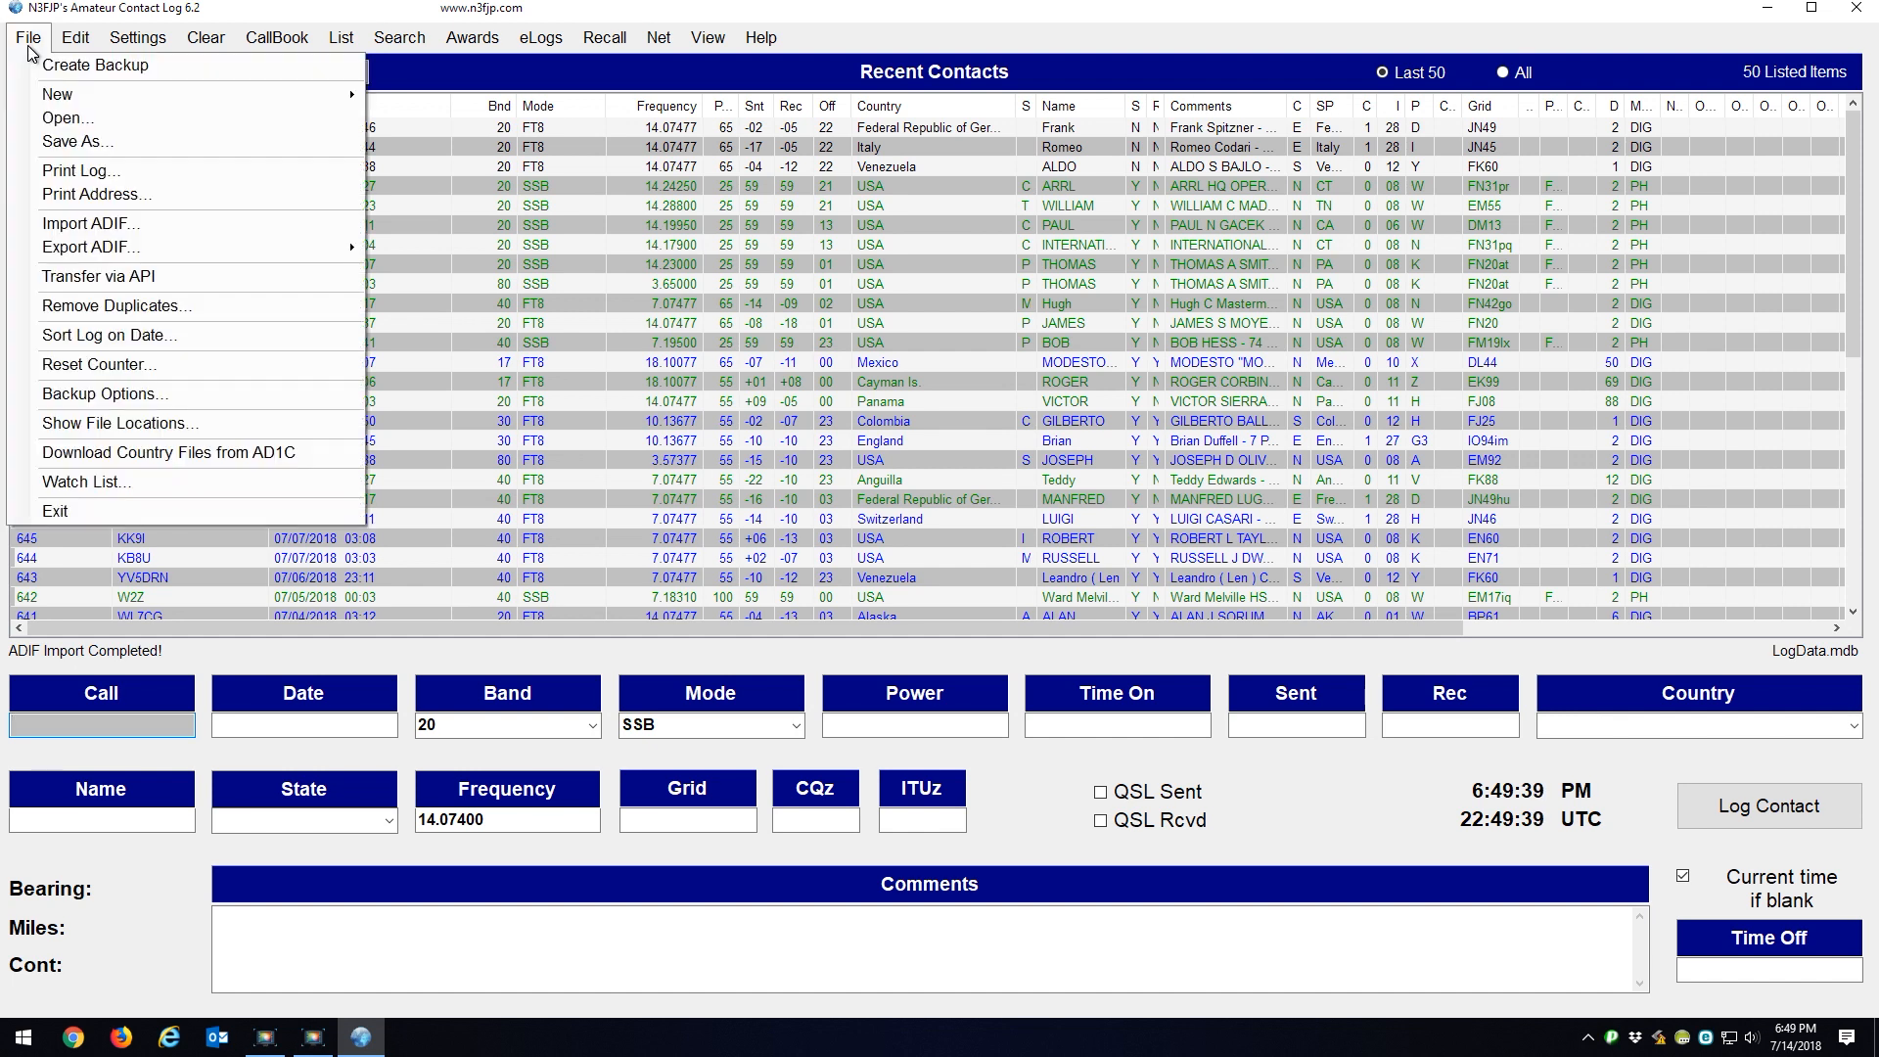
{"action": "left_click", "coordinate": [68, 118]}
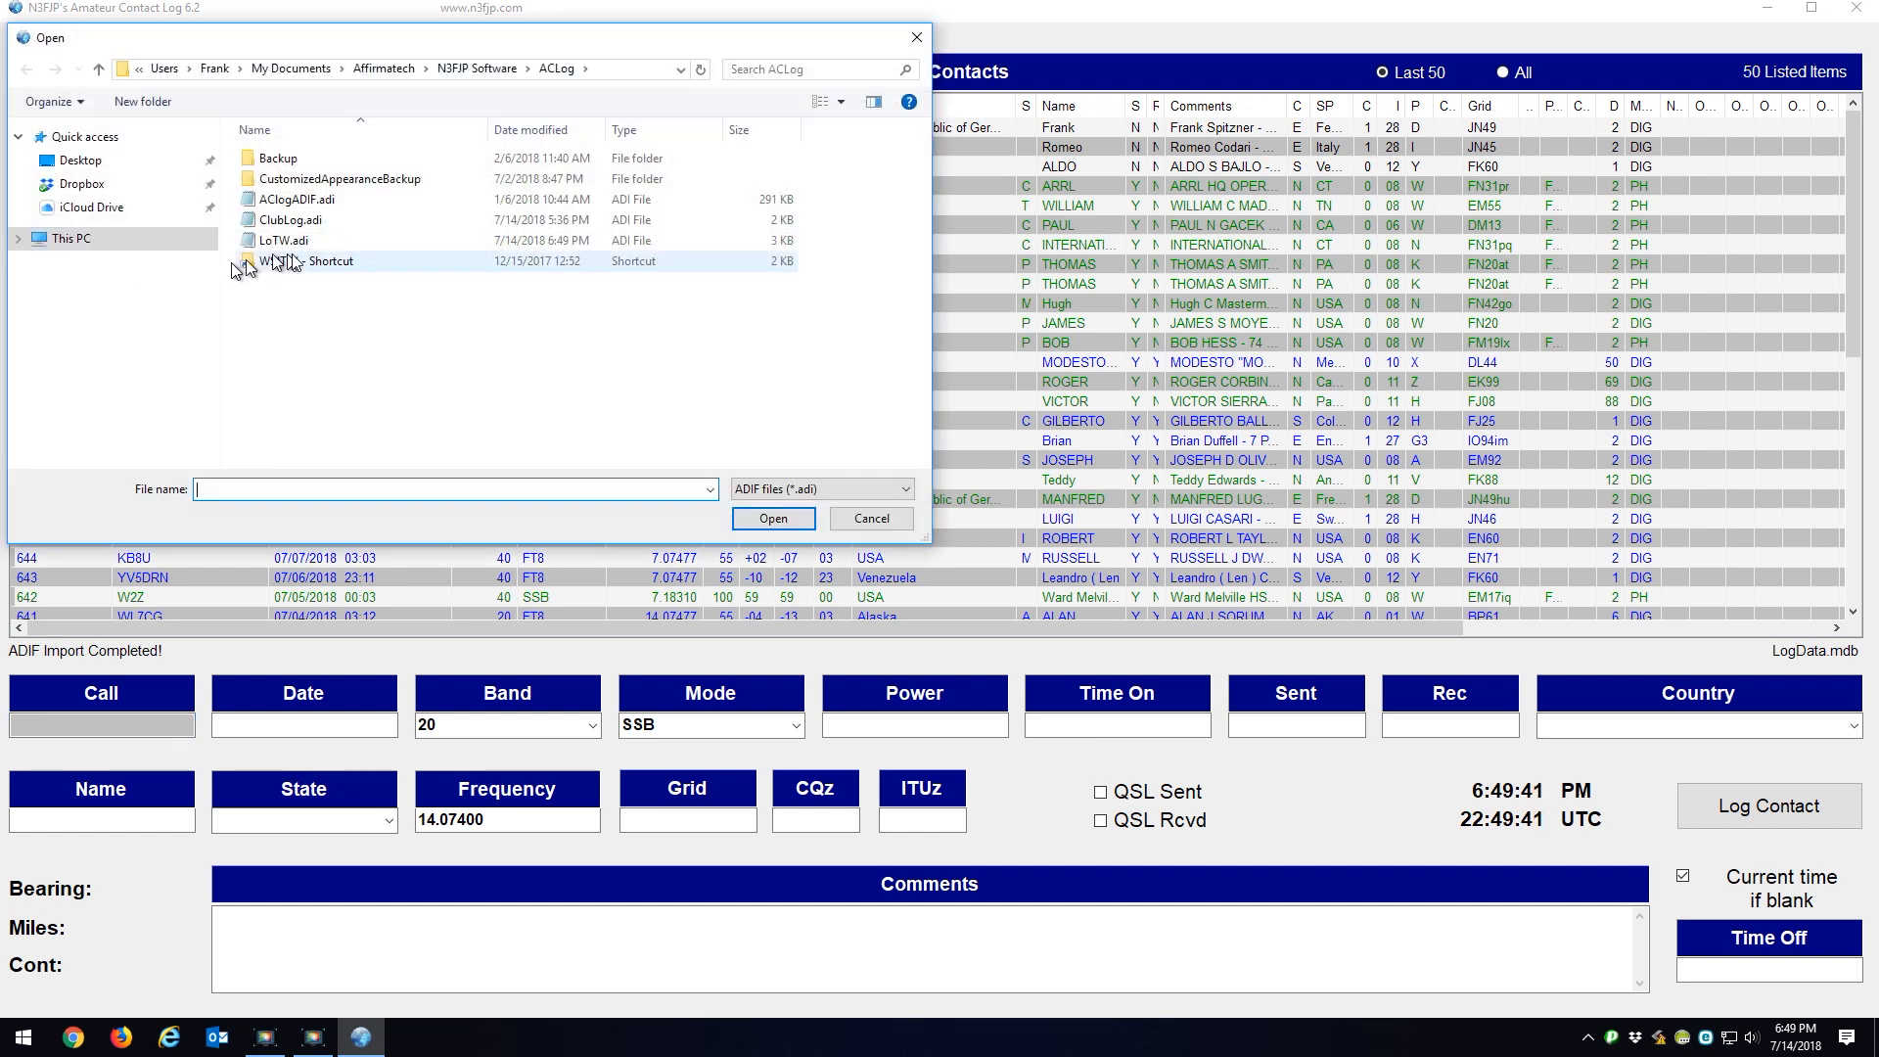
{"action": "double_click", "coordinate": [329, 261]}
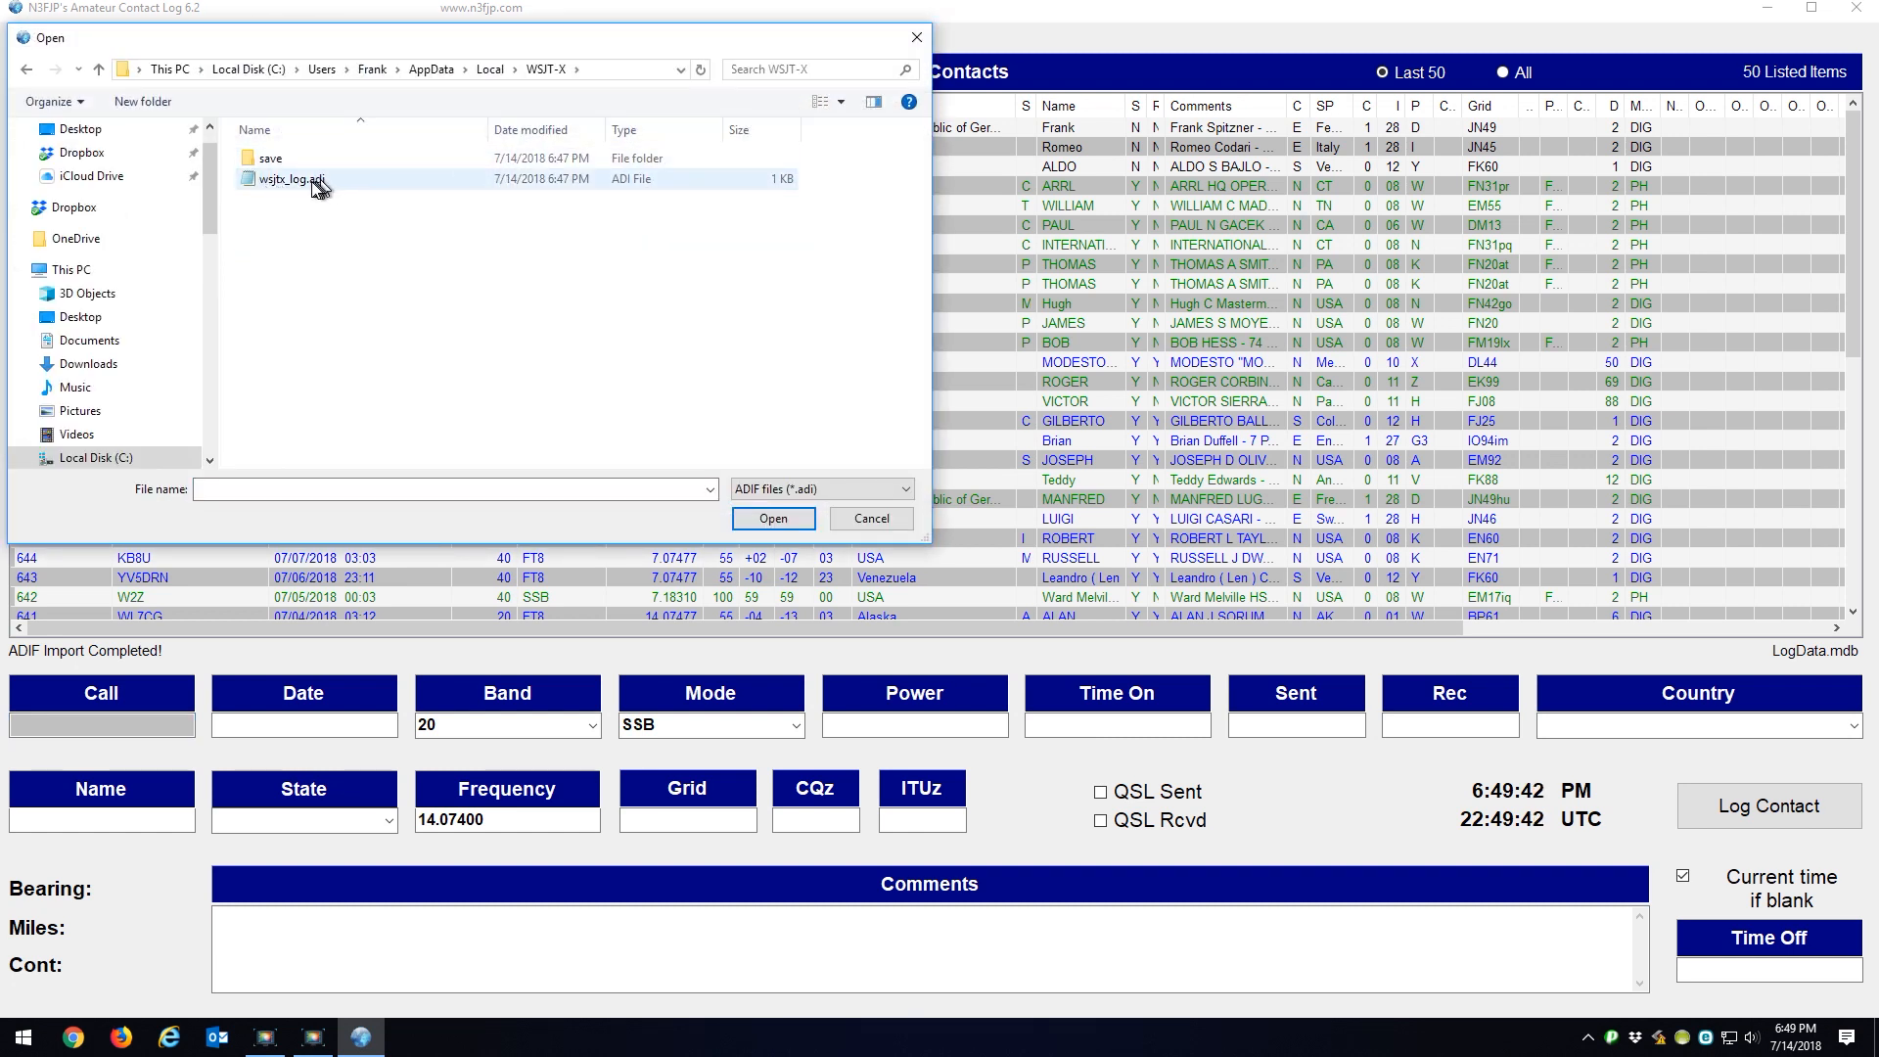
{"action": "left_click", "coordinate": [288, 178]}
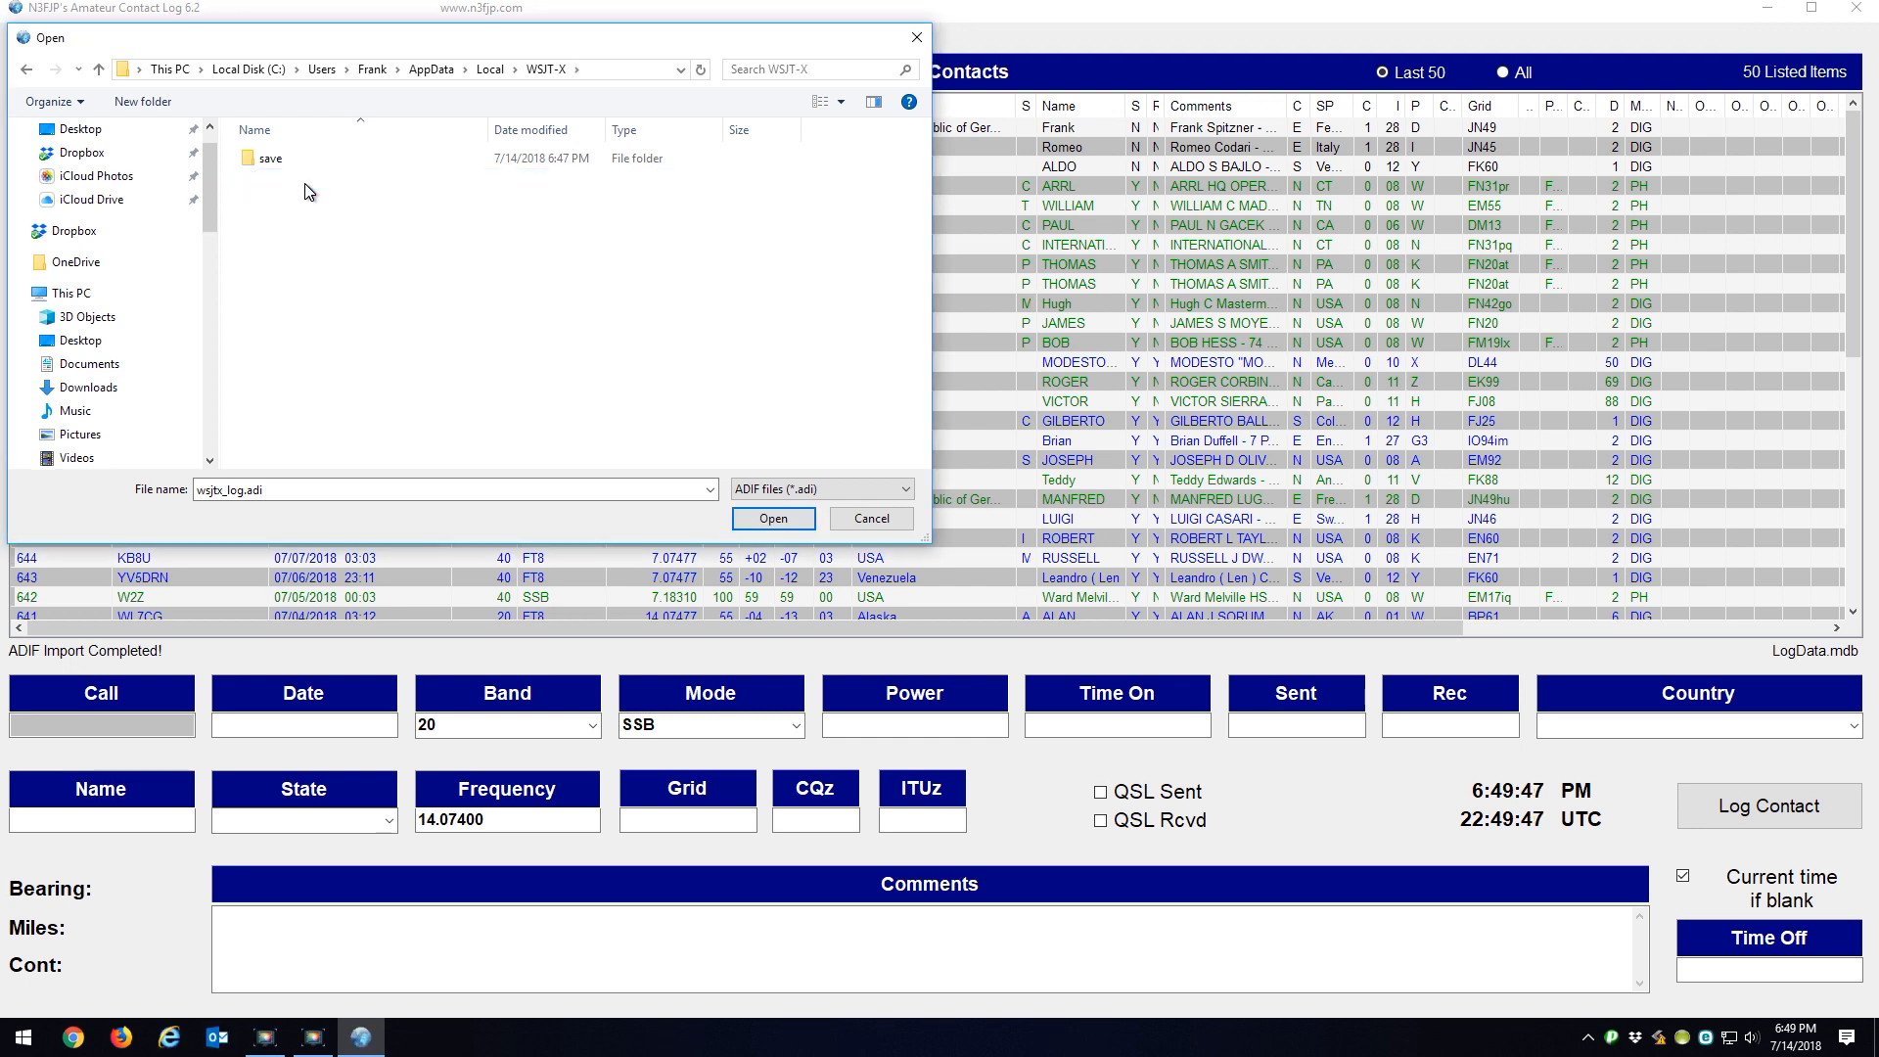
{"action": "mouse_move", "coordinate": [546, 119]}
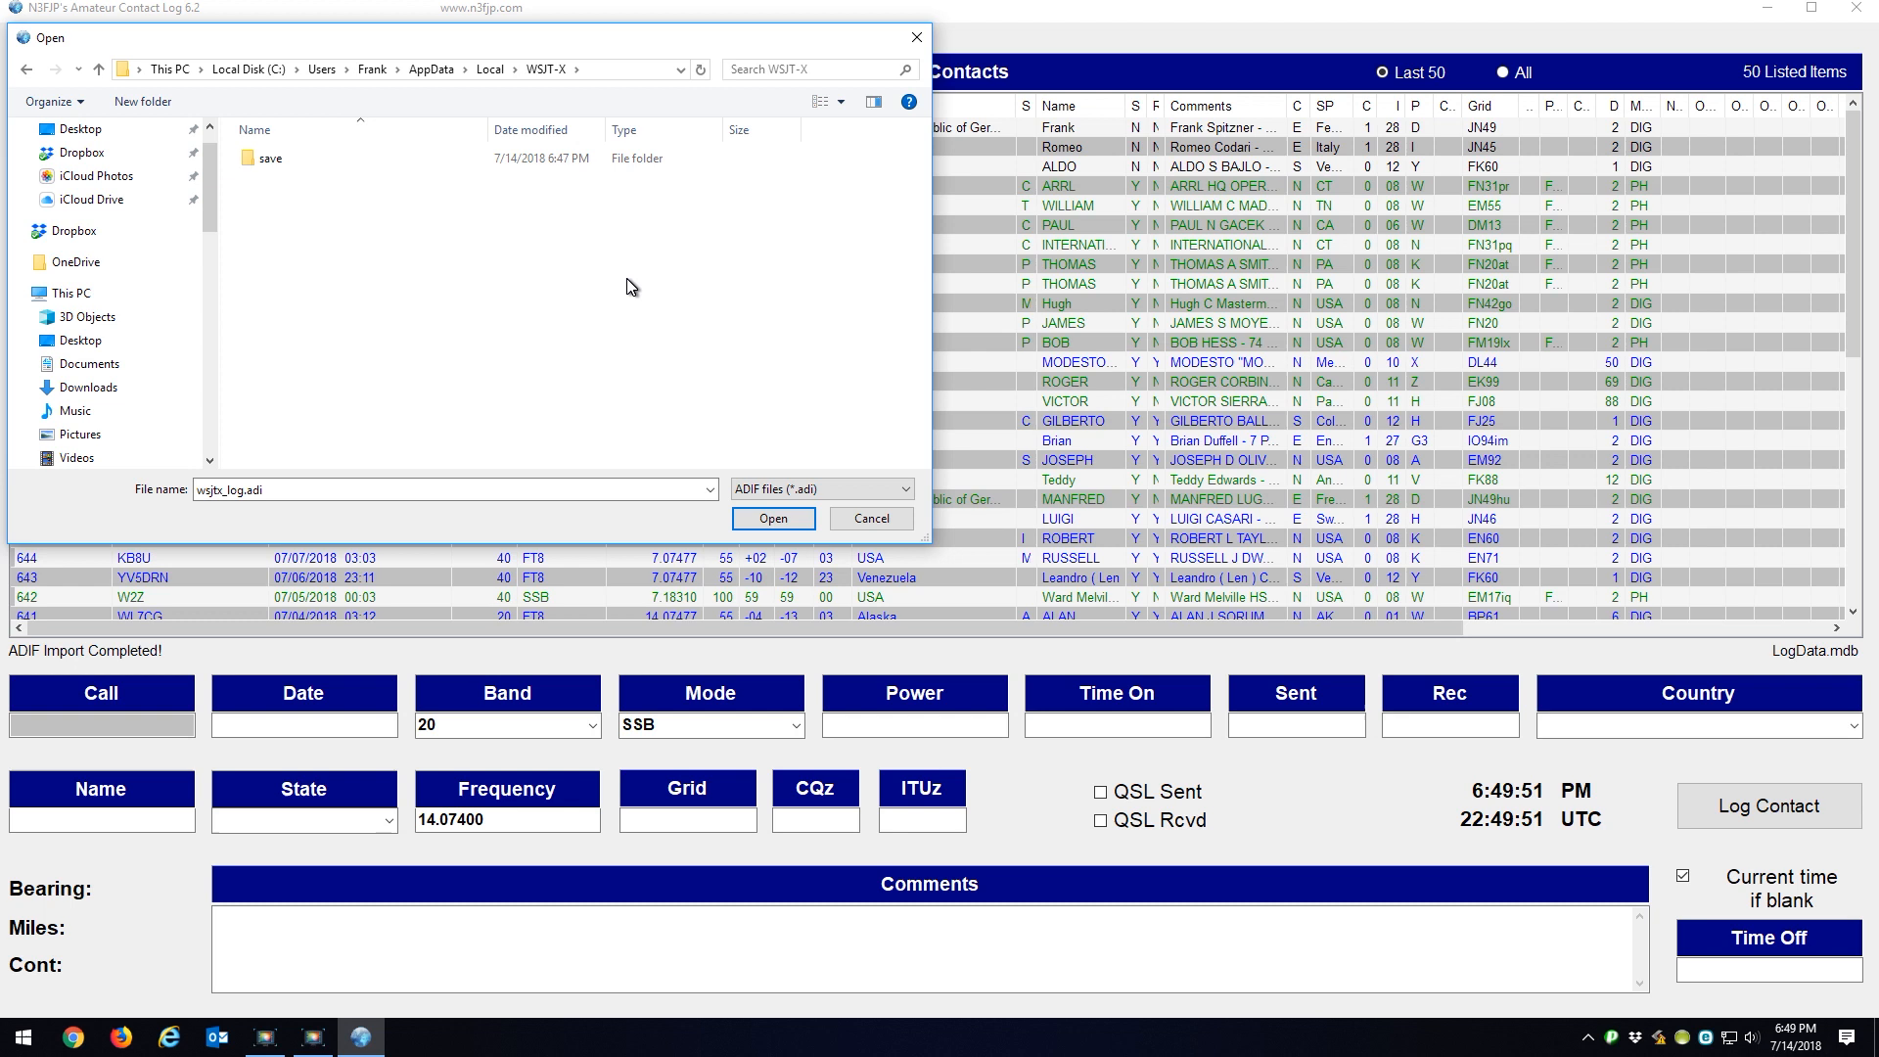
{"action": "left_click", "coordinate": [772, 518]}
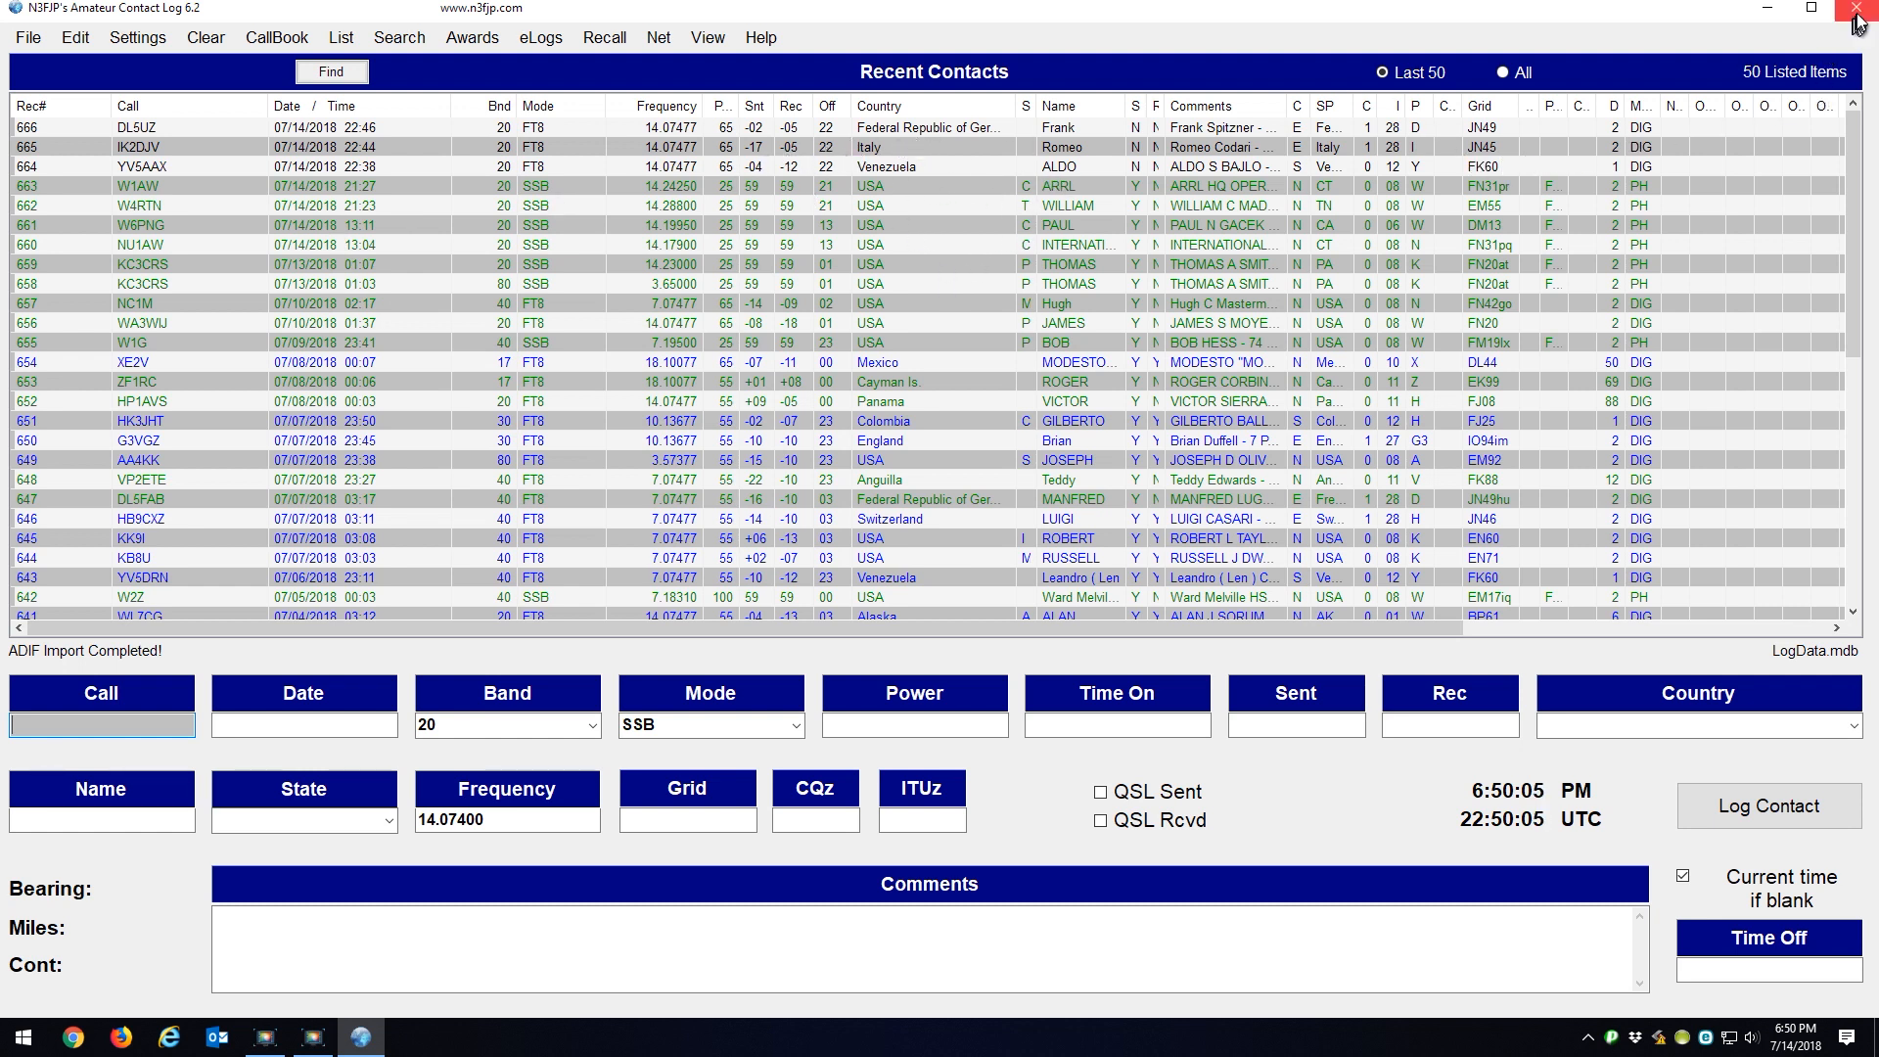
Step: Close AC Log and open My Logbook from the KB2MXV account menu on QRZ.com
{"action": "left_click", "coordinate": [1858, 9]}
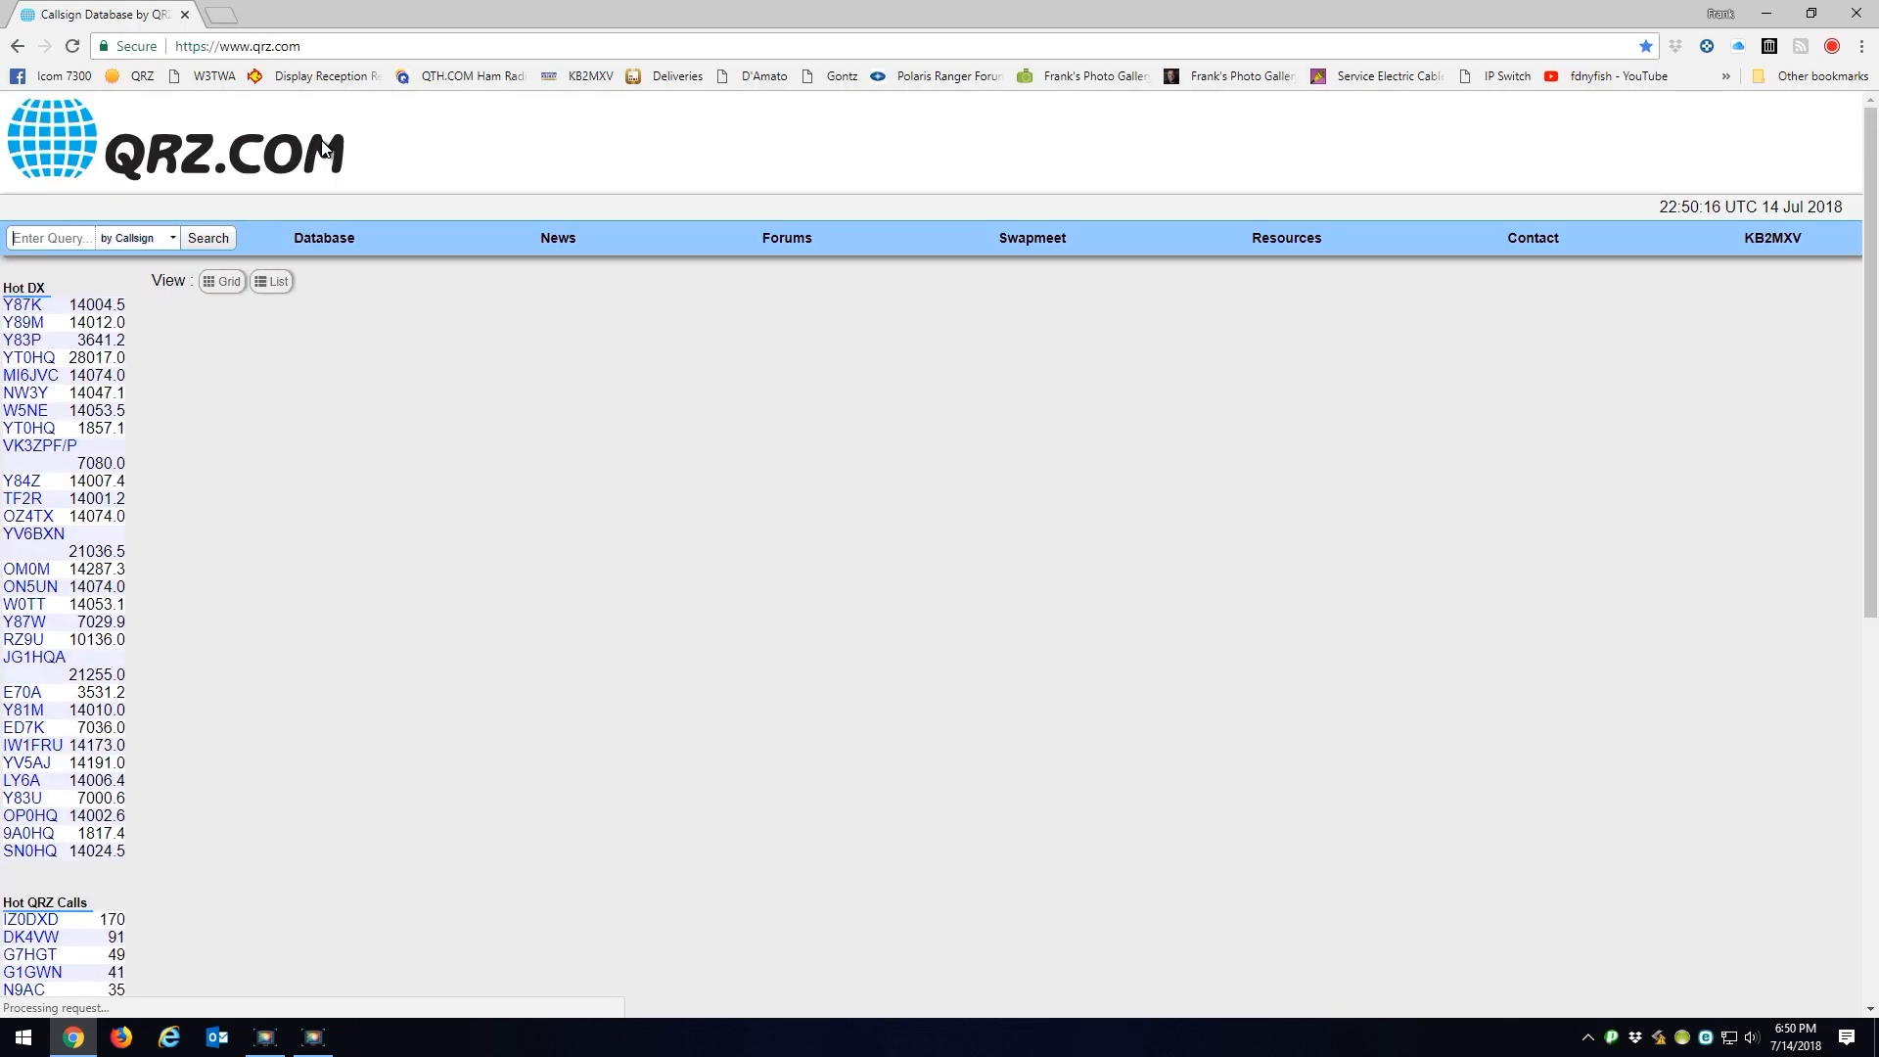
{"action": "left_click", "coordinate": [1772, 237]}
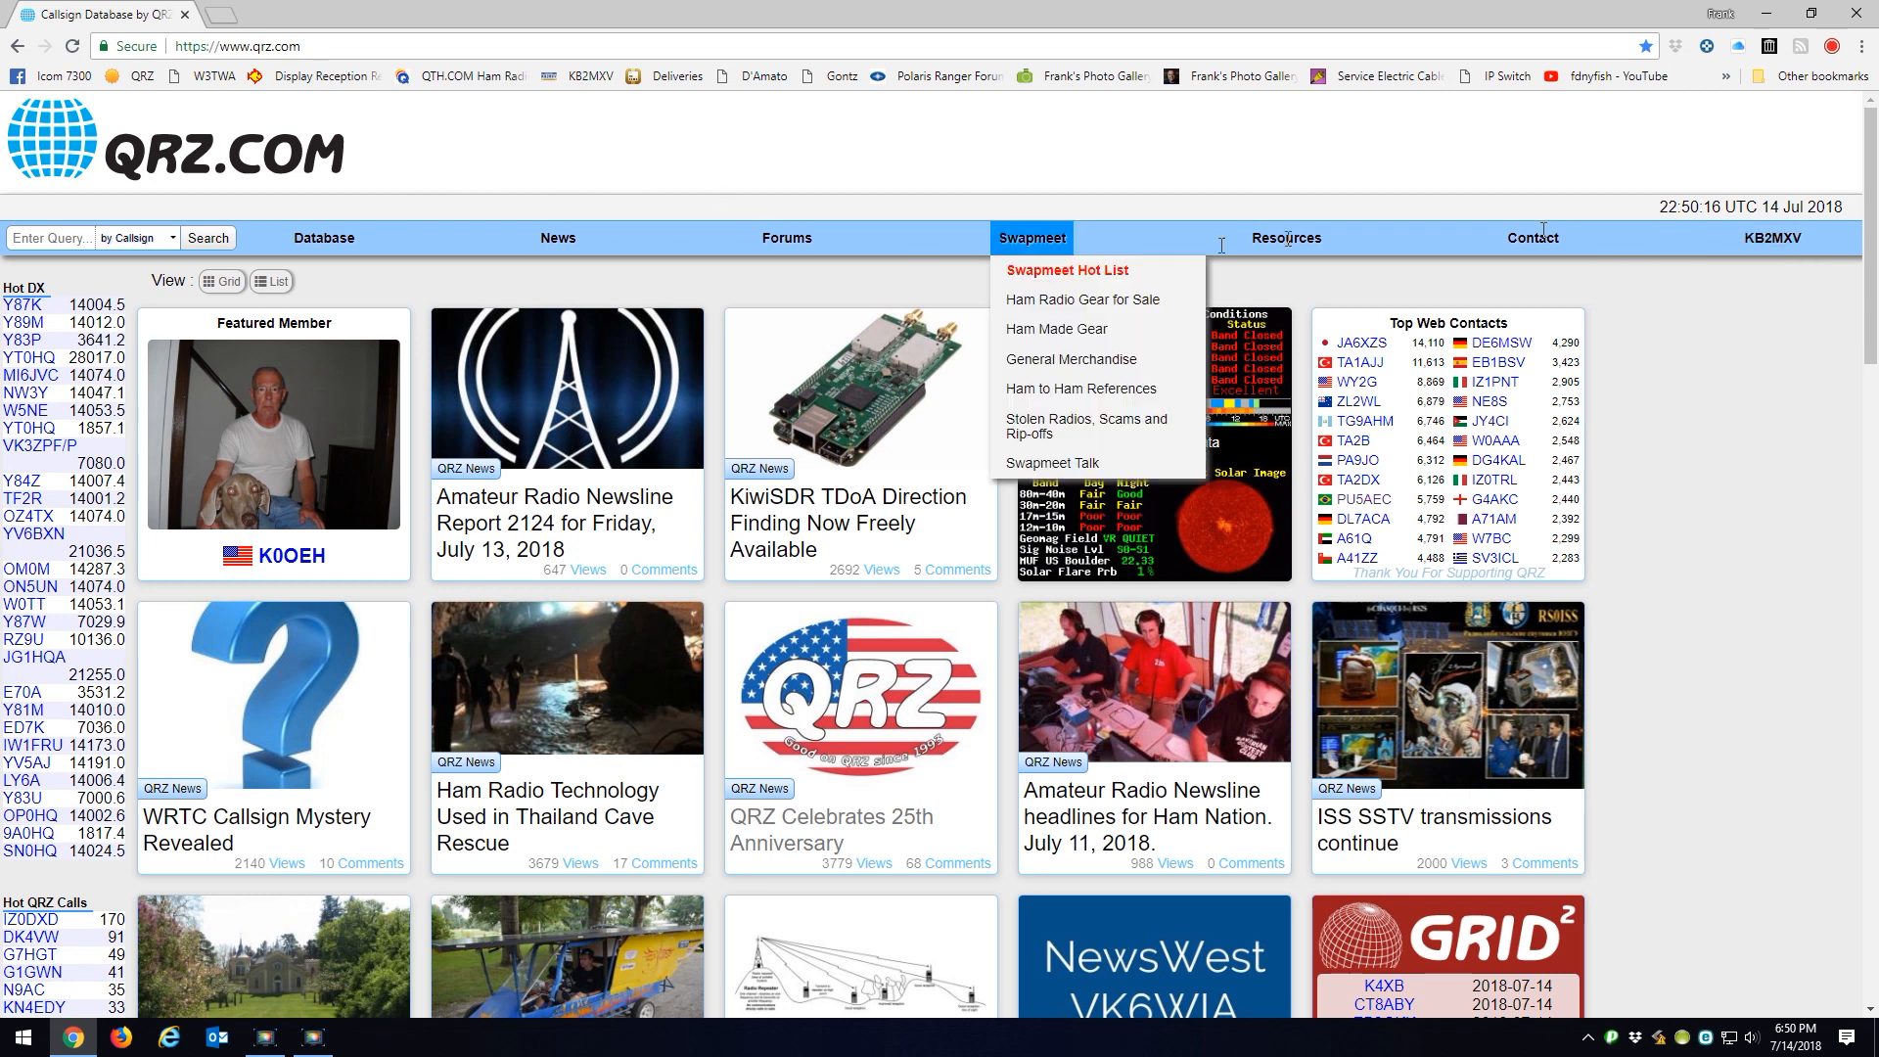
{"action": "left_click", "coordinate": [1773, 237]}
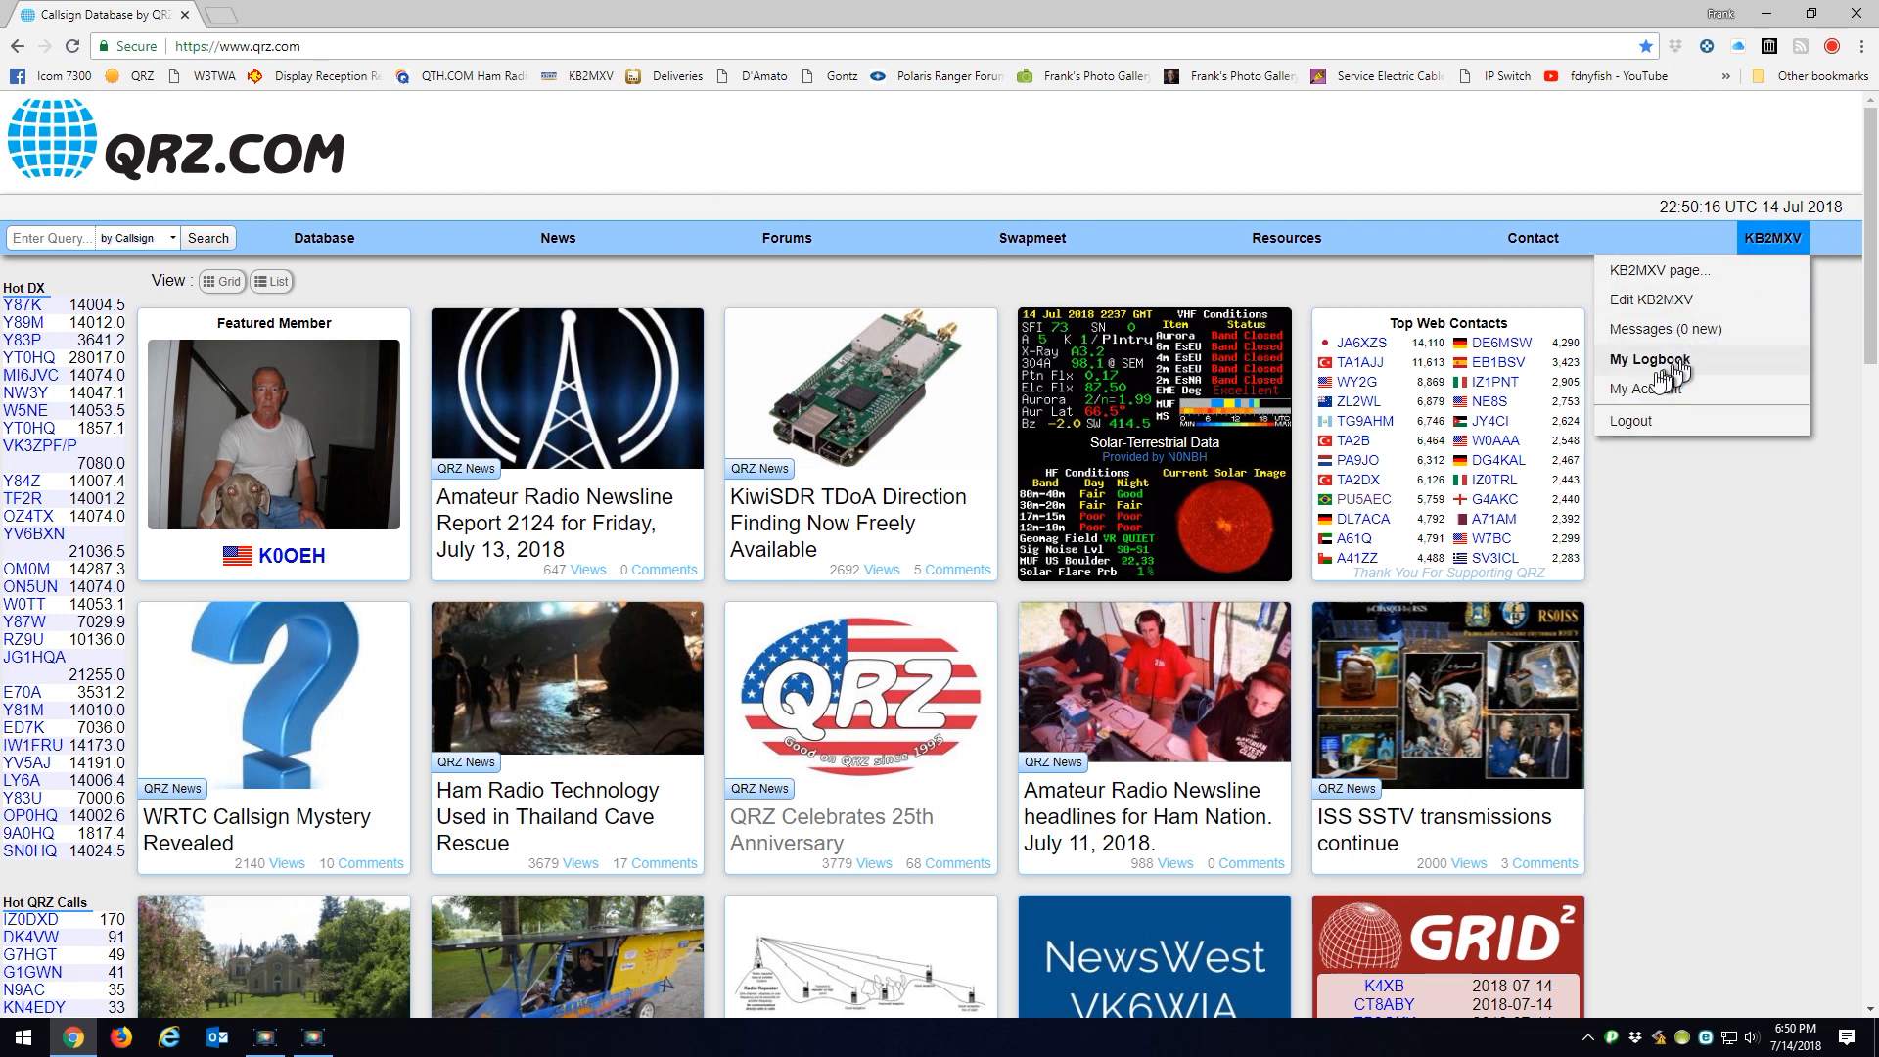
{"action": "left_click", "coordinate": [1650, 359]}
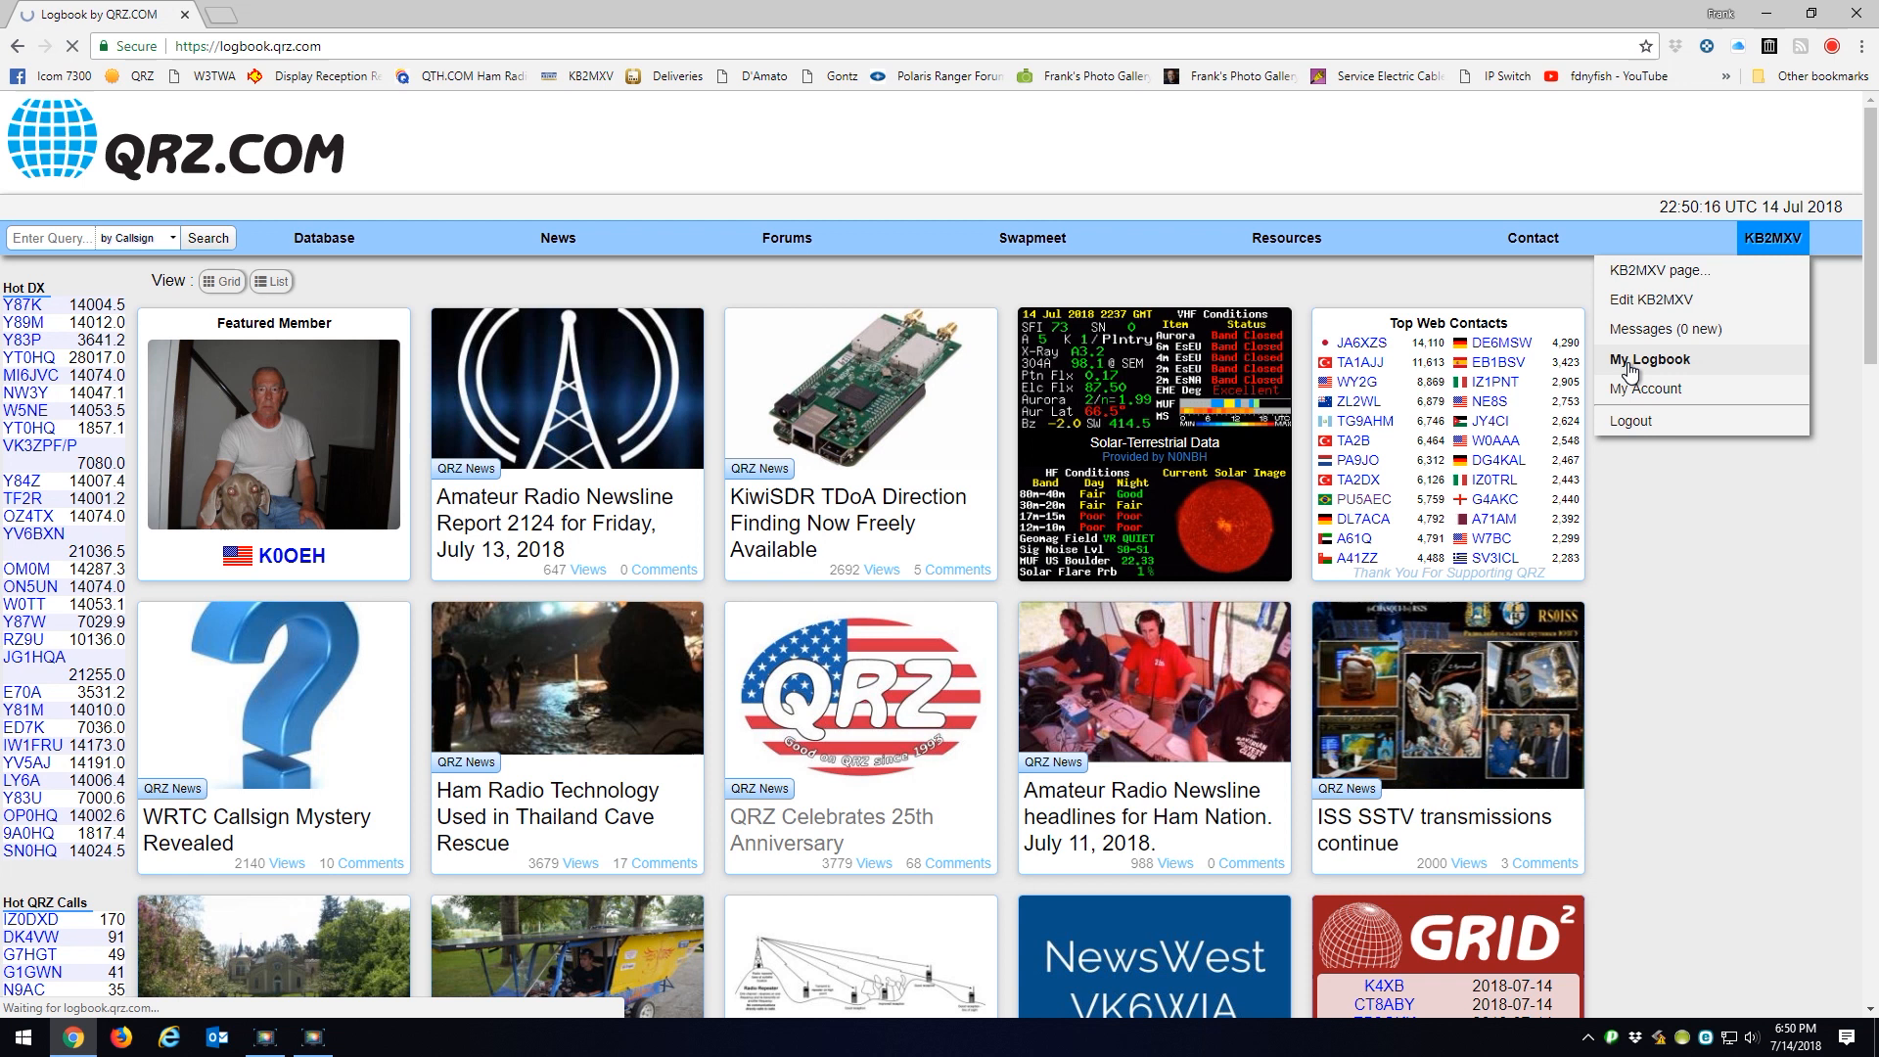
{"action": "left_click", "coordinate": [1650, 359]}
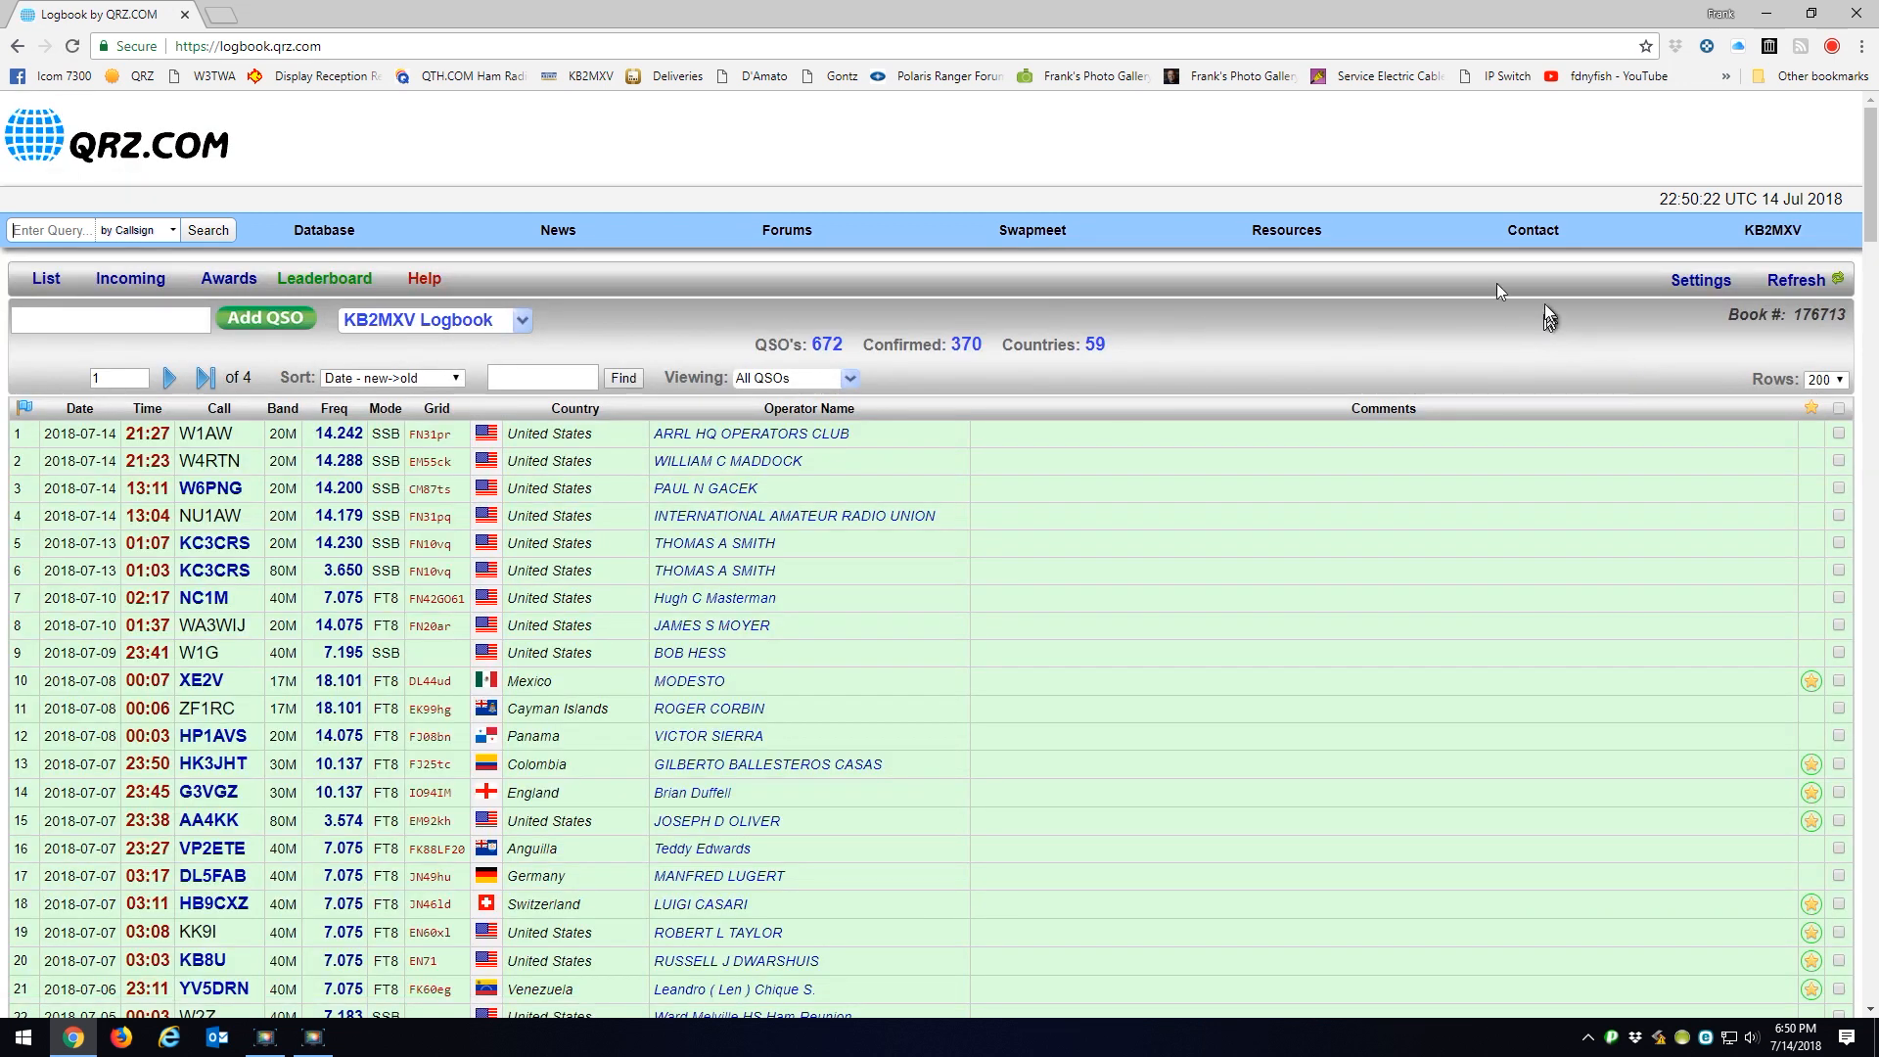
{"action": "mouse_move", "coordinate": [1731, 295]}
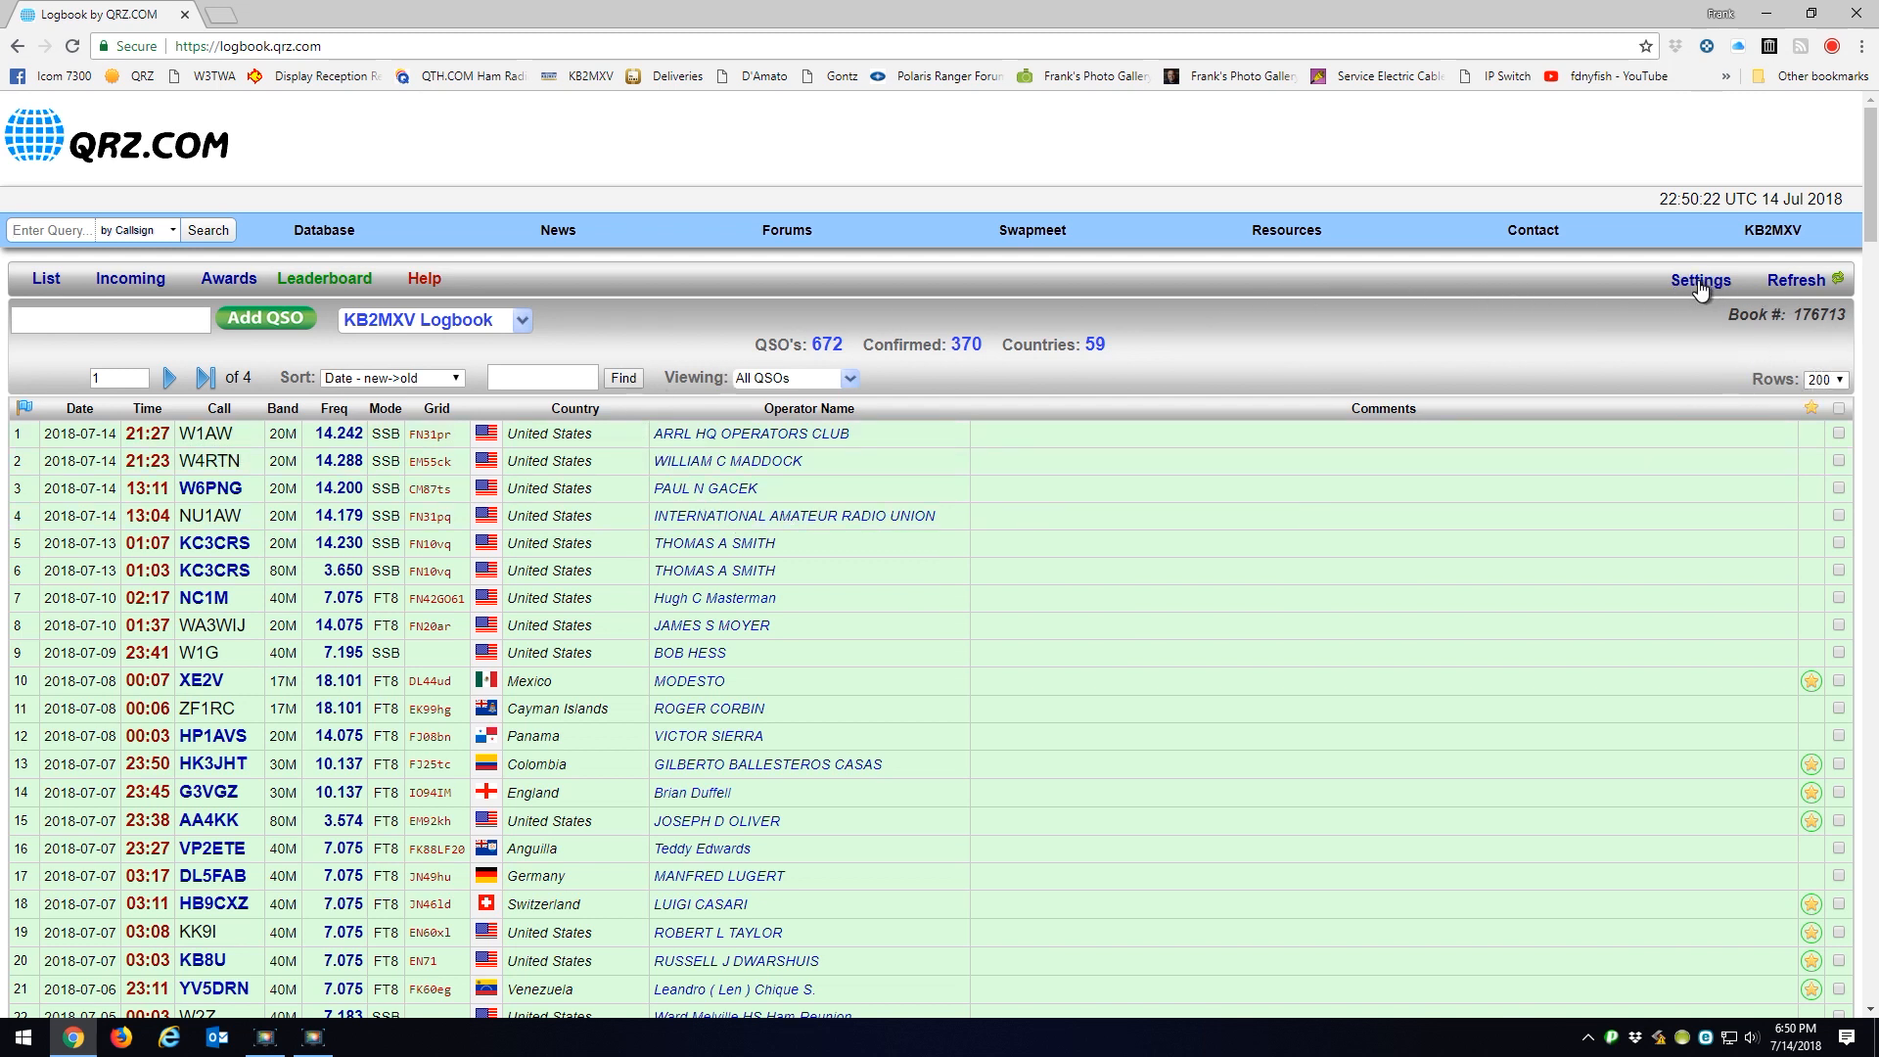
Step: Download LoTW records into the QRZ logbook, confirming with the LoTW password
{"action": "left_click", "coordinate": [1698, 279]}
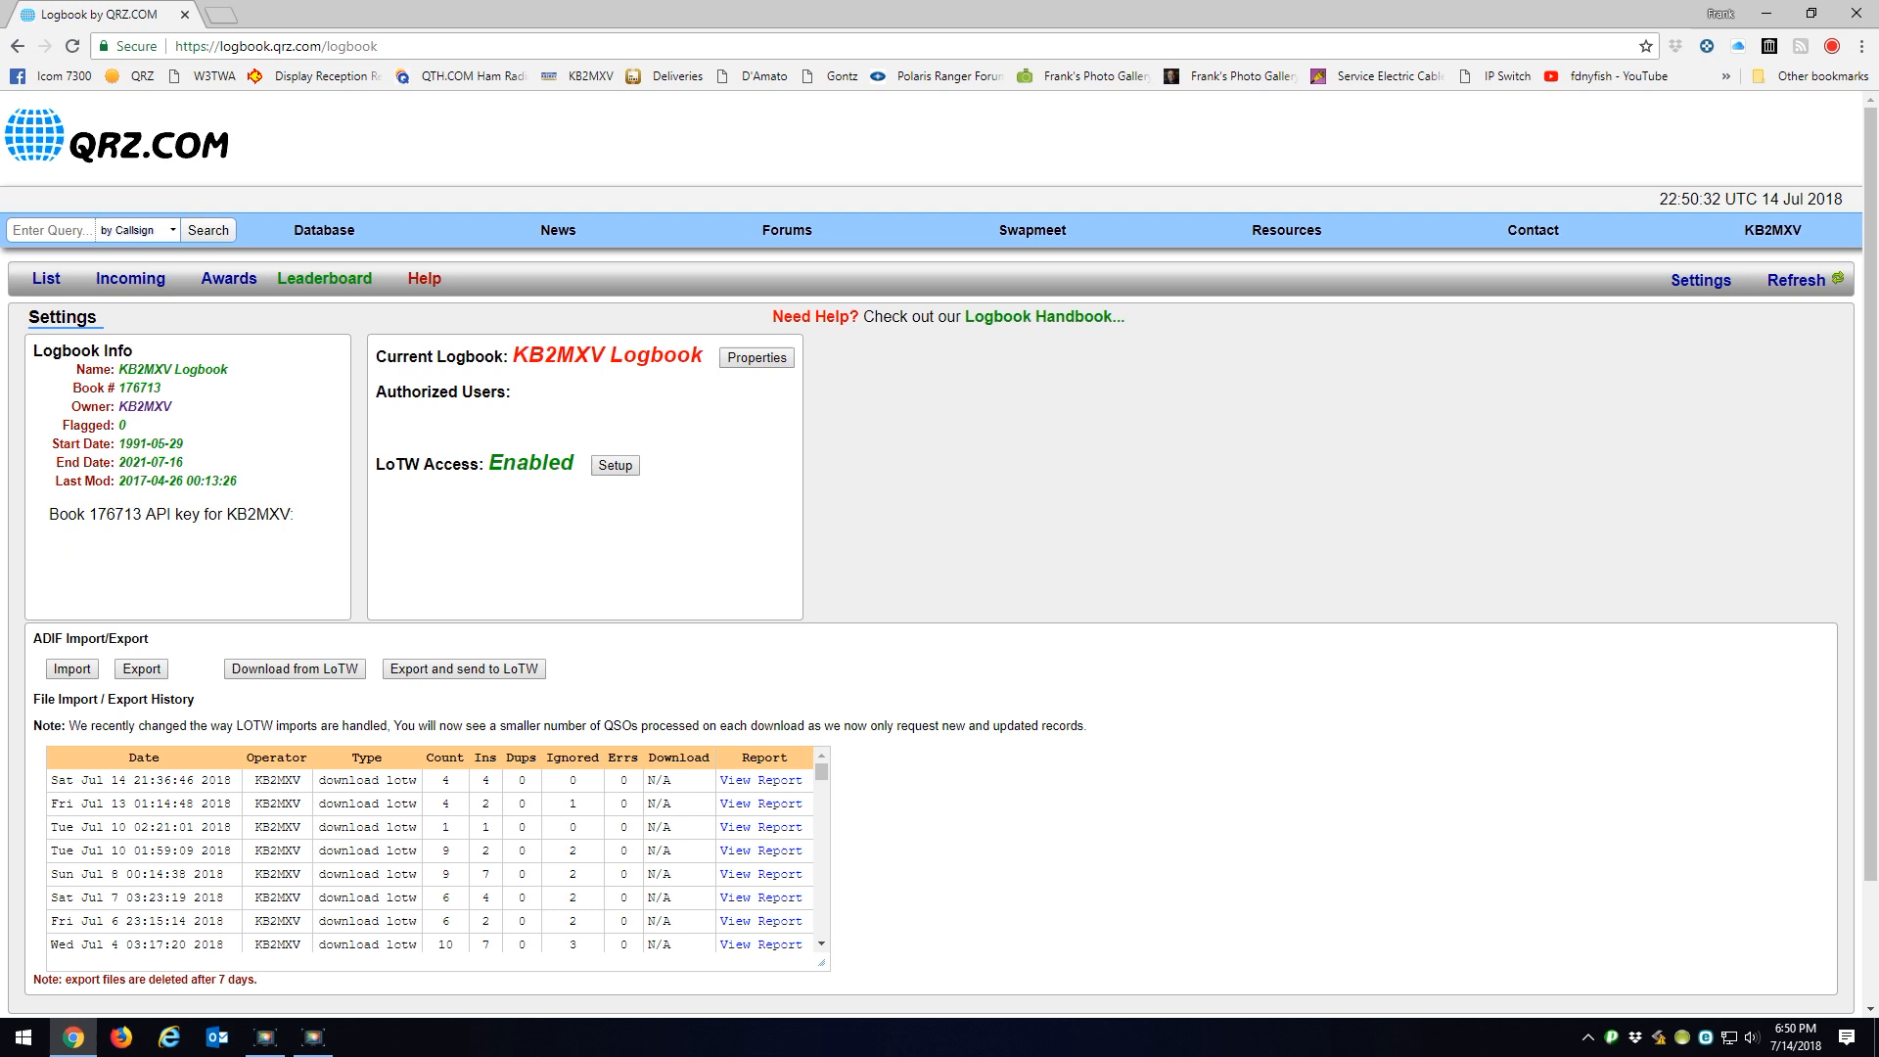
{"action": "mouse_move", "coordinate": [645, 166]}
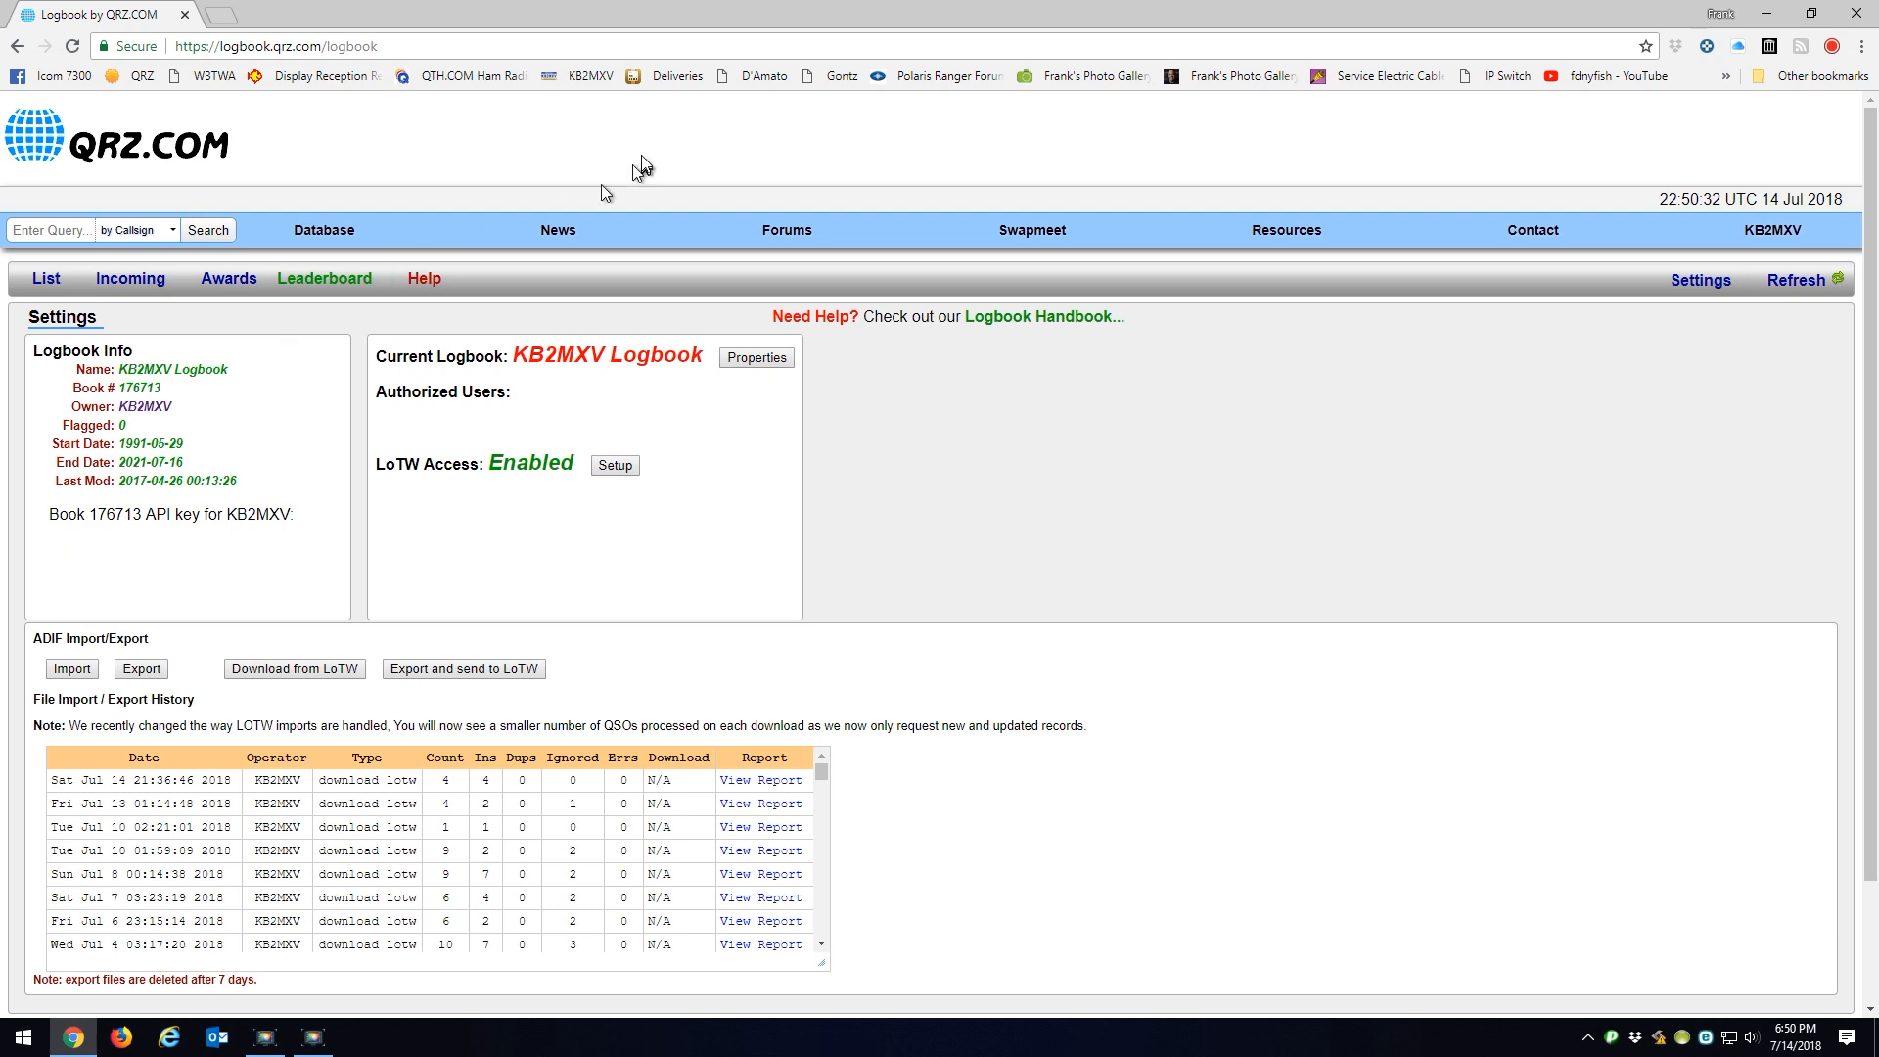
{"action": "mouse_move", "coordinate": [250, 690]}
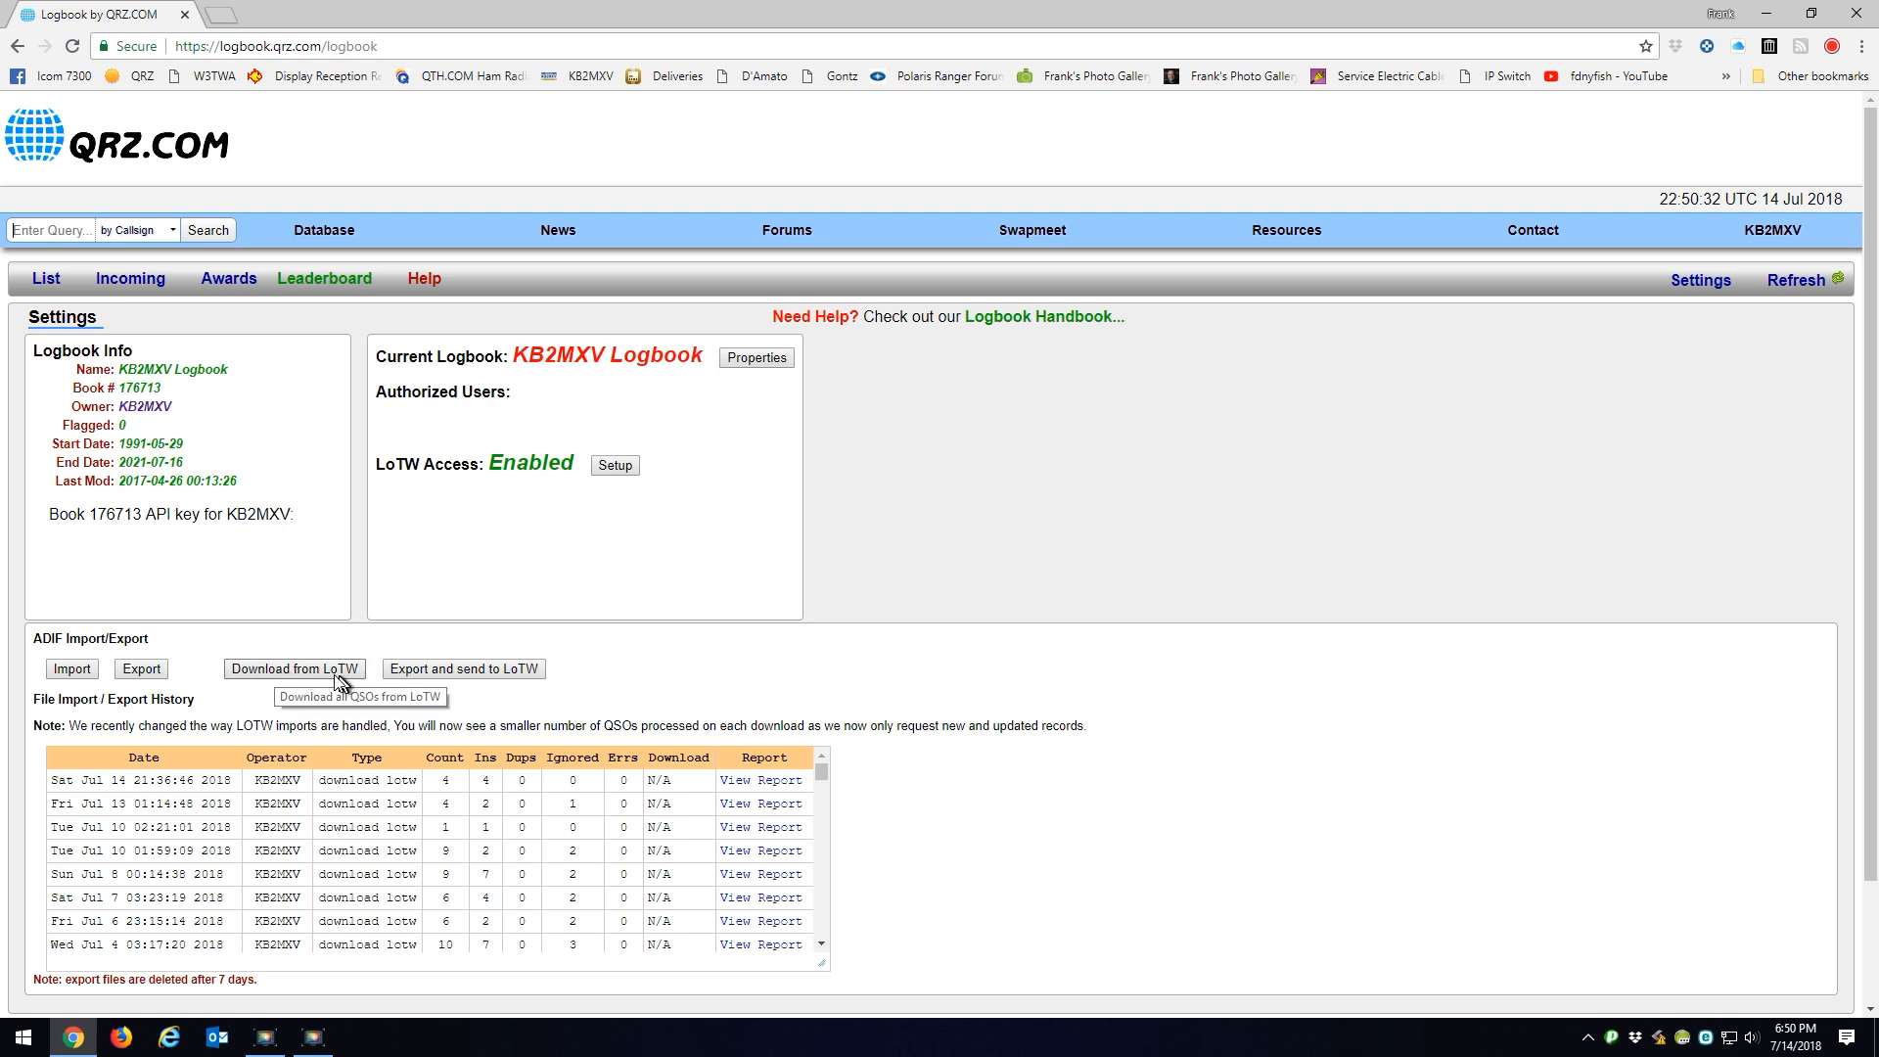
{"action": "left_click", "coordinate": [292, 669]}
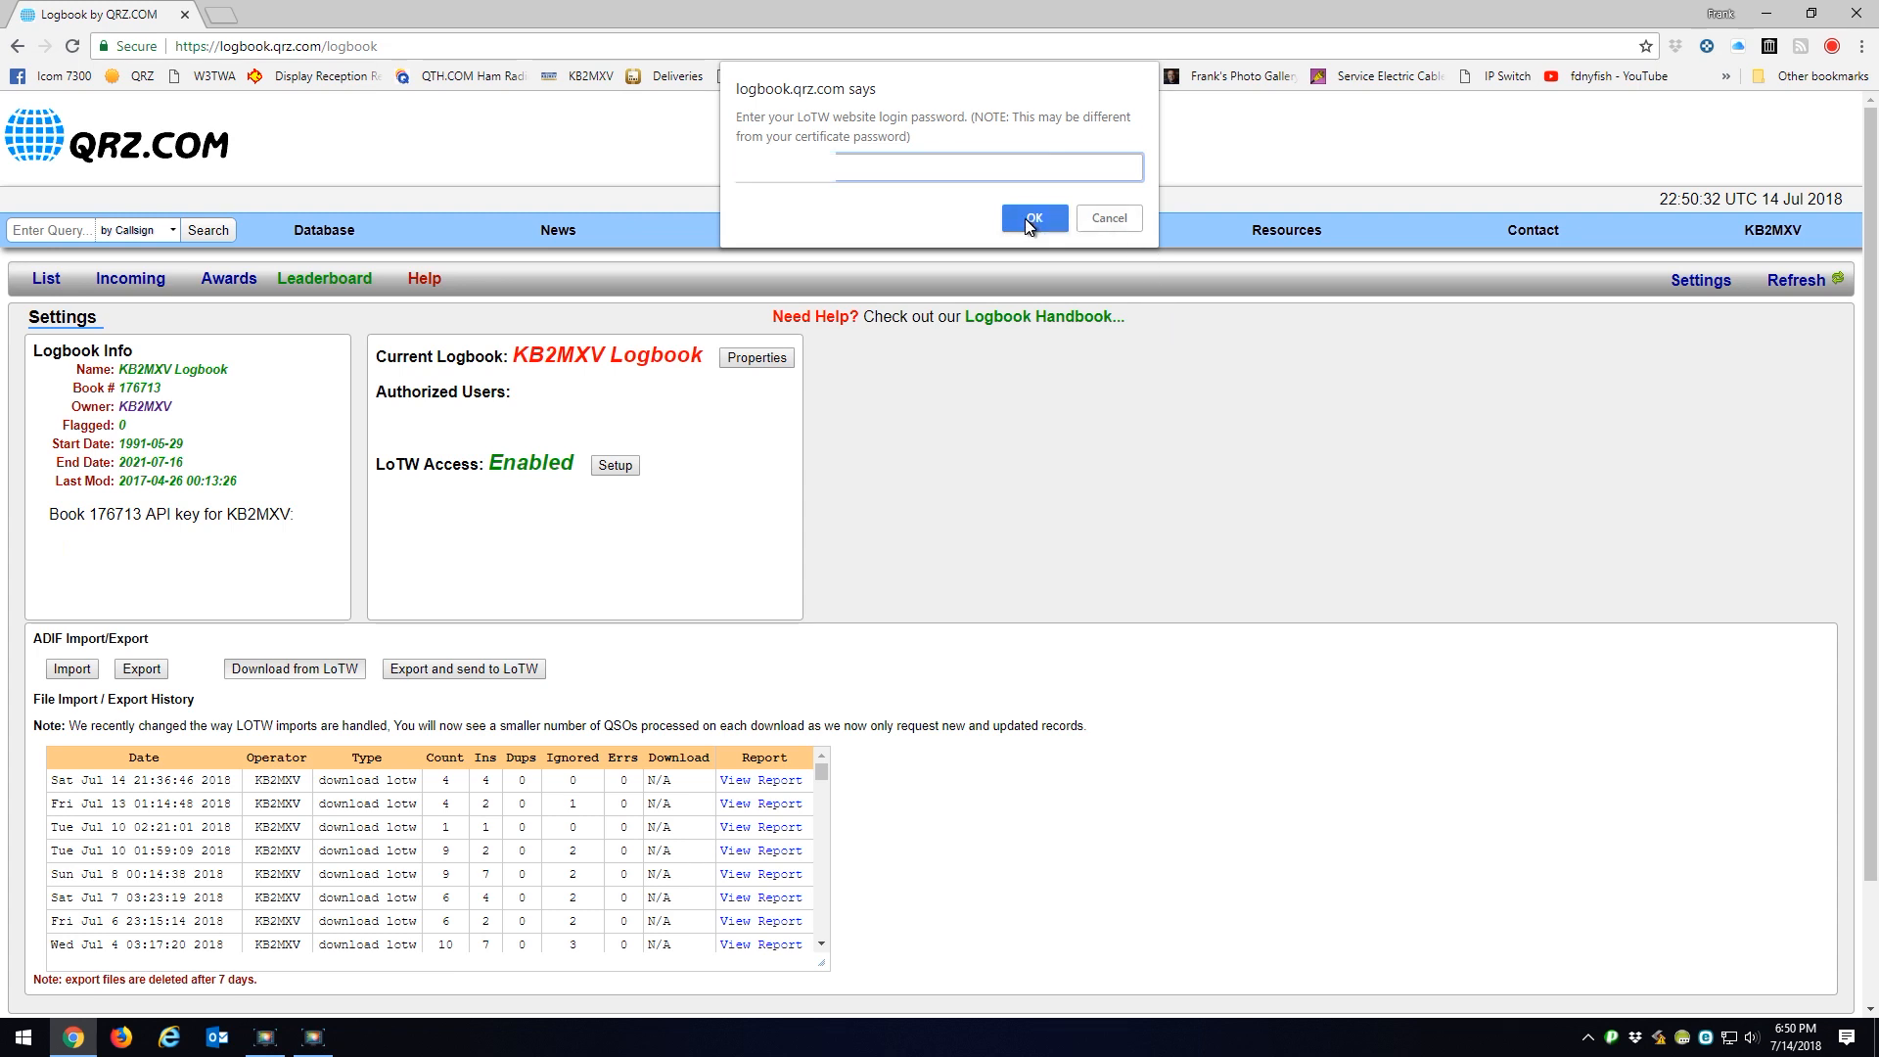
{"action": "left_click", "coordinate": [1032, 218]}
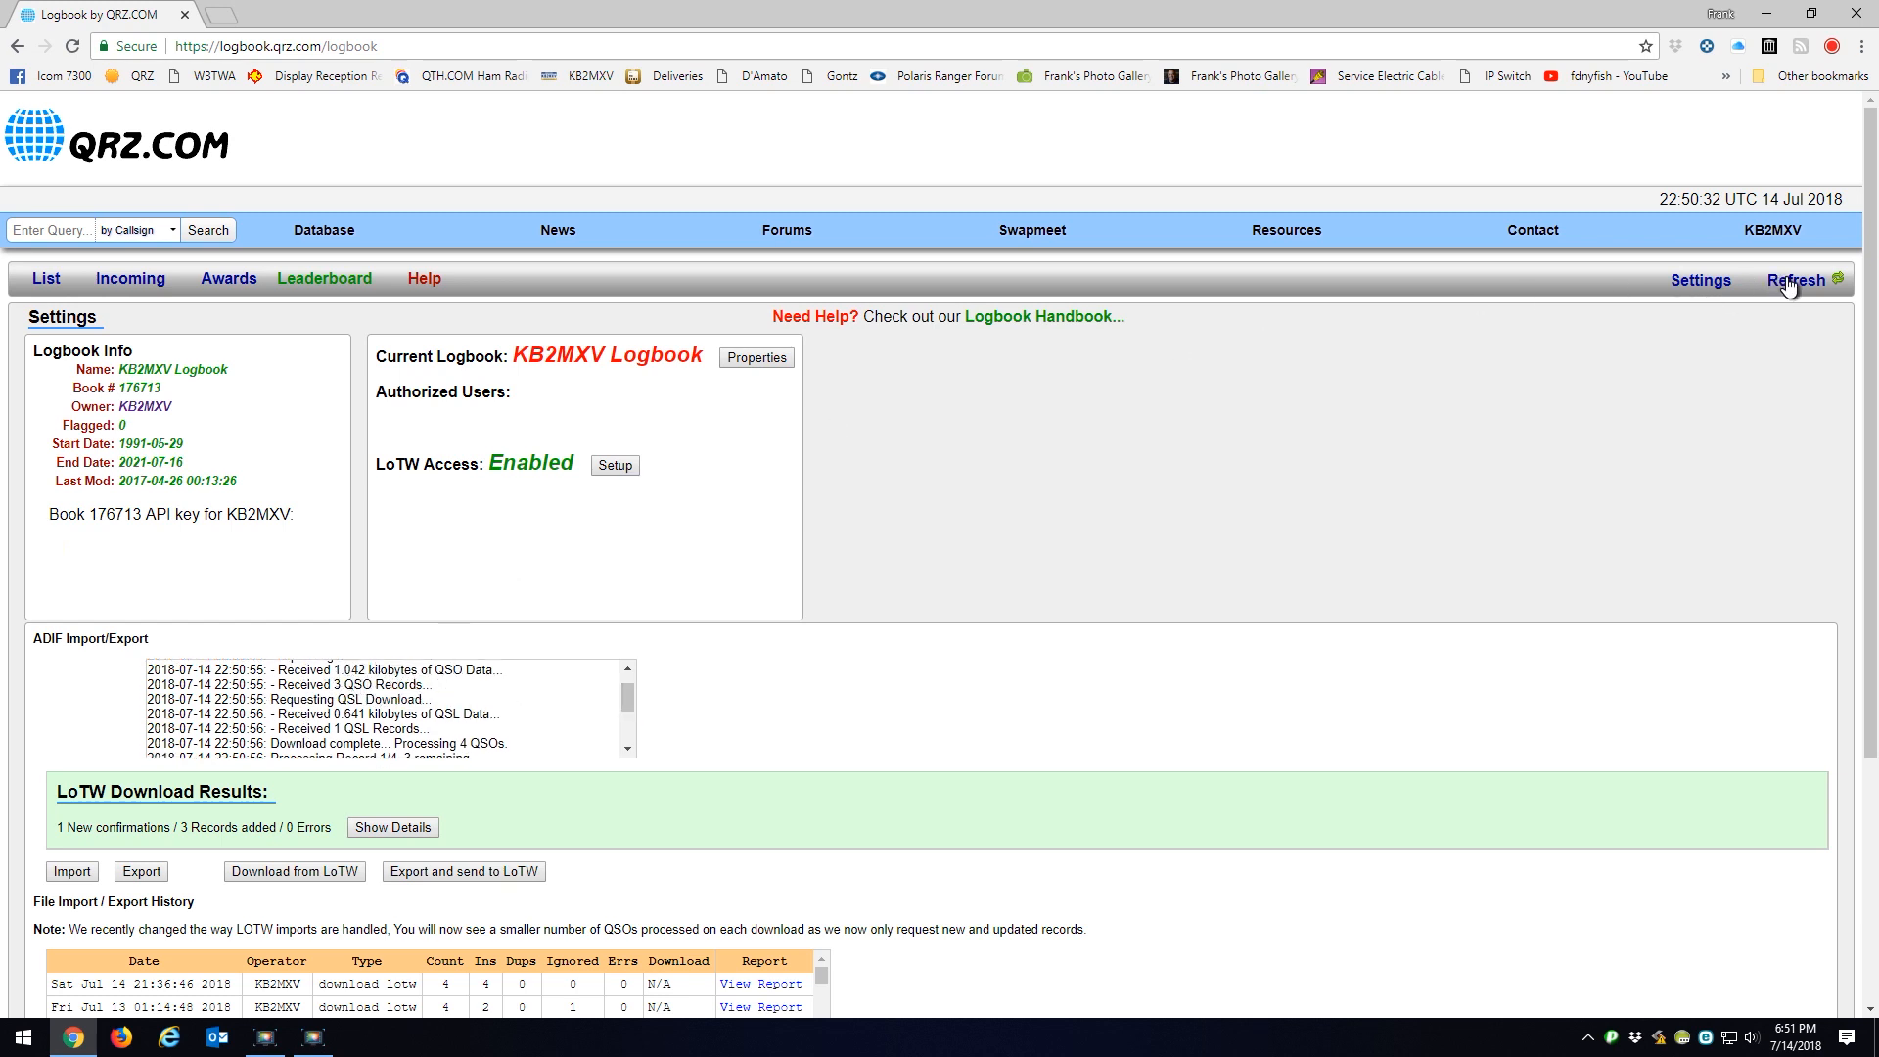
{"action": "left_click", "coordinate": [46, 278]}
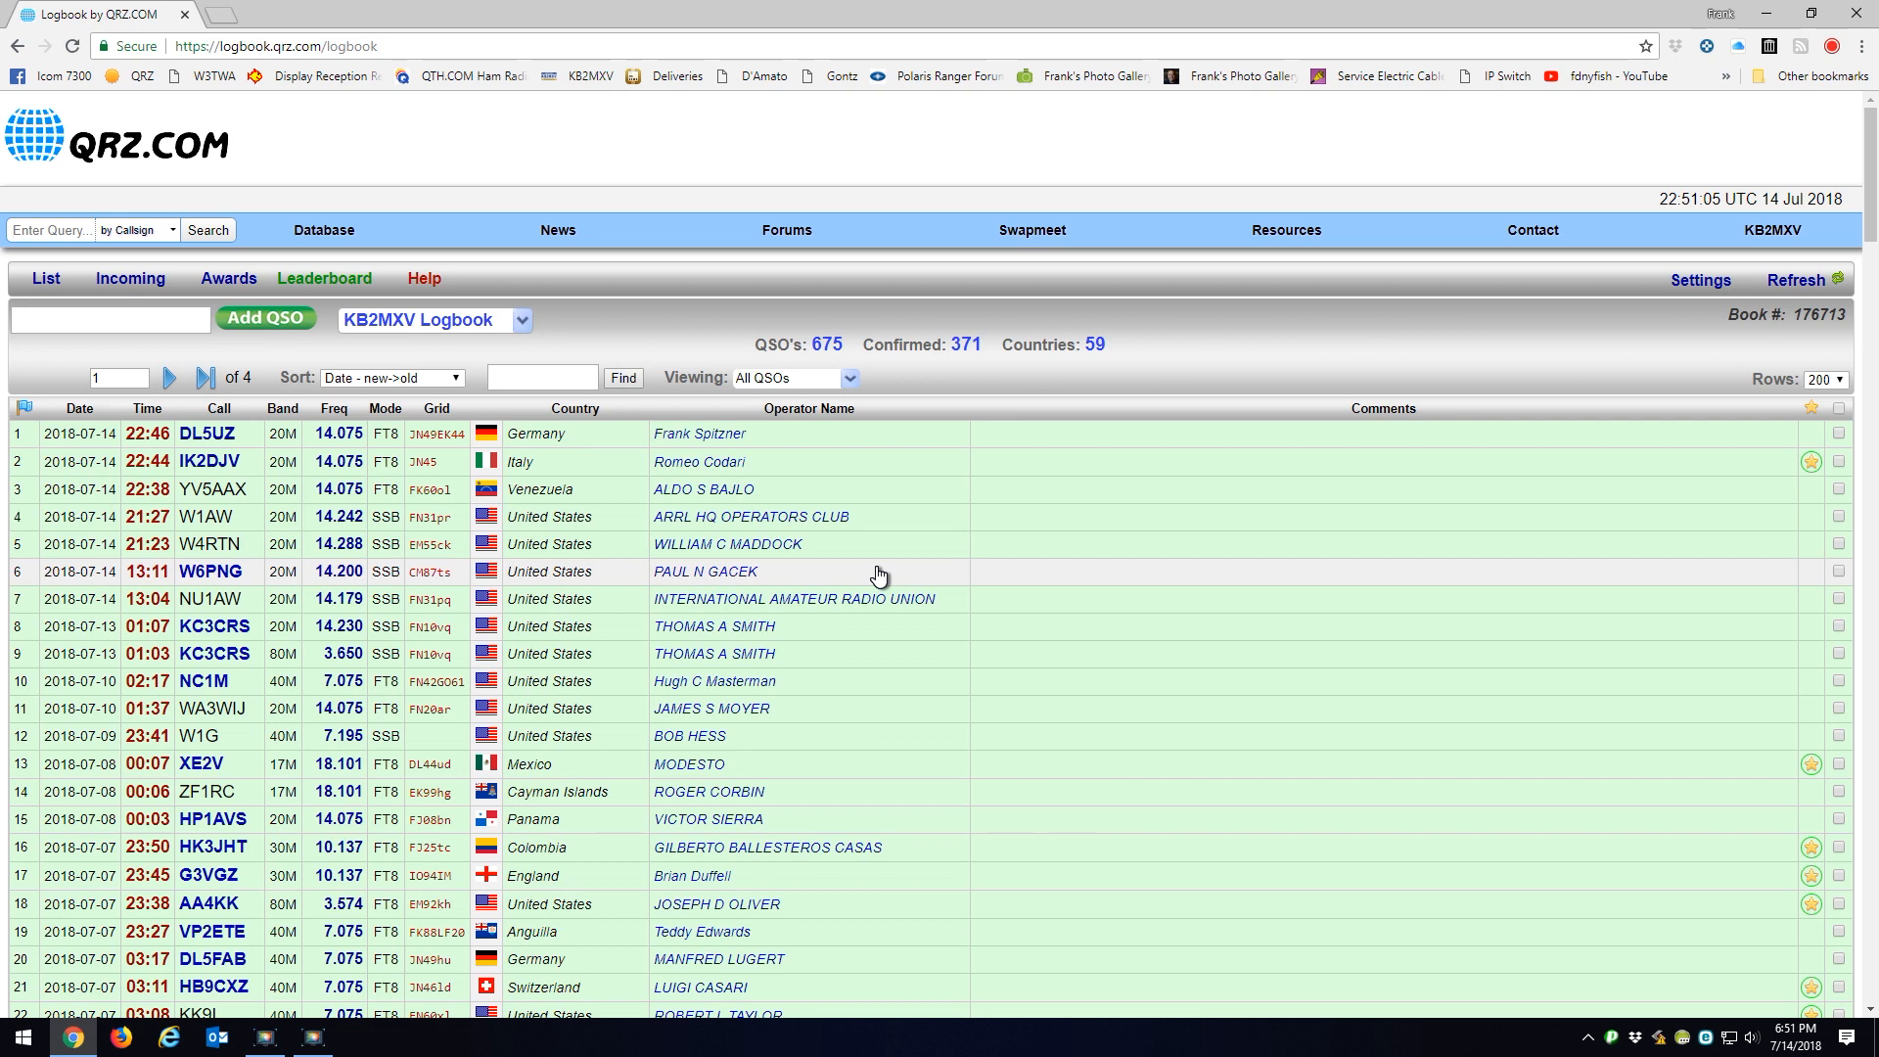
{"action": "mouse_move", "coordinate": [886, 577]}
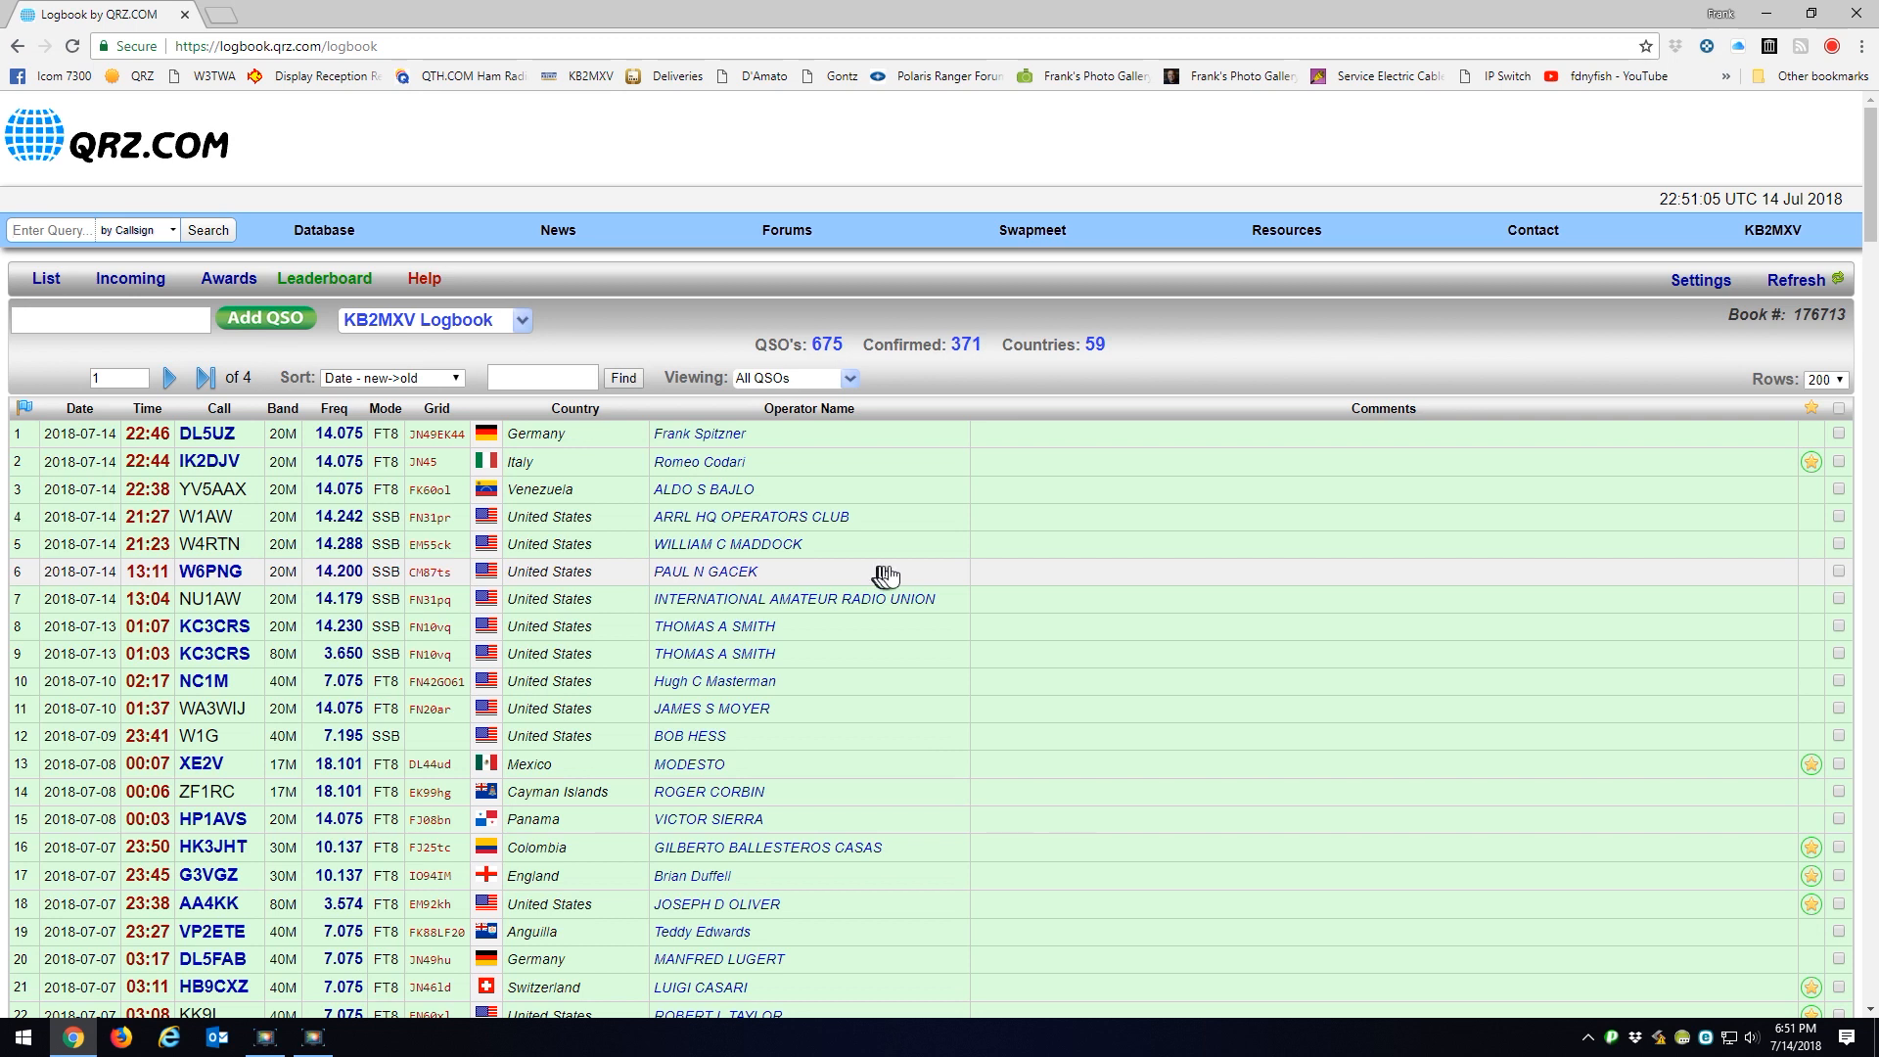